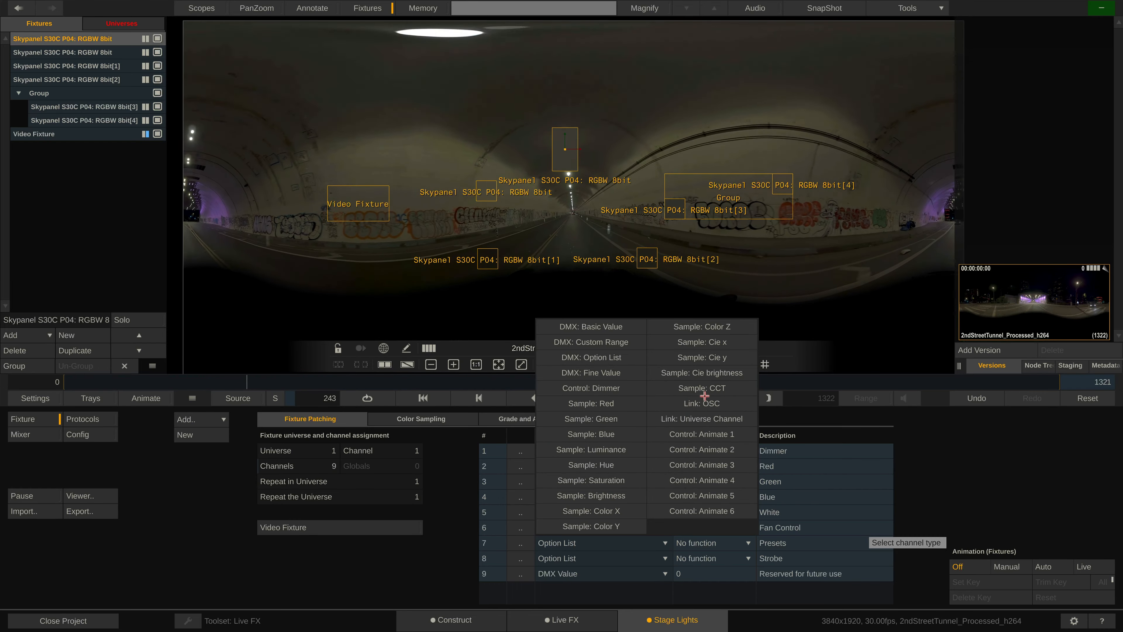
Step: Read the Live FX Image-based Lighting page in Firefox down to the bottom
{"action": "left_click", "coordinate": [586, 387]}
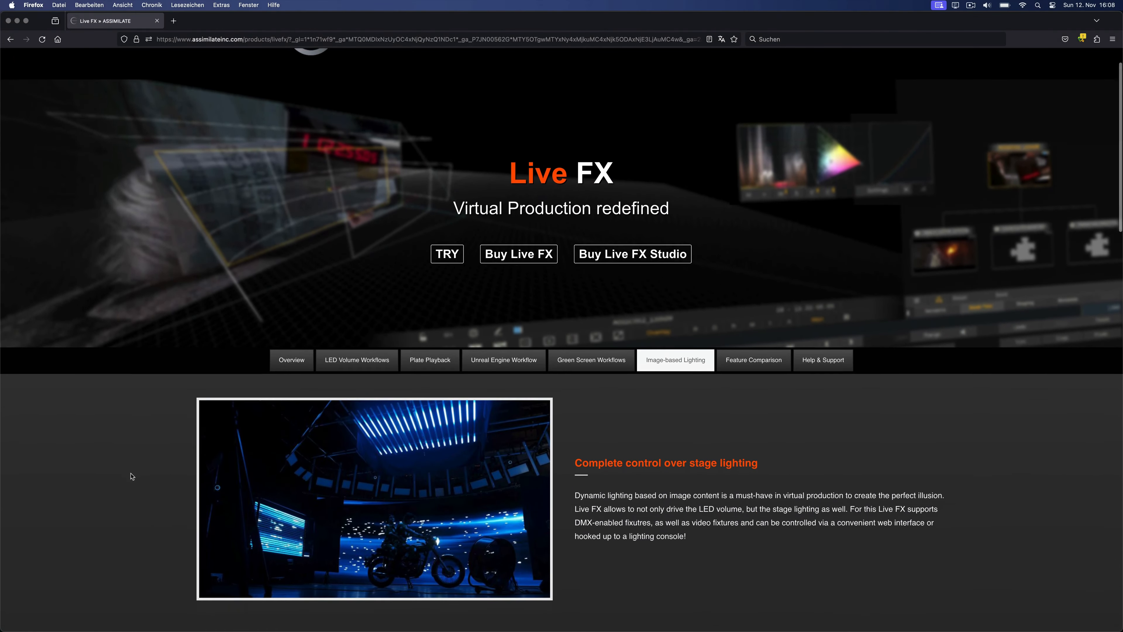
{"action": "scroll", "scroll_direction": "down", "scroll_amount": 3}
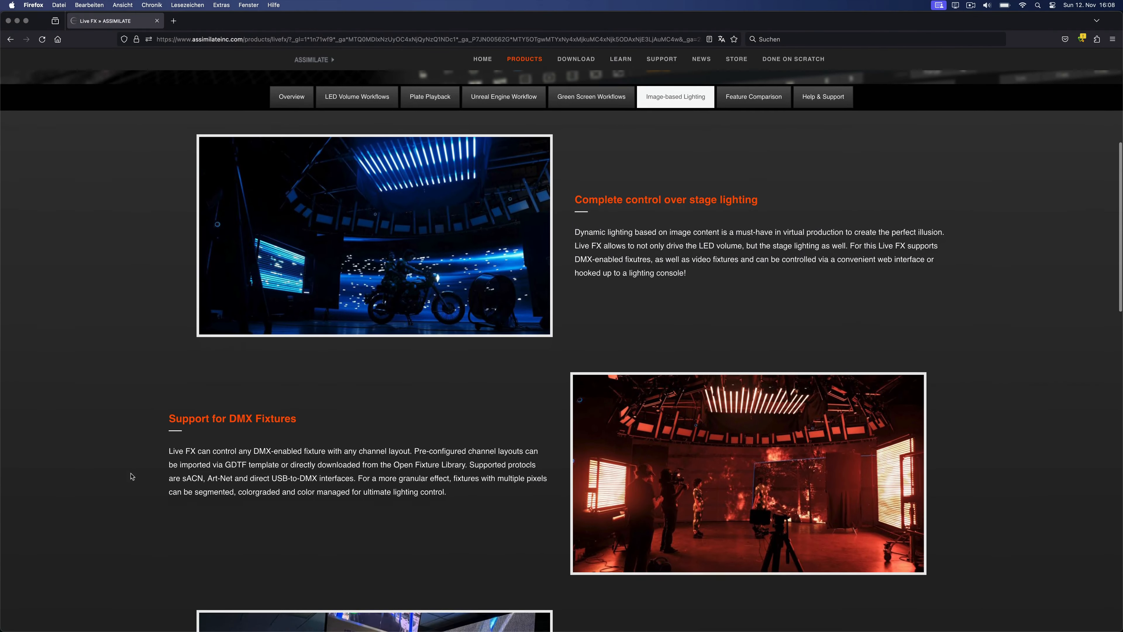
{"action": "scroll", "scroll_direction": "down", "scroll_amount": 3}
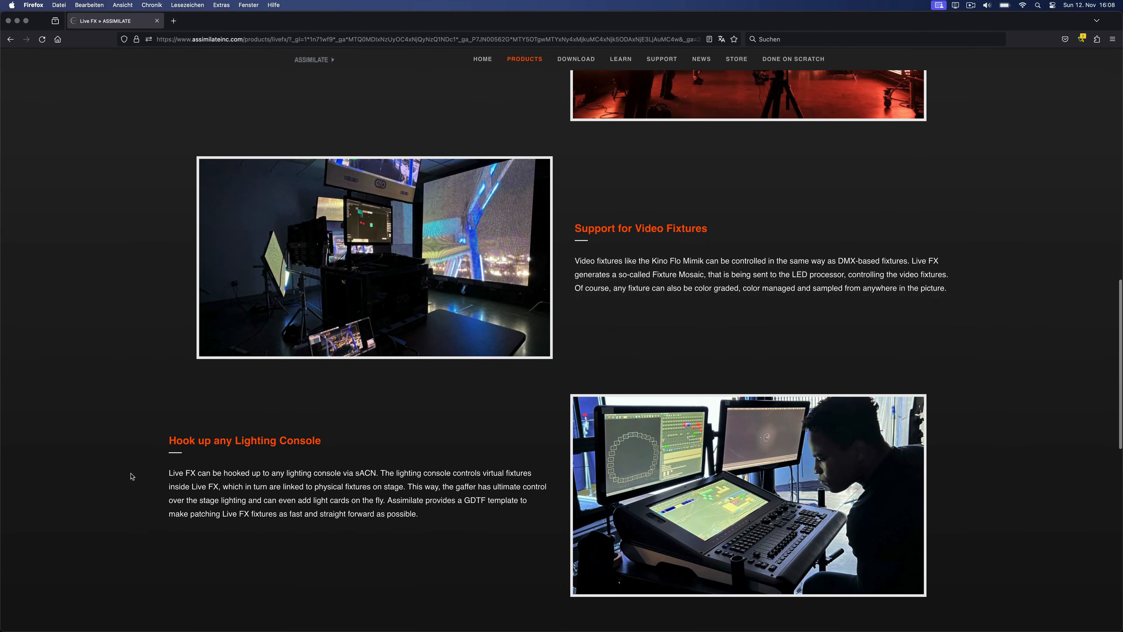
{"action": "scroll", "scroll_direction": "down", "scroll_amount": 3}
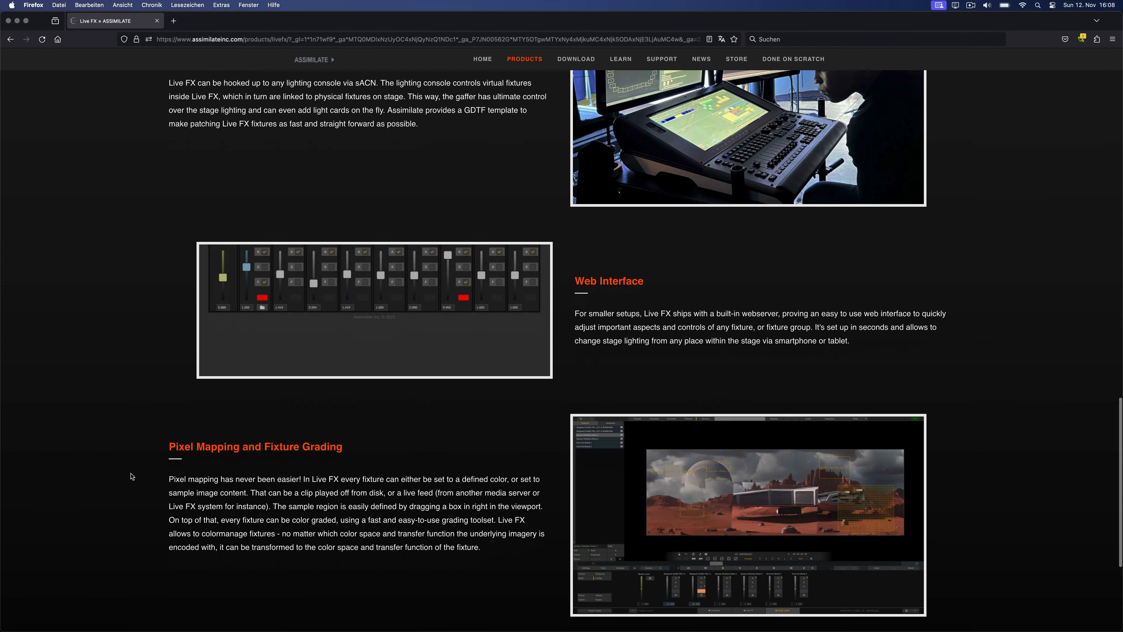
{"action": "scroll", "scroll_direction": "down", "scroll_amount": 3}
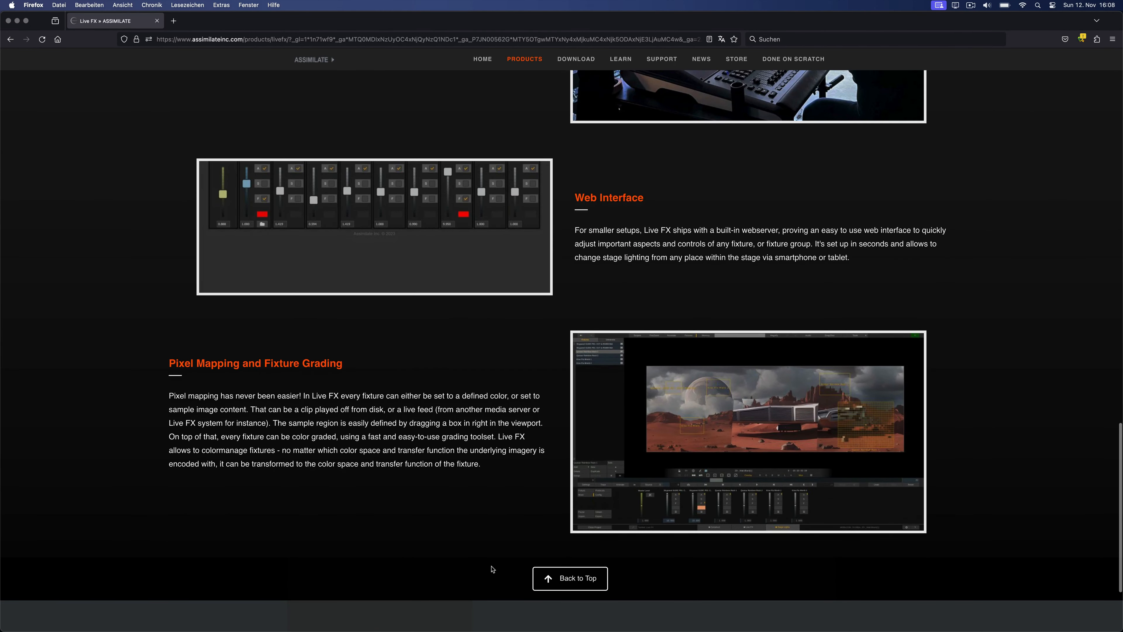
{"action": "left_click", "coordinate": [569, 578]}
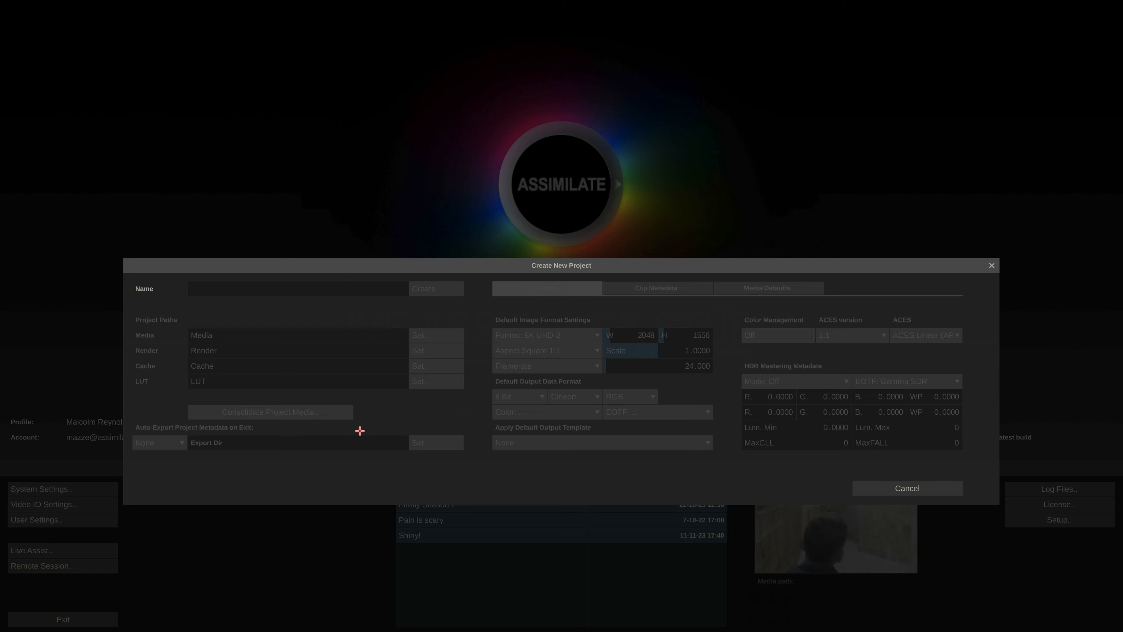
Step: Name the new project 'IBL Project' and confirm its HD 1080 settings
{"action": "type", "text": "IBL Project"}
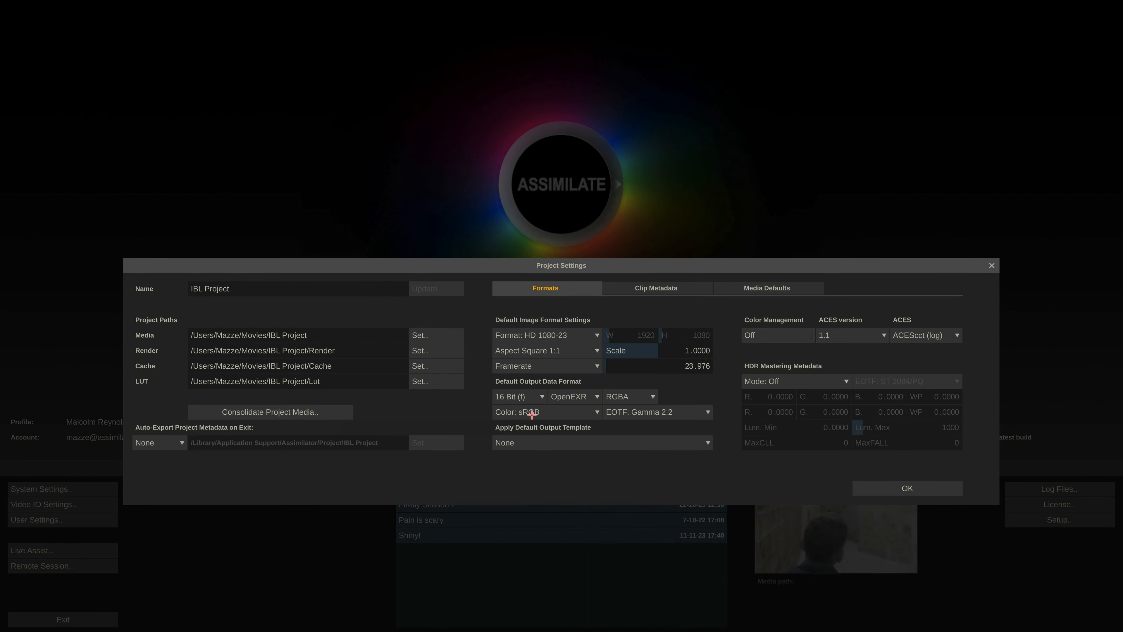
{"action": "left_click", "coordinate": [906, 488]}
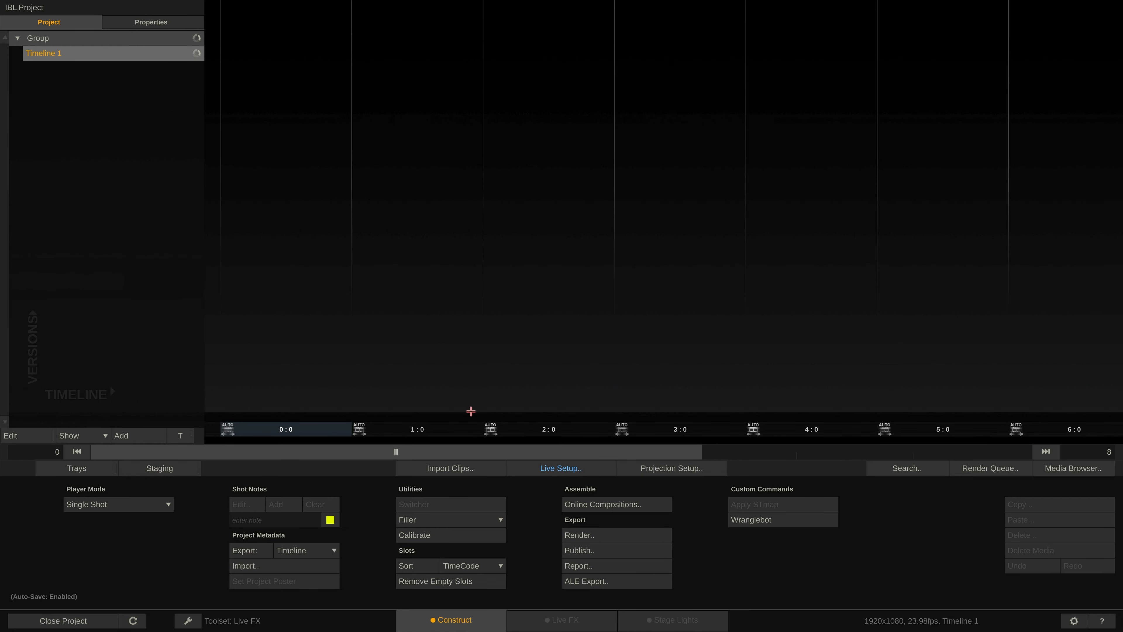
{"action": "mouse_move", "coordinate": [460, 471]}
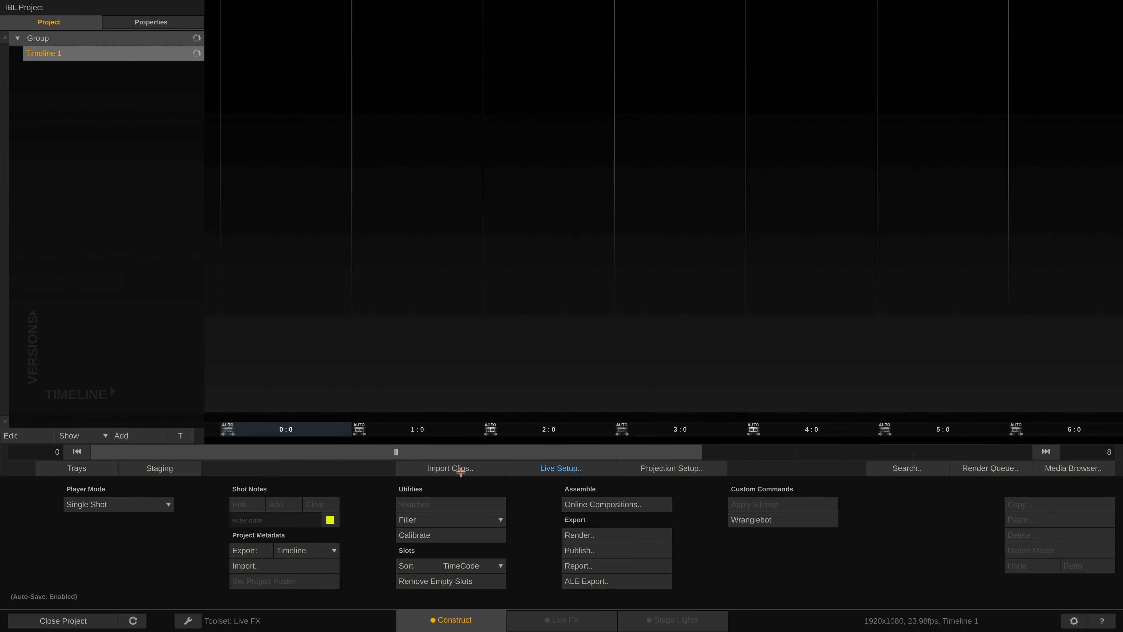
{"action": "mouse_move", "coordinate": [548, 472]}
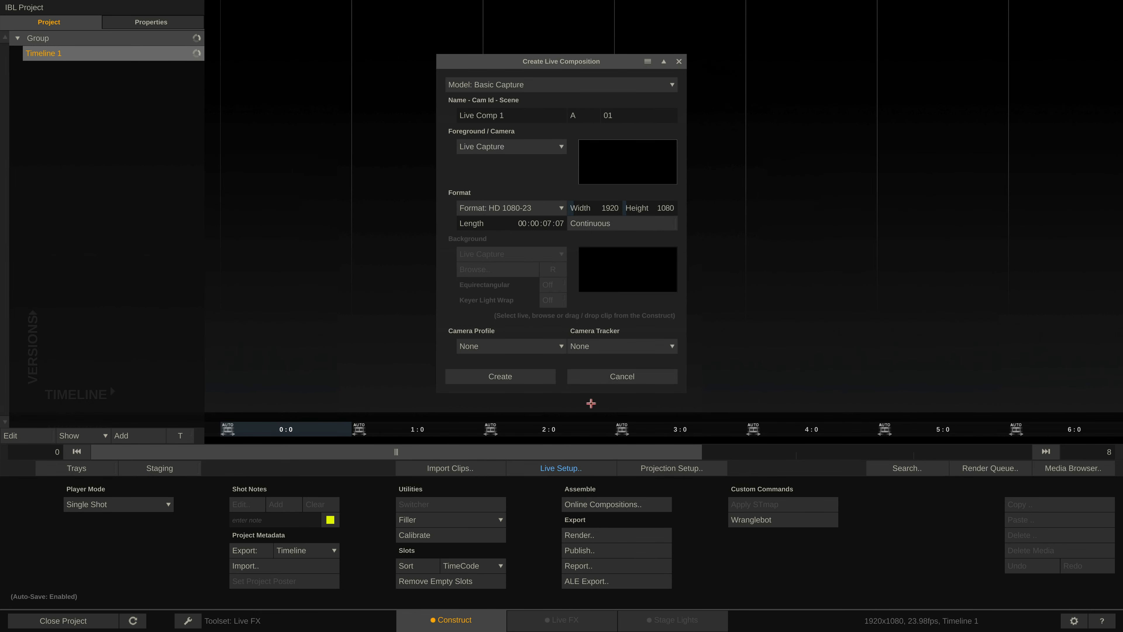
{"action": "mouse_move", "coordinate": [633, 191]}
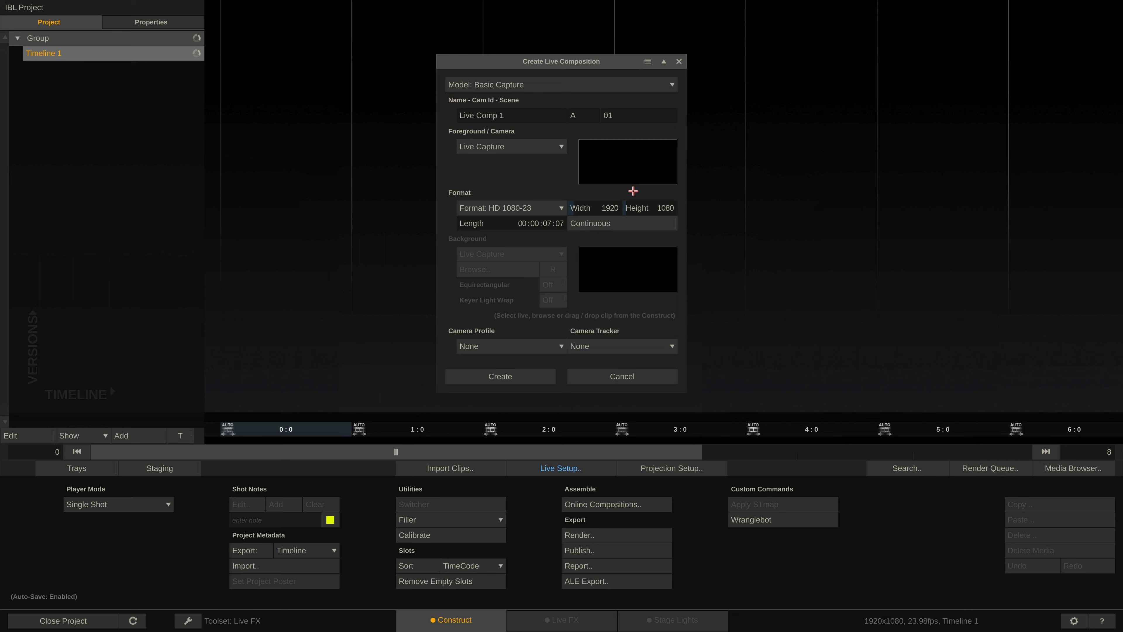
{"action": "mouse_move", "coordinate": [619, 199]}
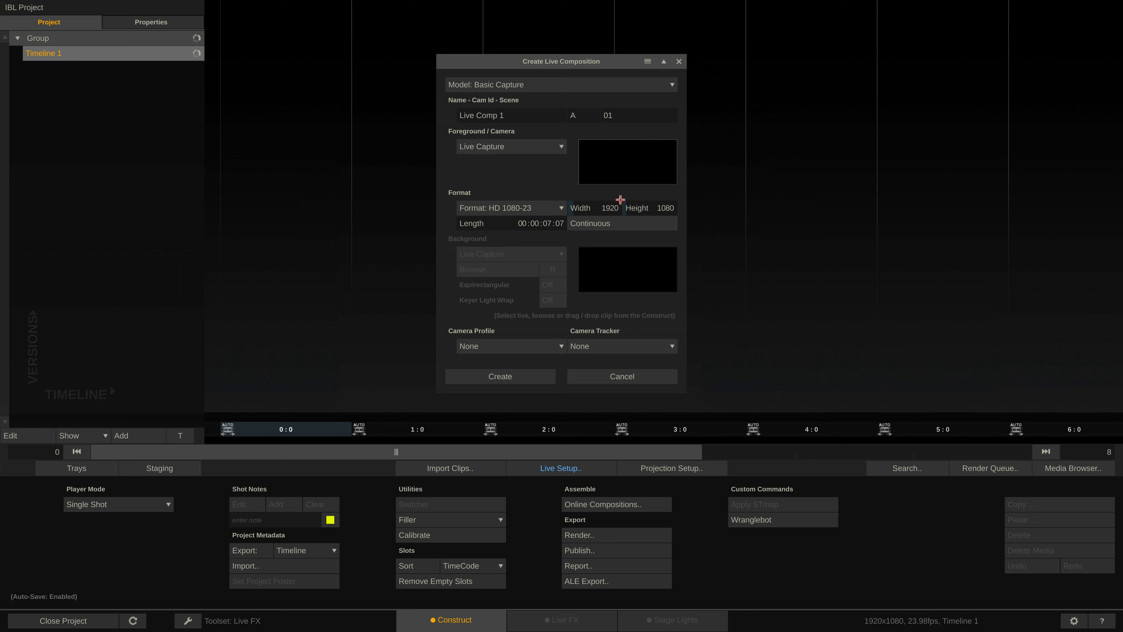
{"action": "mouse_move", "coordinate": [673, 84]}
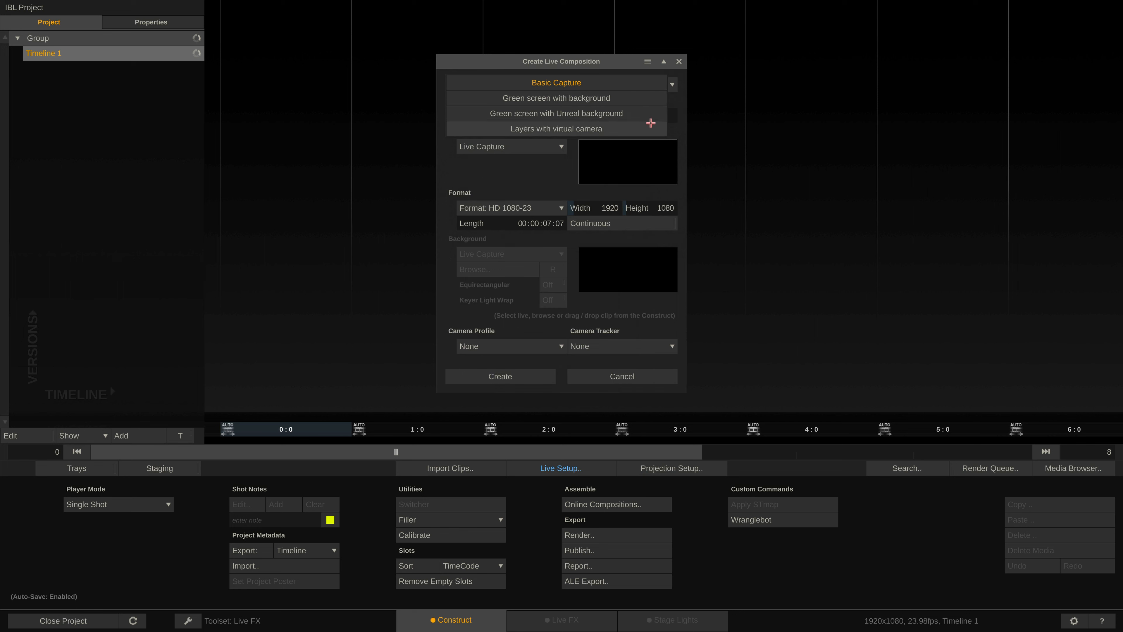
Step: Keep Basic Capture as the model for the new live composition
{"action": "left_click", "coordinate": [555, 82]}
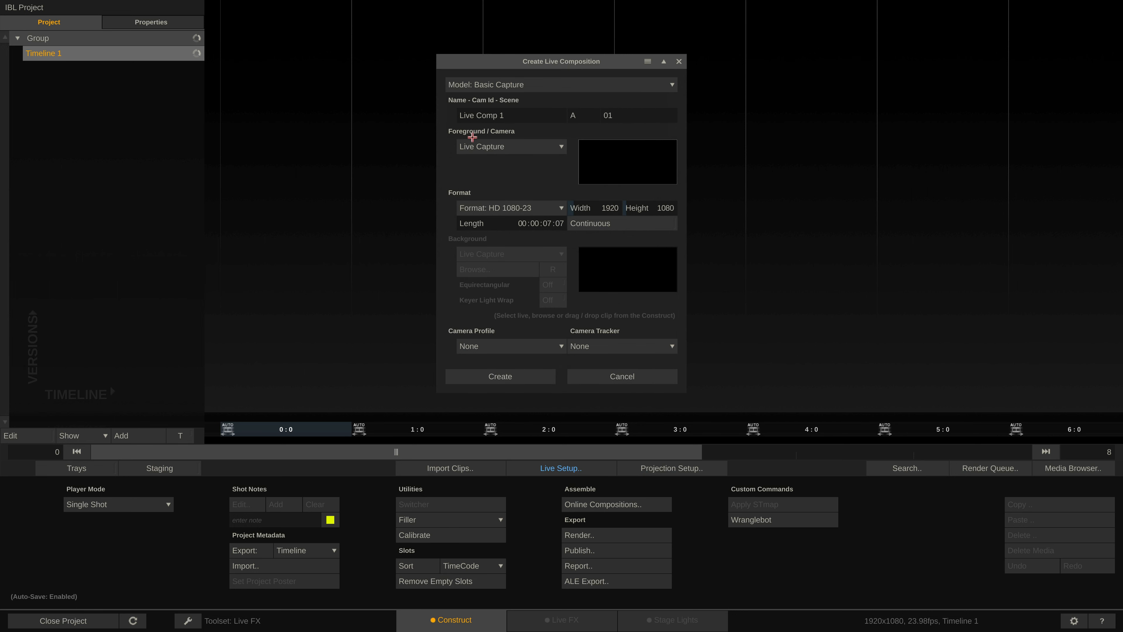
{"action": "mouse_move", "coordinate": [655, 302]}
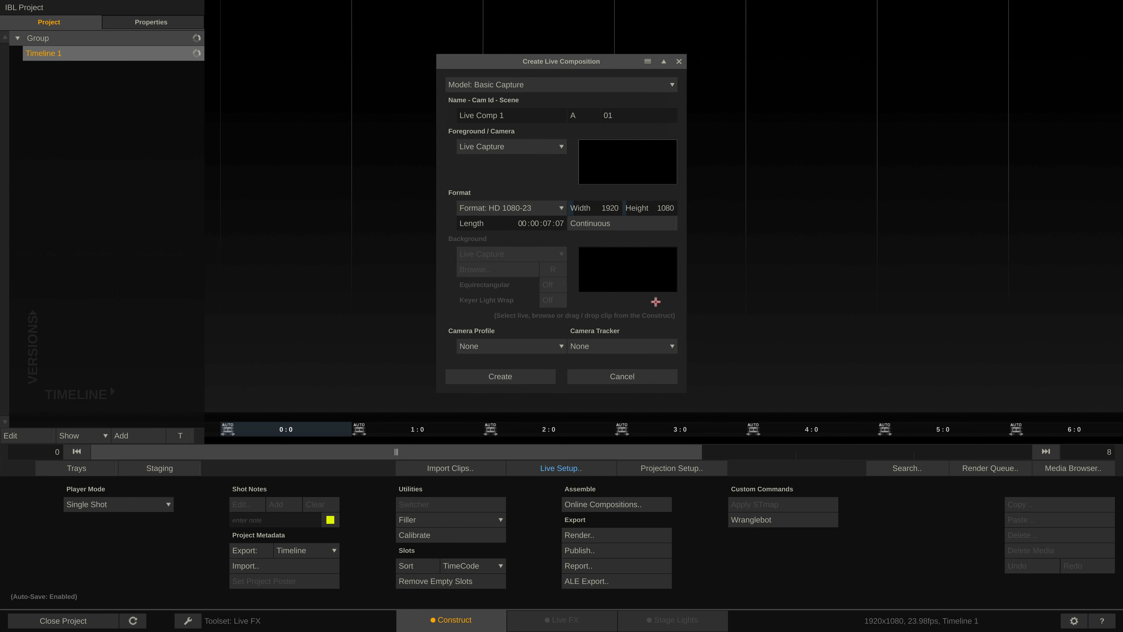
Step: Import the four 360-degree H264 clips from the Alex_8K folder into Timeline 1
{"action": "left_click", "coordinate": [450, 467]}
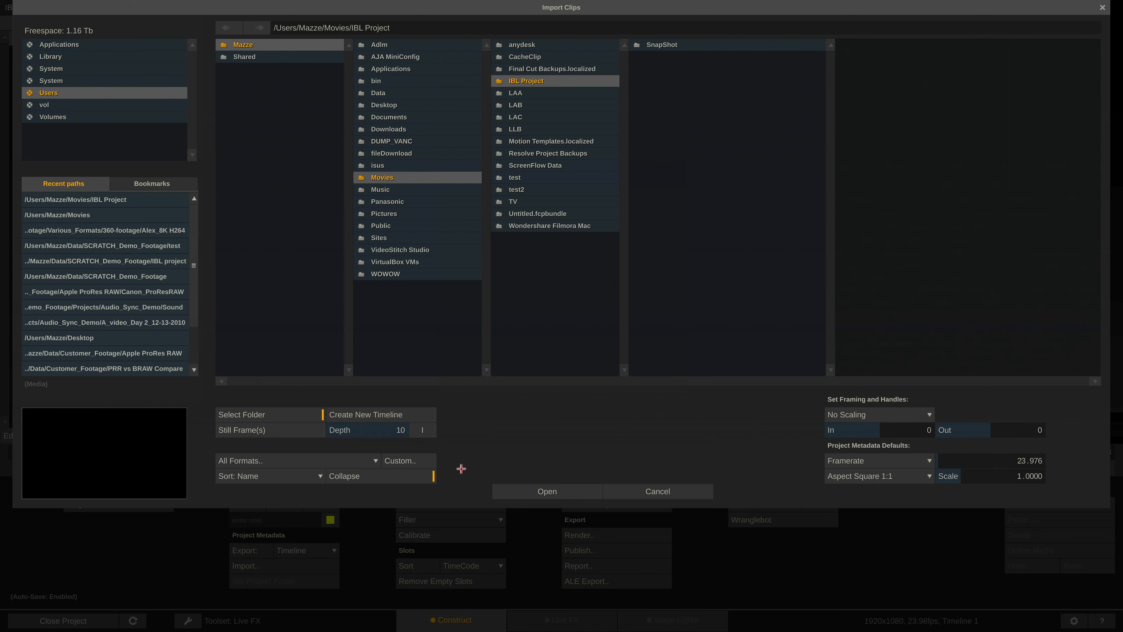
{"action": "left_click", "coordinate": [104, 230]}
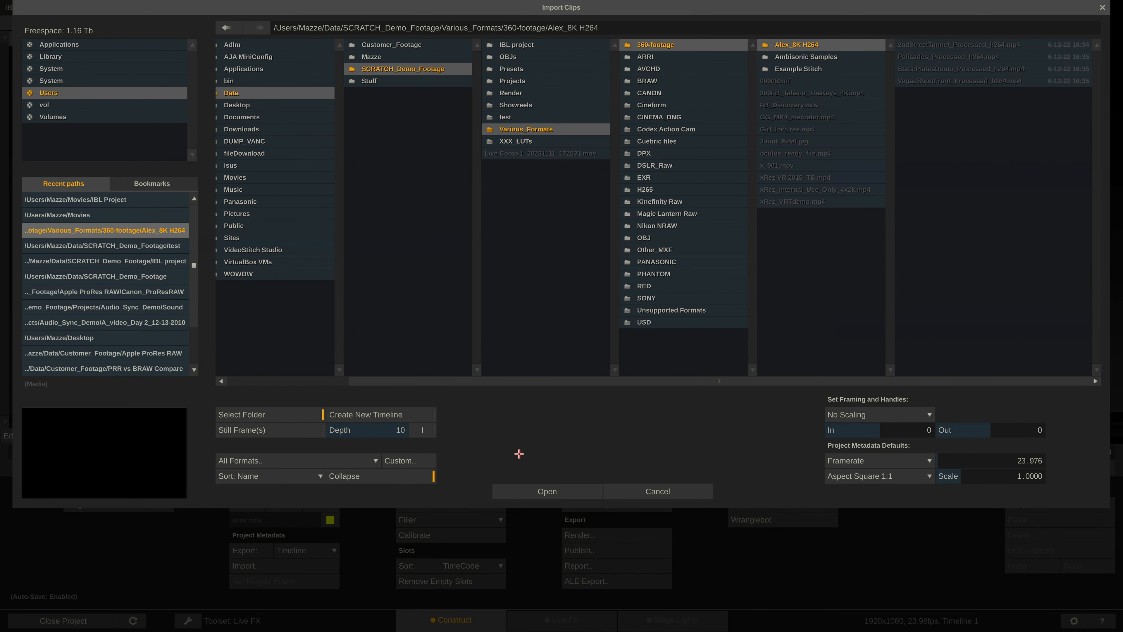
{"action": "left_click", "coordinate": [546, 491]}
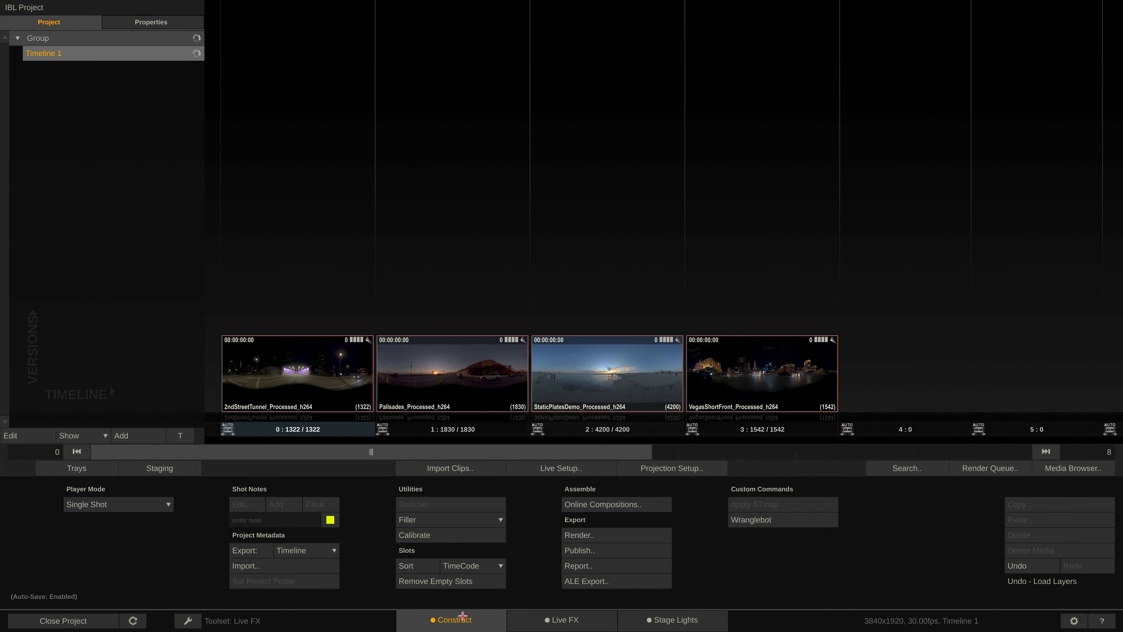
{"action": "mouse_move", "coordinate": [543, 592]}
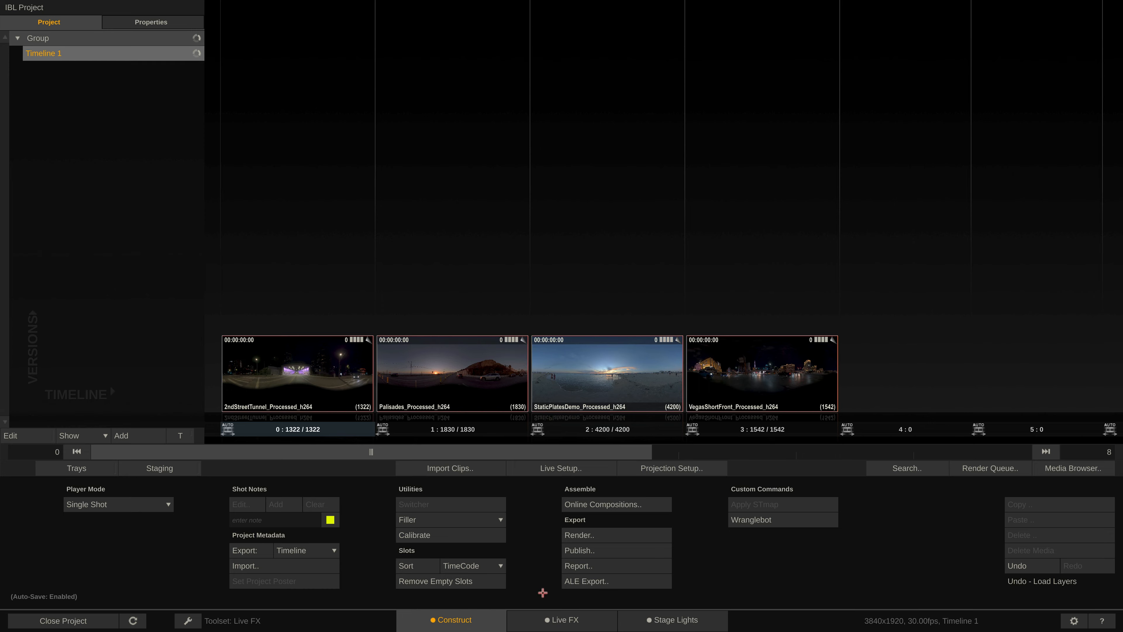
Step: Take the tunnel clip into Live FX, glance at Primary grading, then enter the Stage Lights workspace
{"action": "left_click", "coordinate": [565, 620]}
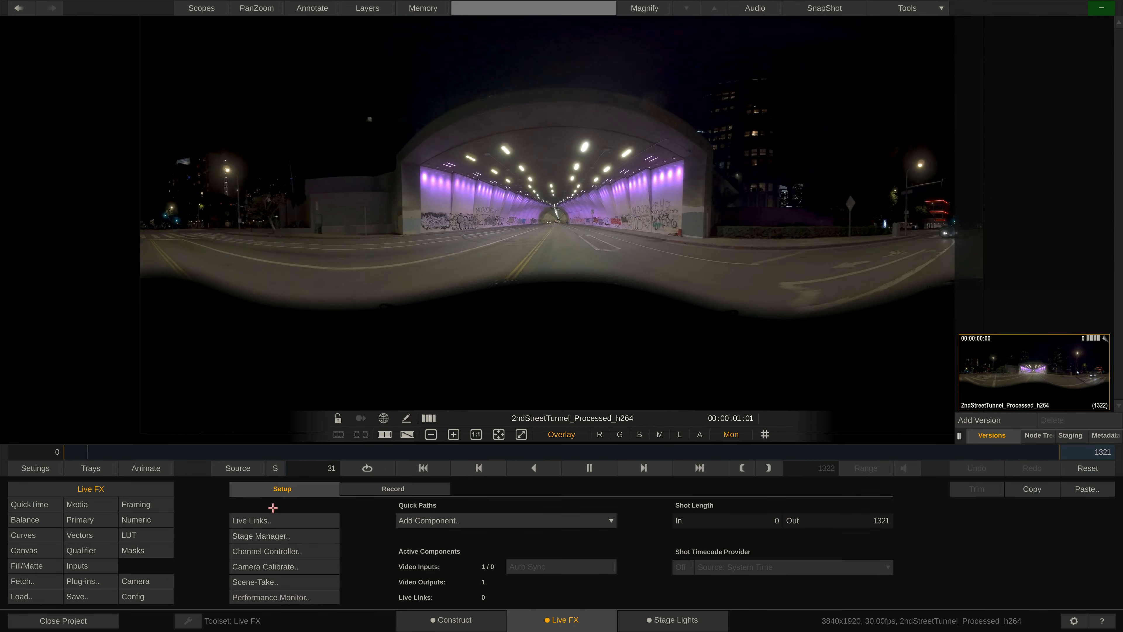
{"action": "left_click", "coordinate": [80, 519]}
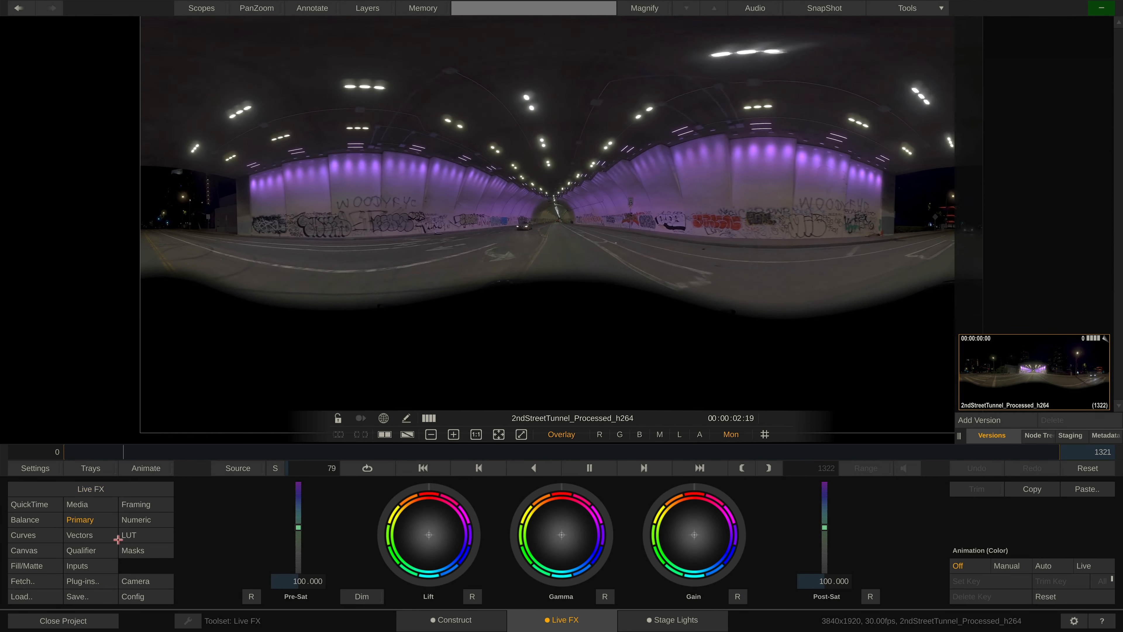
{"action": "left_click", "coordinate": [23, 534]}
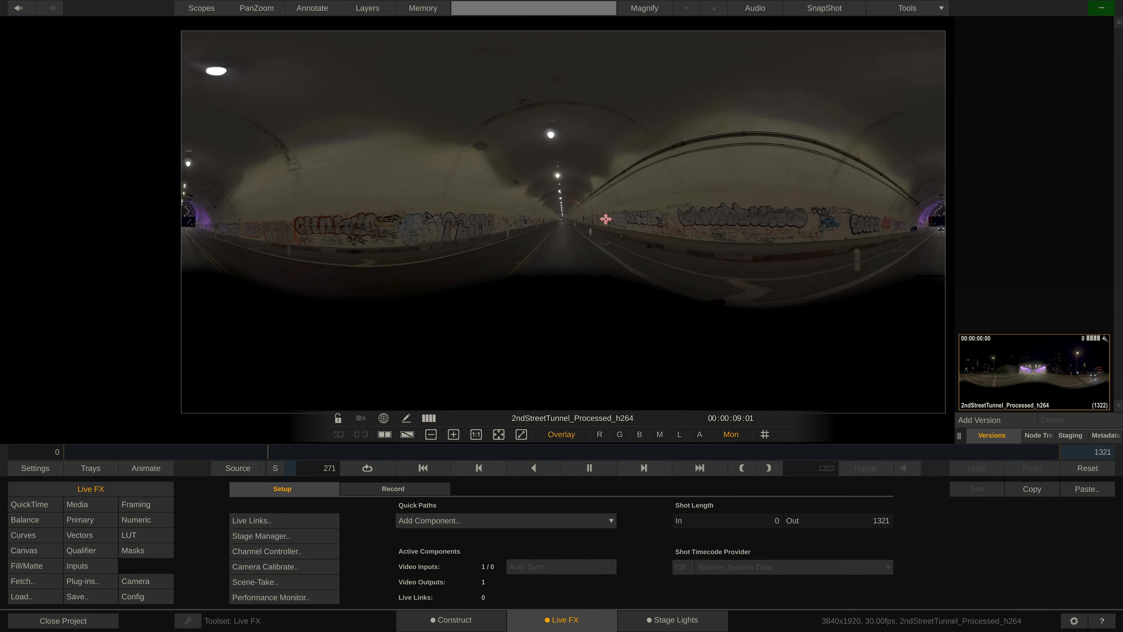
{"action": "left_click", "coordinate": [676, 620]}
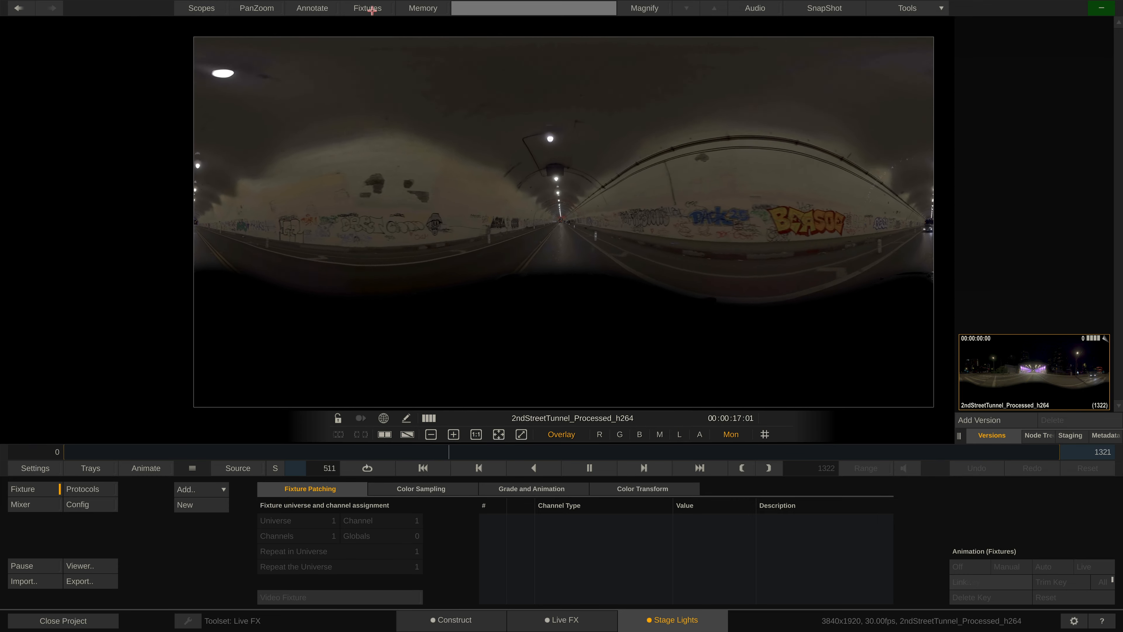
Step: Add an ARRI Skypanel S30C fixture in P04: RGBW 8bit mode
{"action": "left_click", "coordinate": [368, 7]}
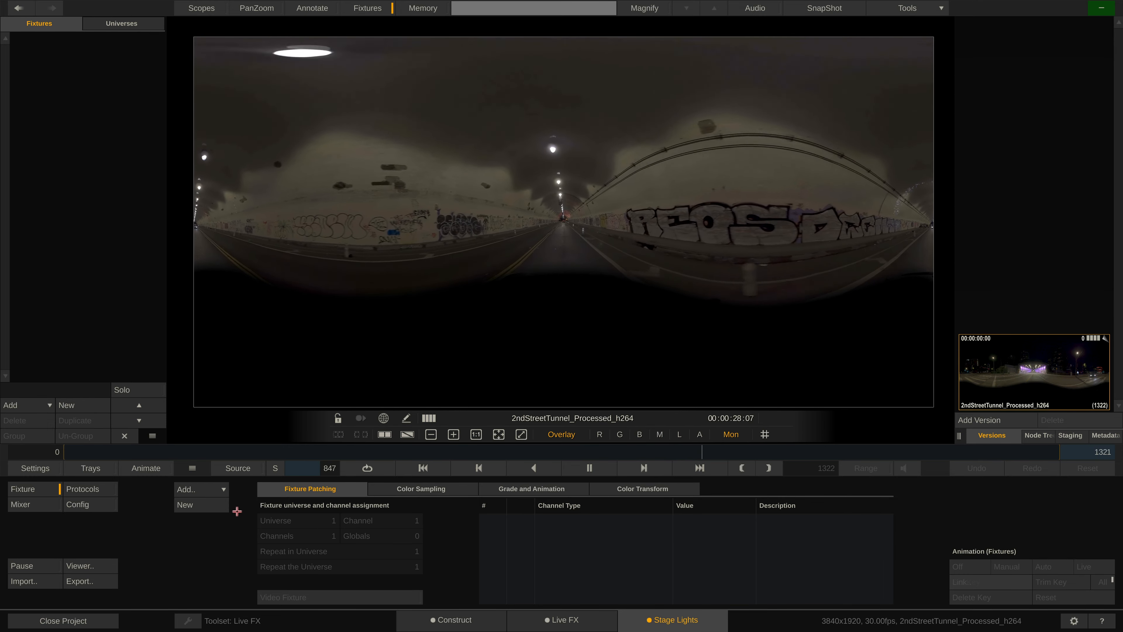
{"action": "left_click", "coordinate": [197, 489]}
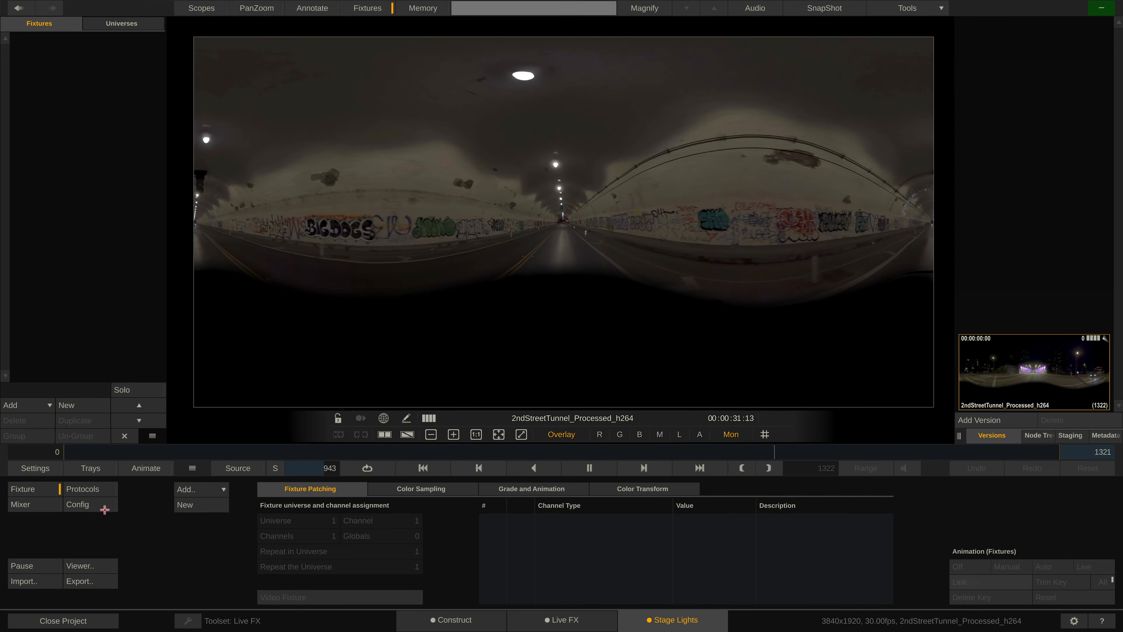
{"action": "left_click", "coordinate": [184, 504]}
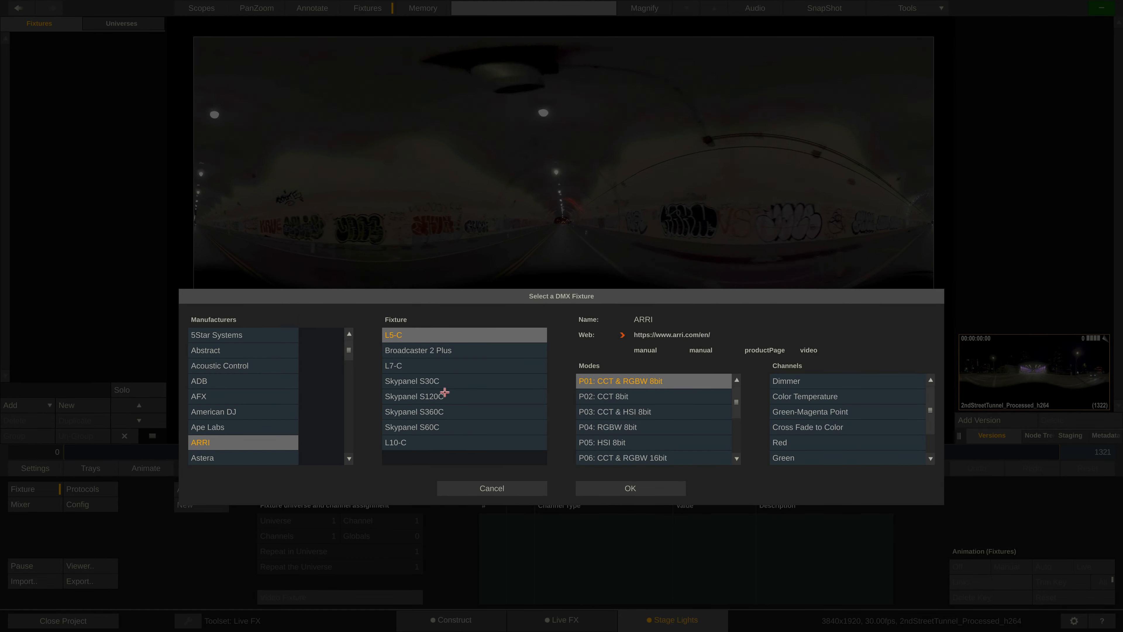
{"action": "left_click", "coordinate": [412, 380]}
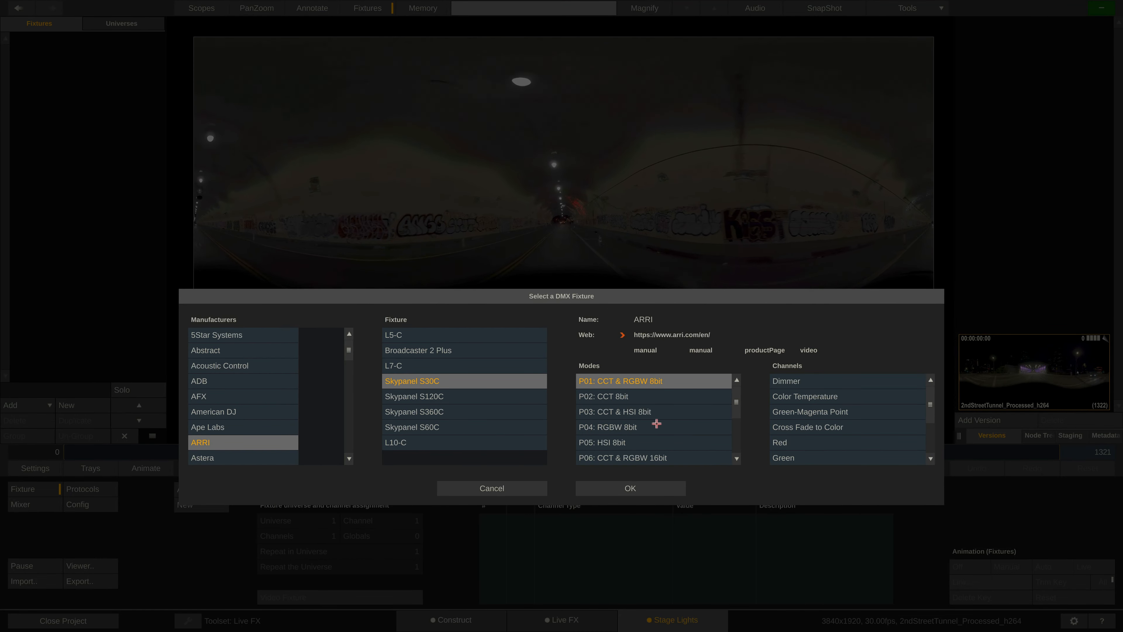
{"action": "left_click", "coordinate": [629, 487]}
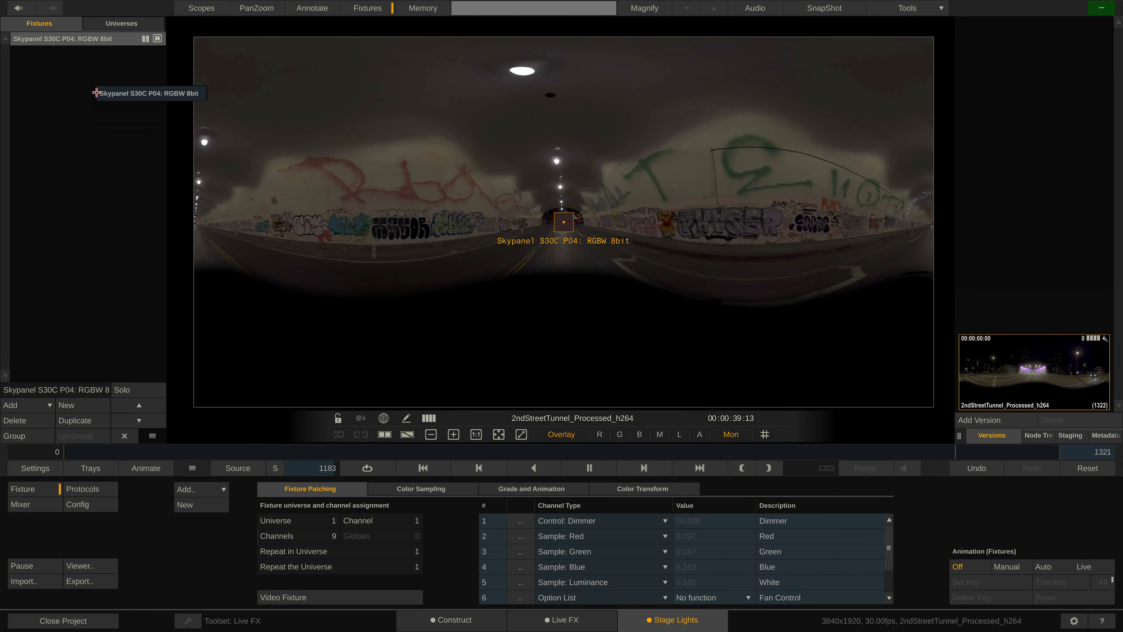
Step: Duplicate the Skypanel into several fixtures and group the last two copies
{"action": "left_click", "coordinate": [76, 420]}
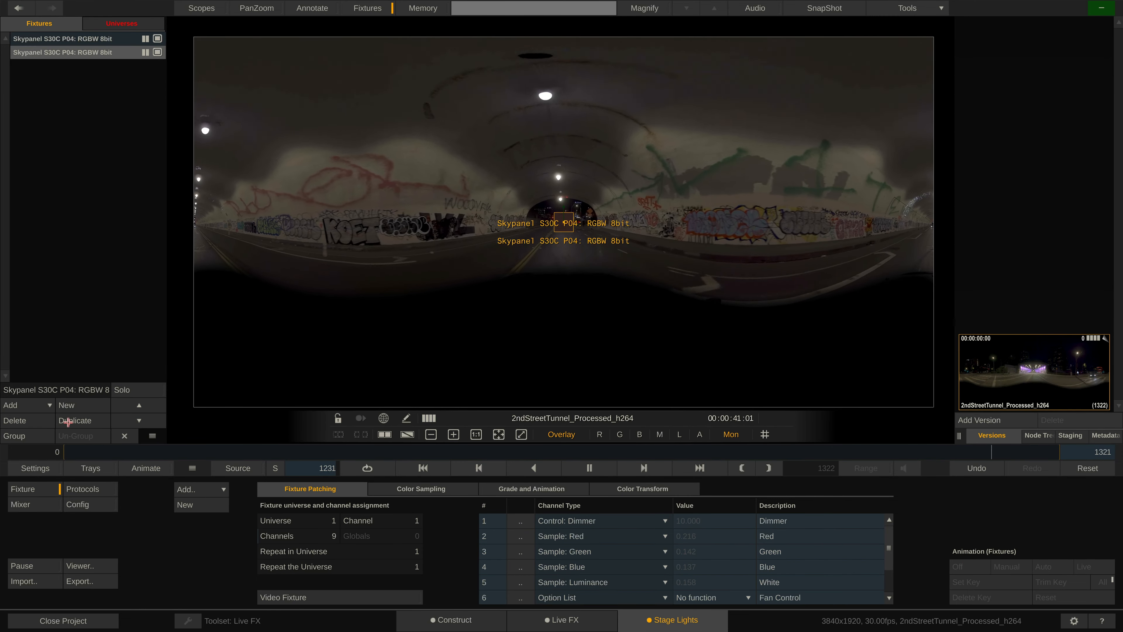
{"action": "left_click", "coordinate": [77, 421]}
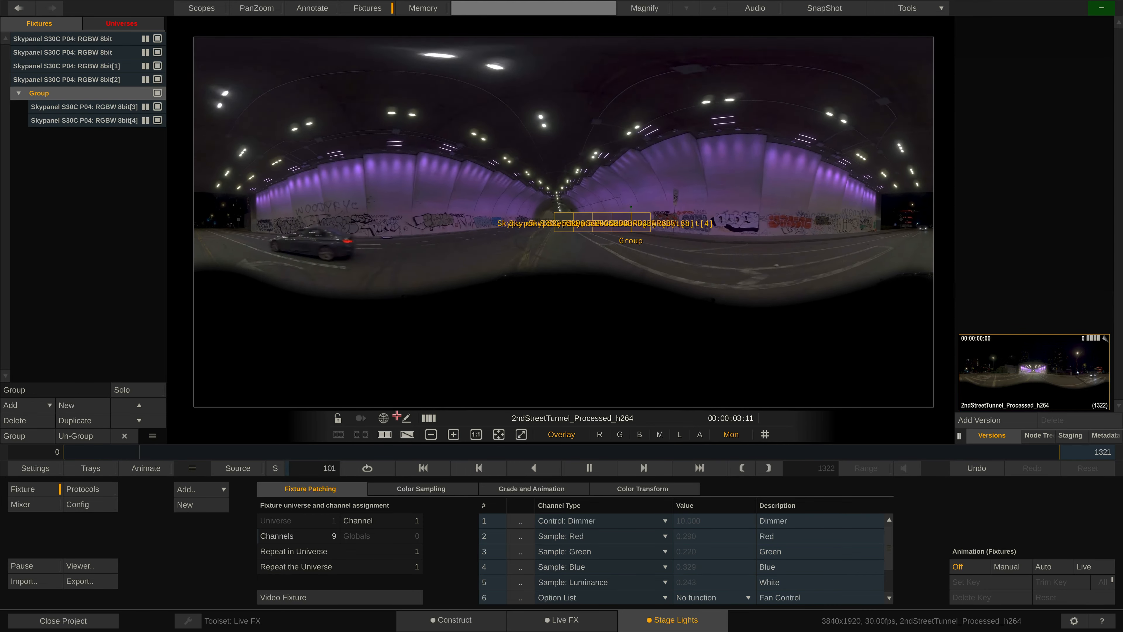
{"action": "left_click", "coordinate": [122, 23]}
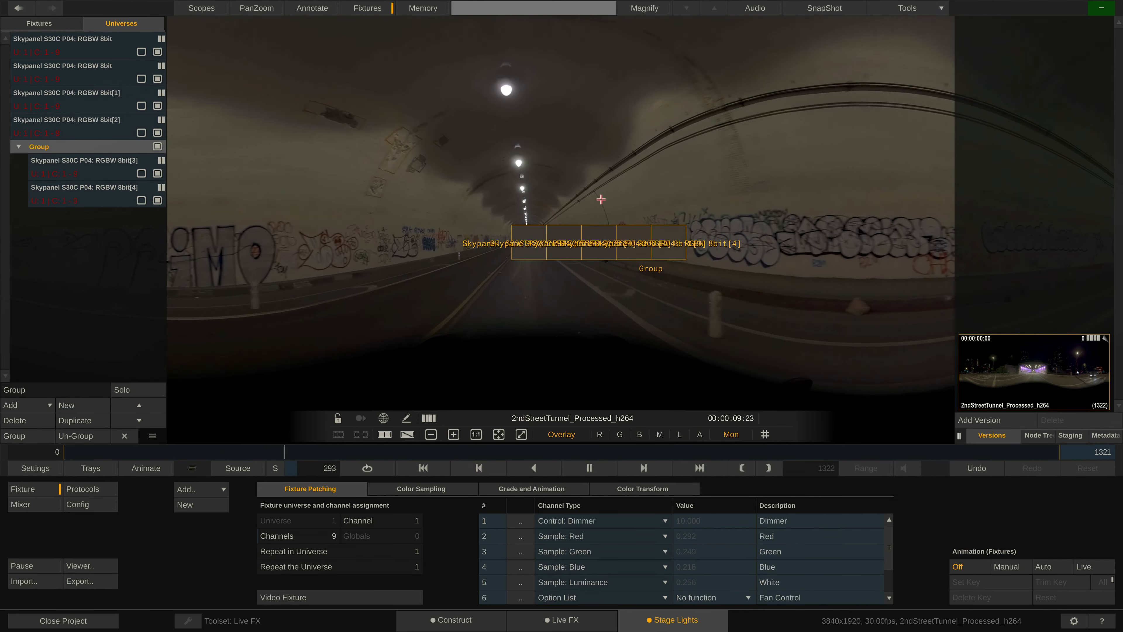
Step: Move fixture sample areas to separate spots in the tunnel, placing the grouped lights on the right wall
{"action": "left_click", "coordinate": [64, 65]}
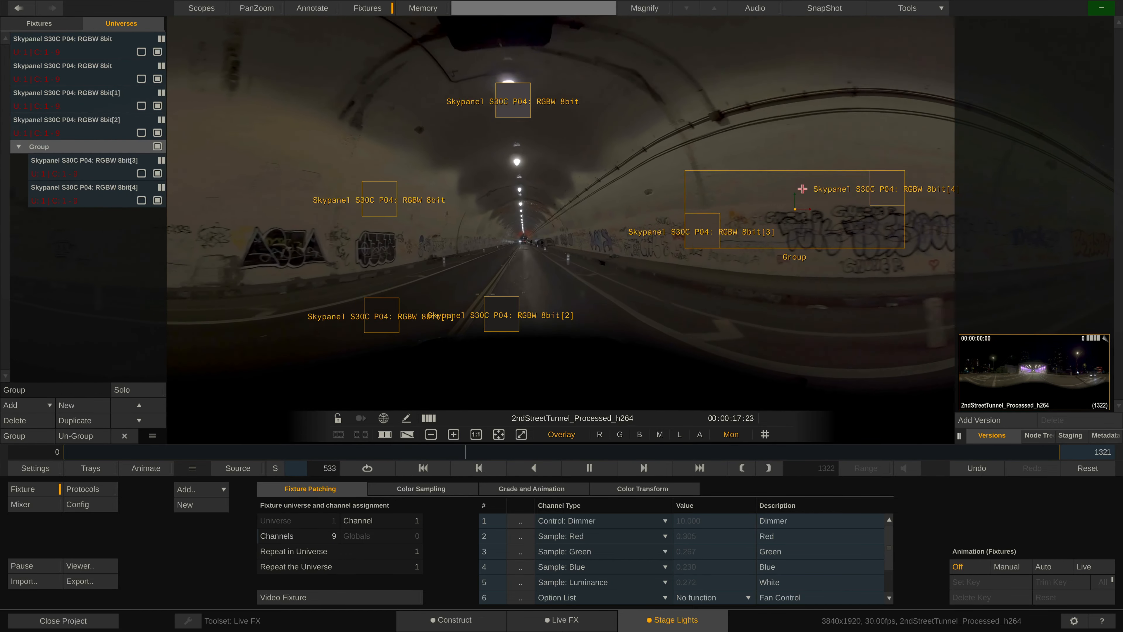
{"action": "left_click", "coordinate": [589, 468]}
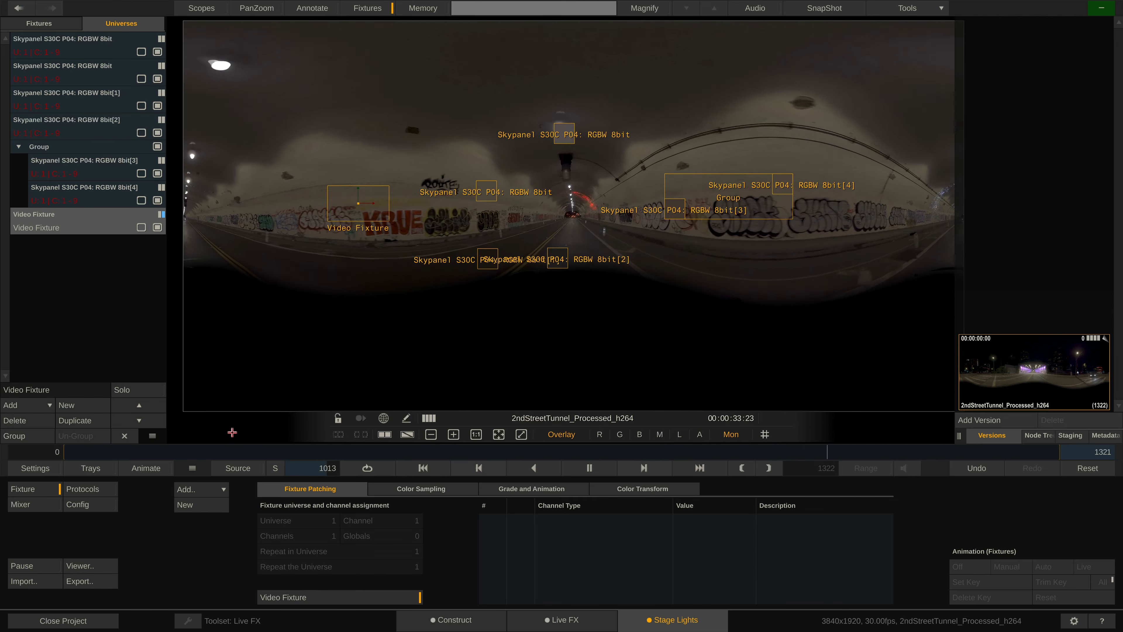
Step: Review the USB, Art-Net and sACN output protocol settings, ending on sACN with output off
{"action": "left_click", "coordinate": [83, 488]}
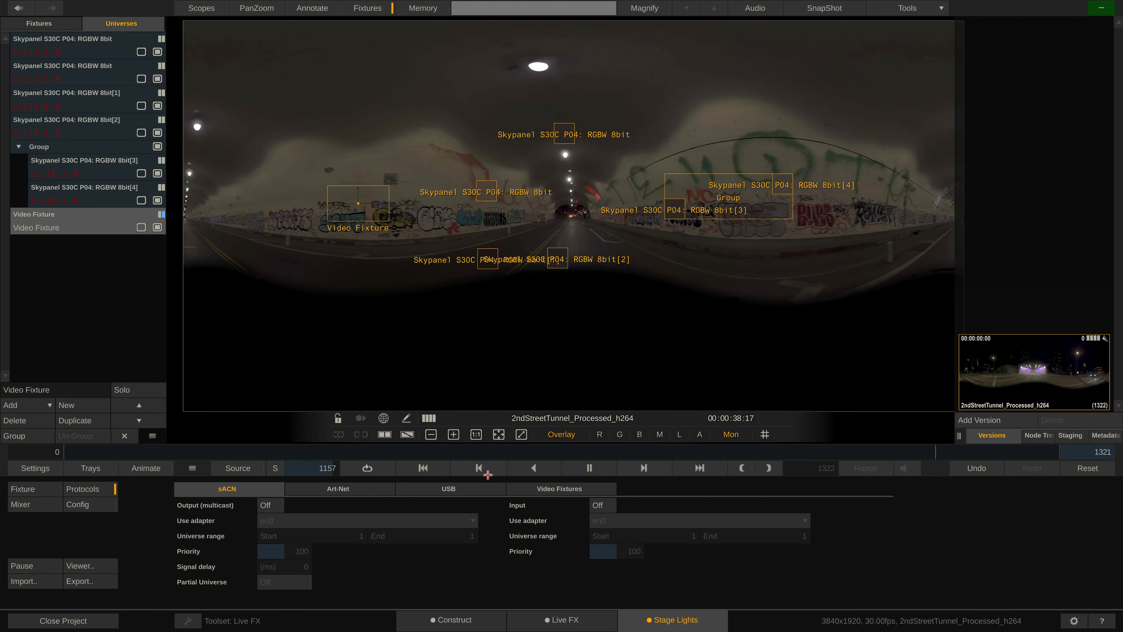
{"action": "left_click", "coordinate": [447, 489]}
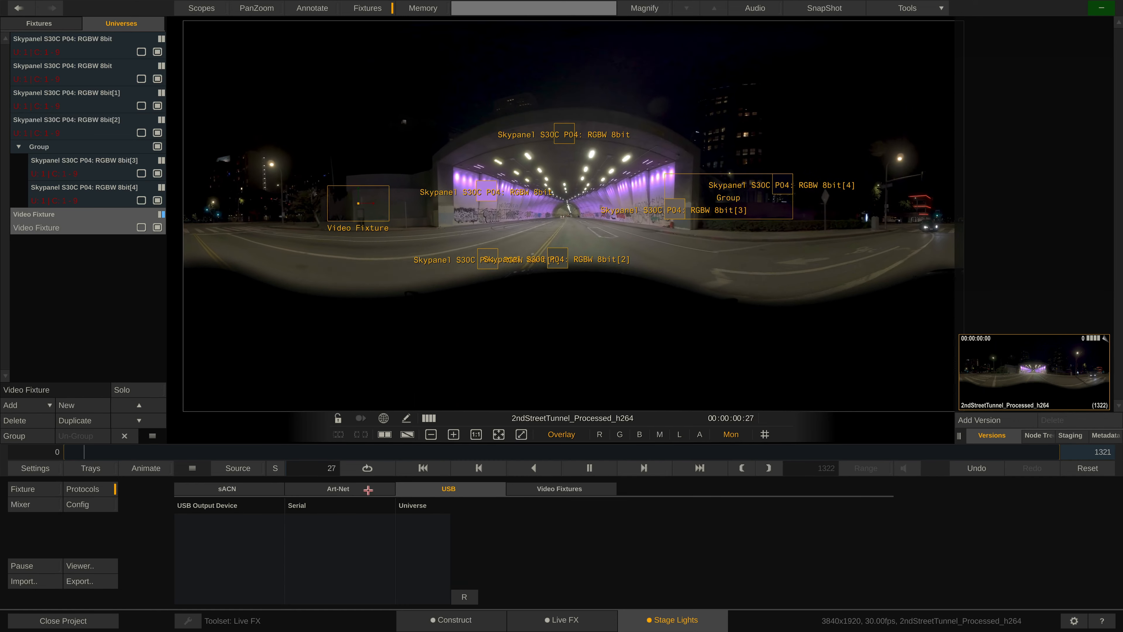
{"action": "left_click", "coordinate": [338, 488]}
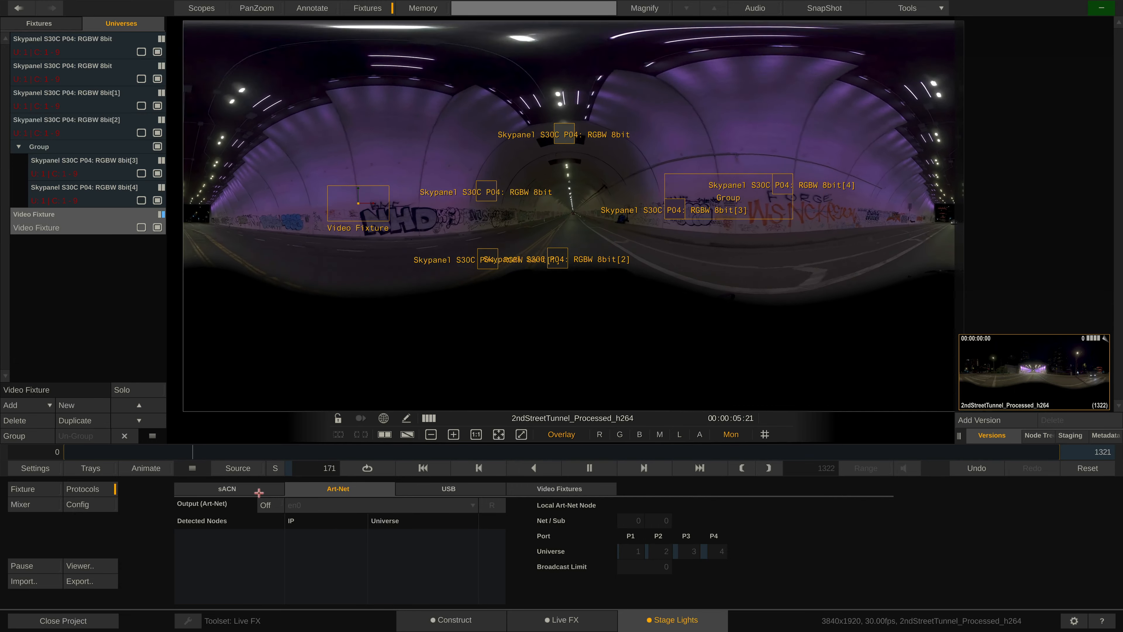
{"action": "left_click", "coordinate": [228, 488]}
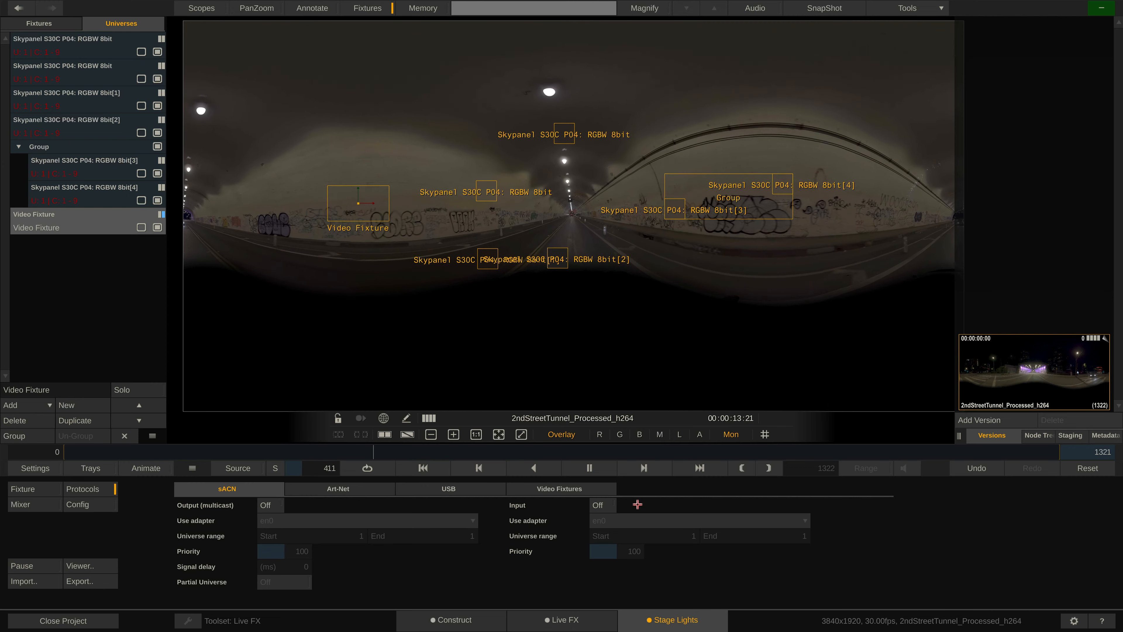
{"action": "left_click", "coordinate": [68, 119]}
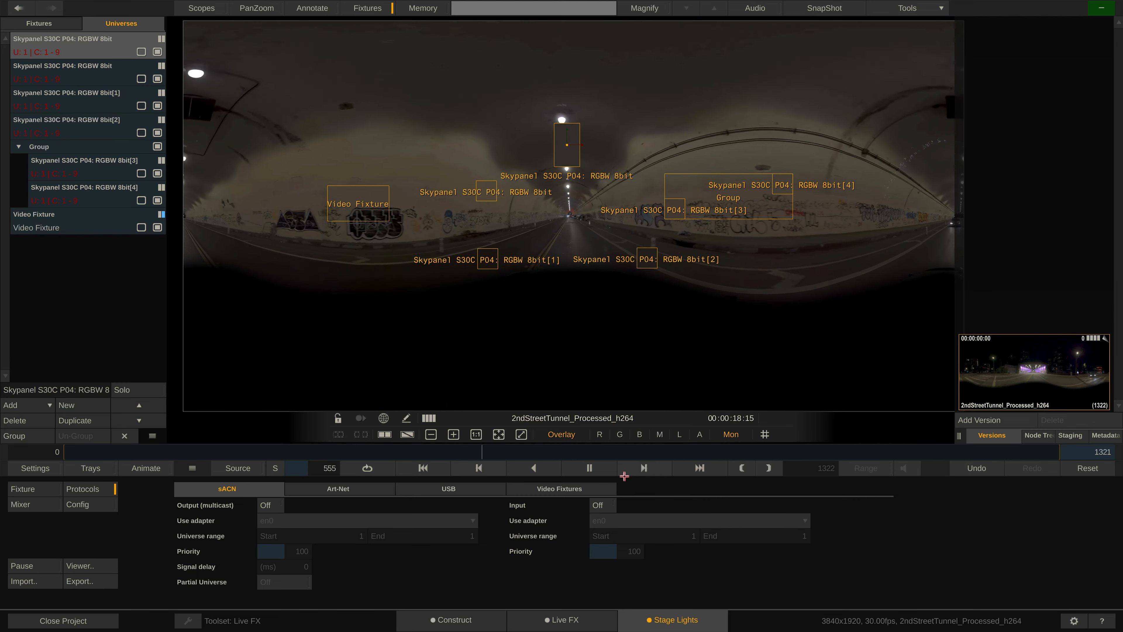
{"action": "left_click", "coordinate": [599, 505]}
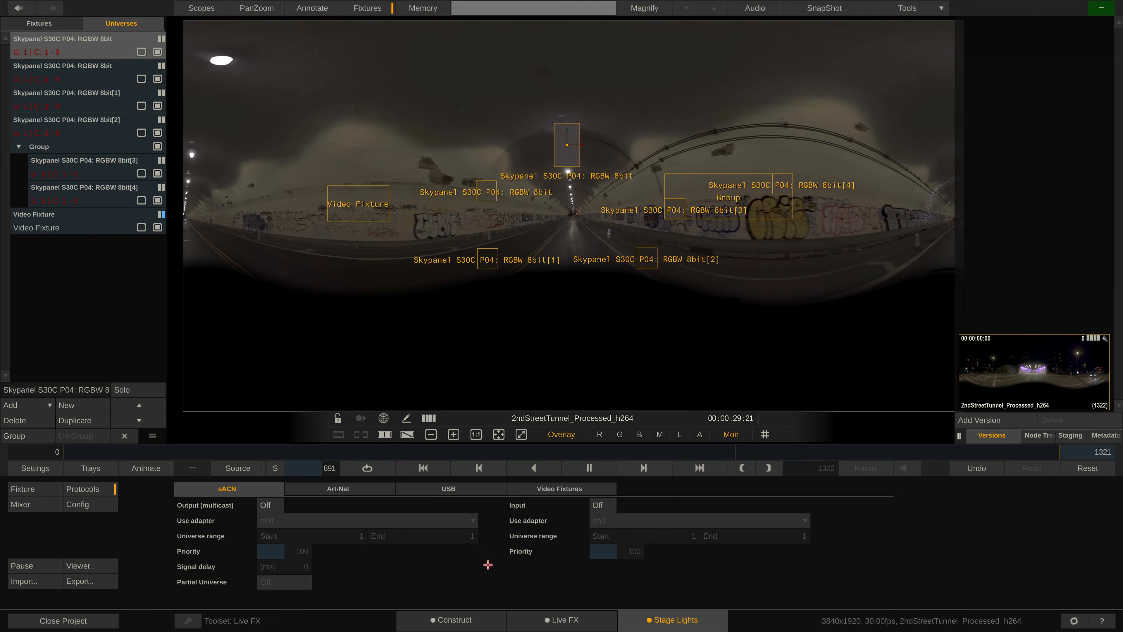
Step: Check the first Skypanel's Fan Control channel unchanged, then show its Color Sampling region settings
{"action": "left_click", "coordinate": [39, 22]}
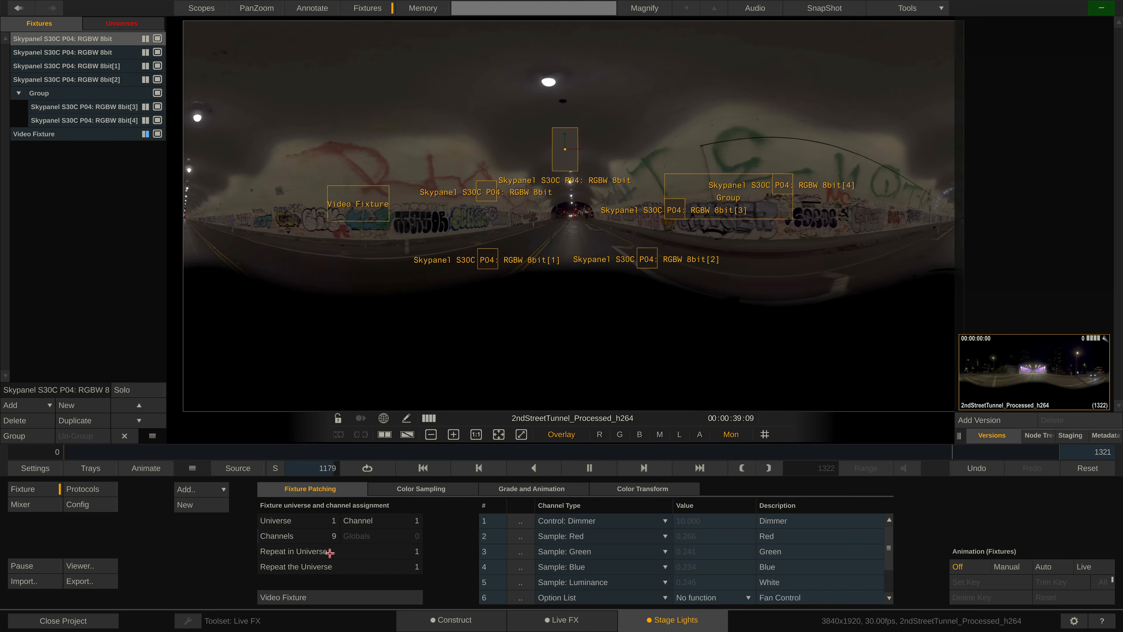
{"action": "mouse_move", "coordinate": [418, 520]}
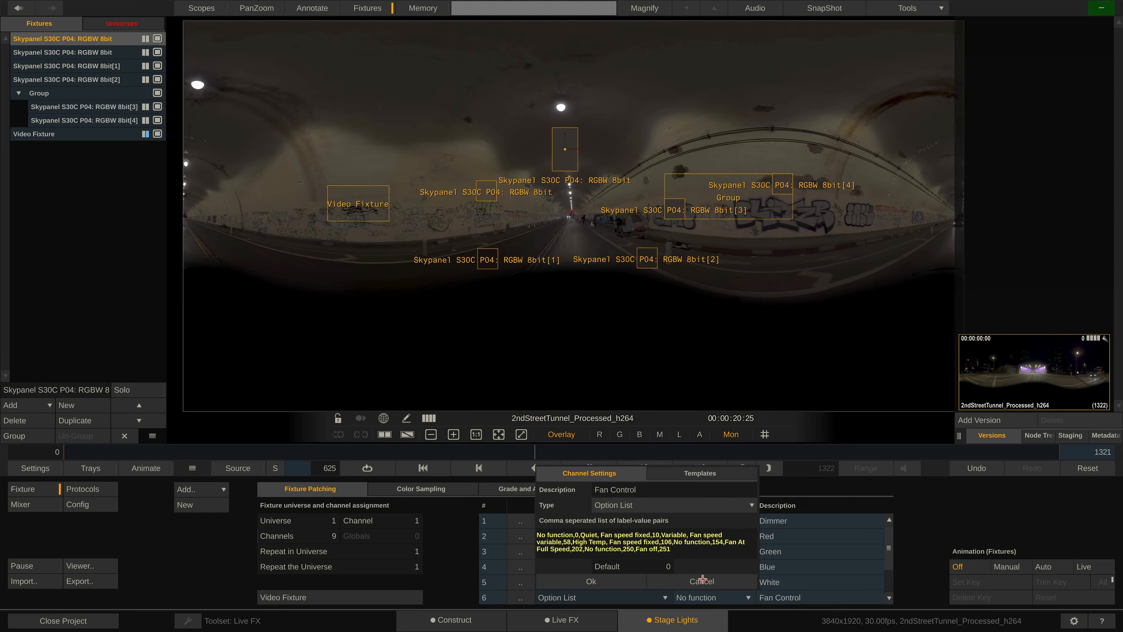
{"action": "left_click", "coordinate": [590, 581]}
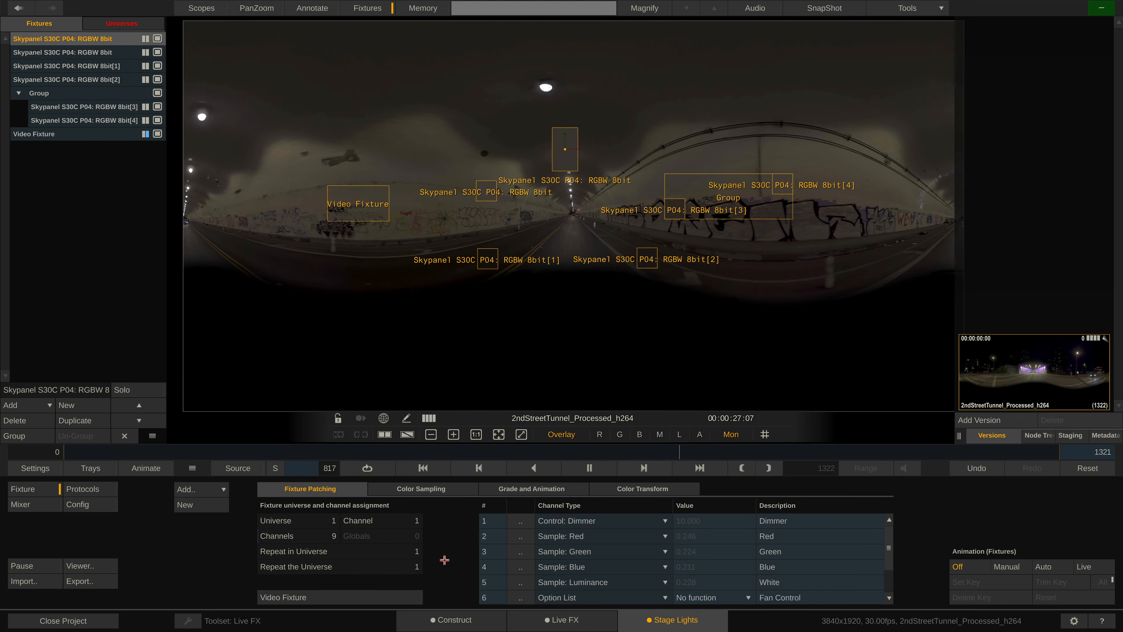
{"action": "left_click", "coordinate": [421, 488]}
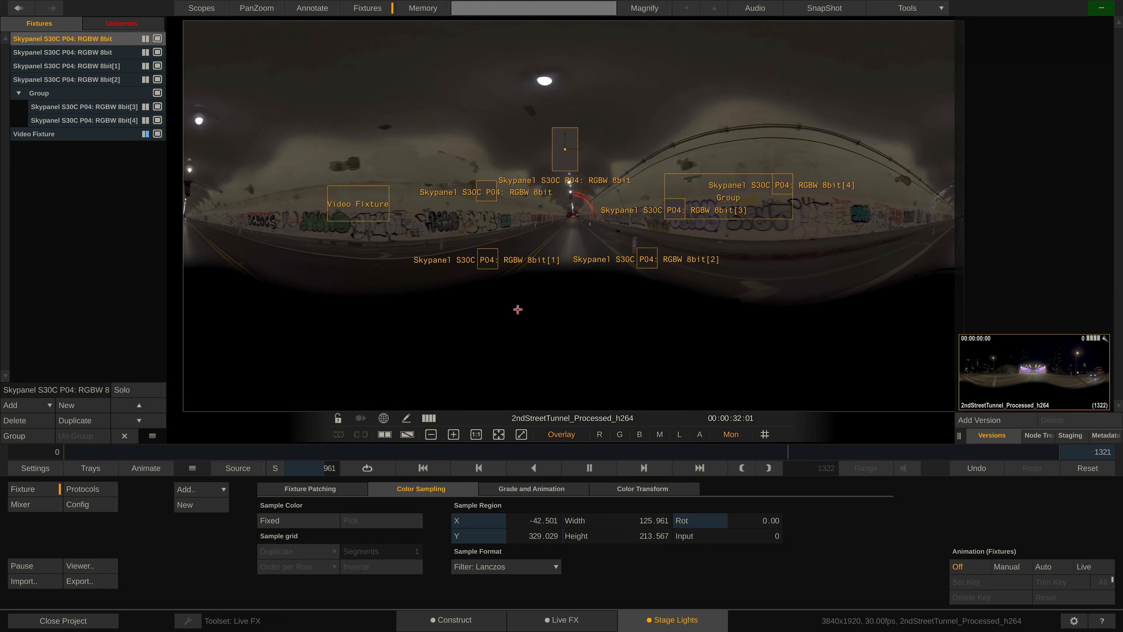
Step: Enlarge the first Skypanel's sample region and switch its Sample Format filter to Linear
{"action": "left_click", "coordinate": [589, 468]}
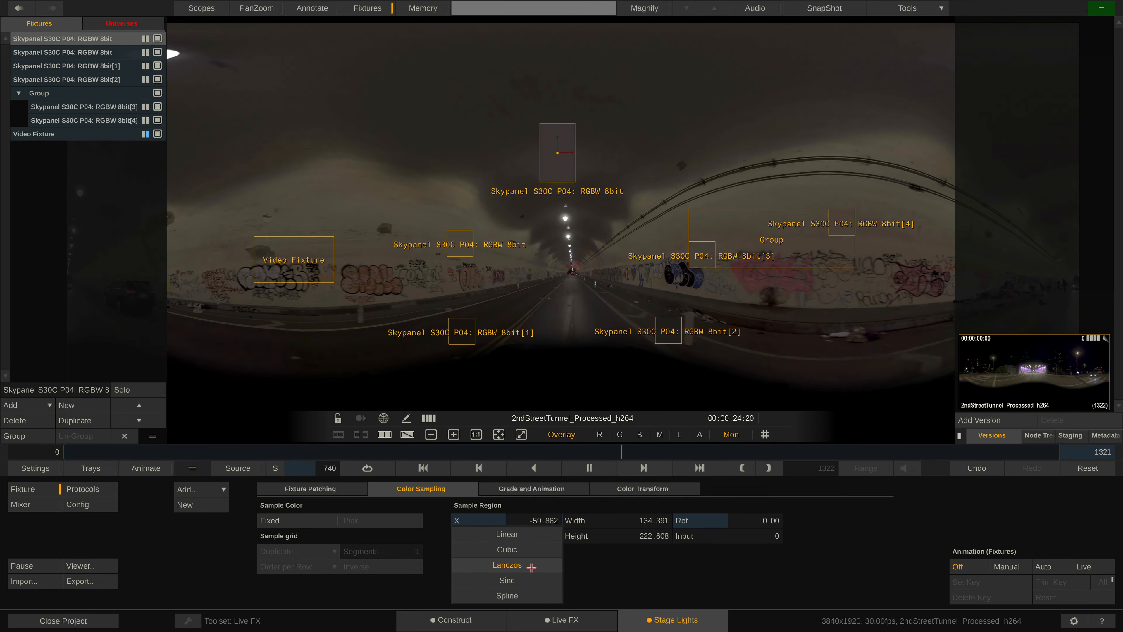
{"action": "left_click", "coordinate": [506, 564]}
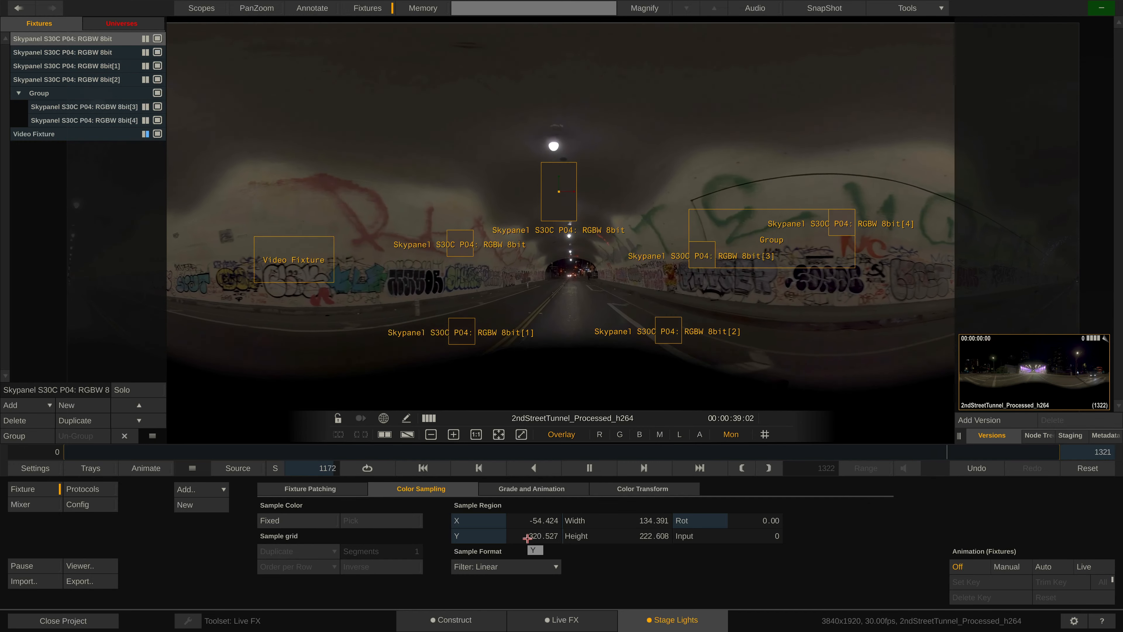
{"action": "left_click", "coordinate": [505, 567]}
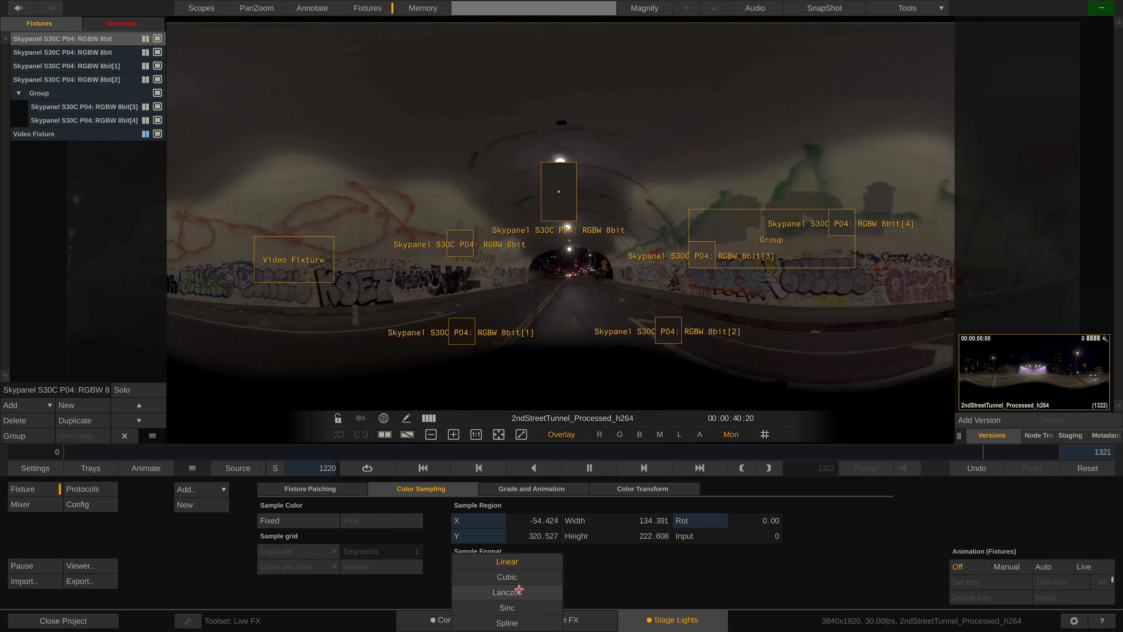
Step: Set the filter back to Lanczos and view the live DMX raw values for universe 2
{"action": "left_click", "coordinate": [506, 592]}
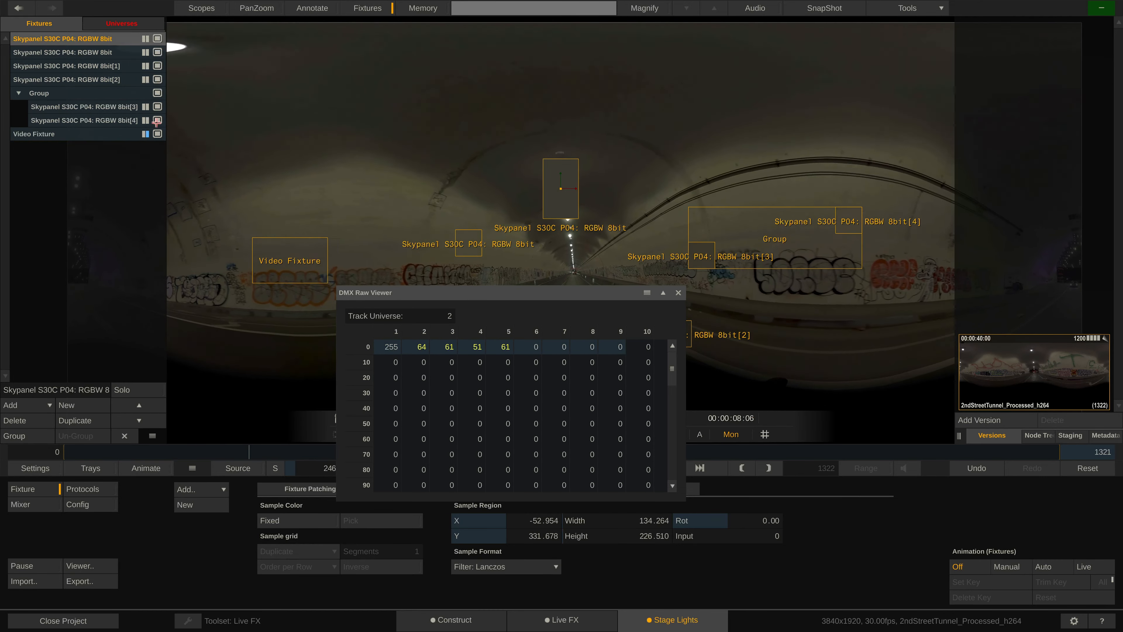
{"action": "left_click", "coordinate": [121, 23]}
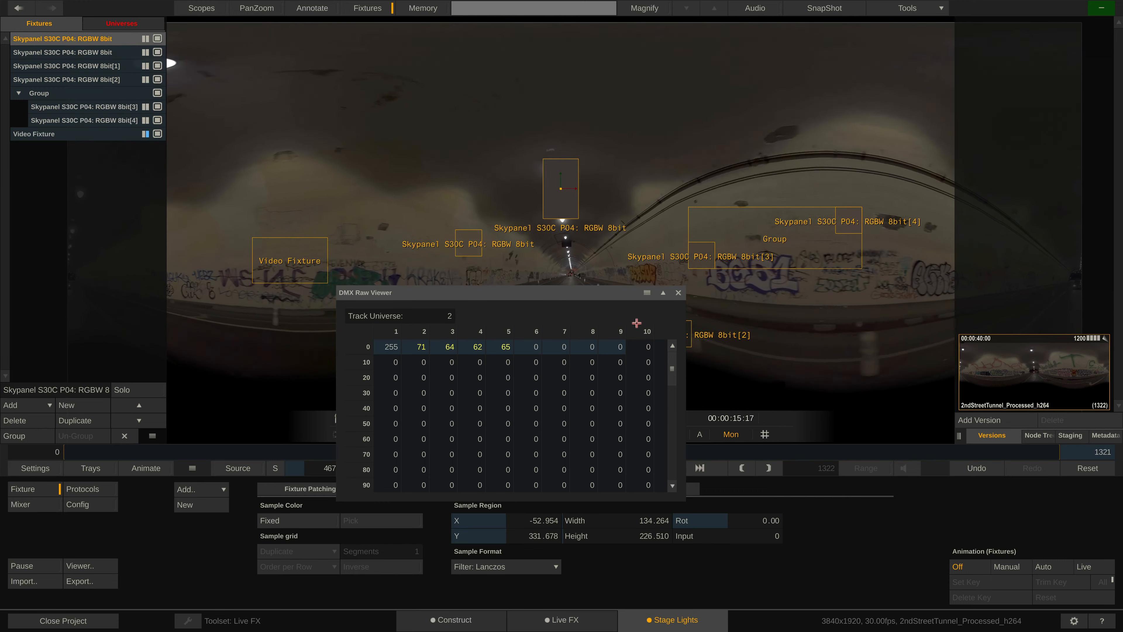
{"action": "left_click", "coordinate": [677, 292]}
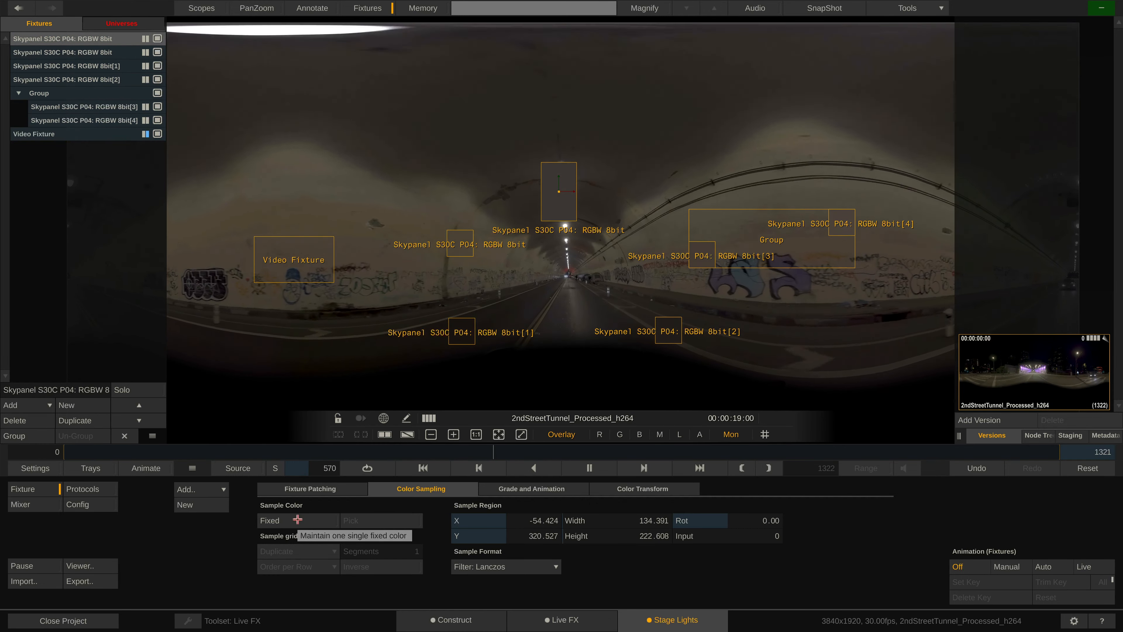
Step: Show the Skypanel's Grade and Animation values with dimmer 10 and master gain 1.795
{"action": "left_click", "coordinate": [270, 520]}
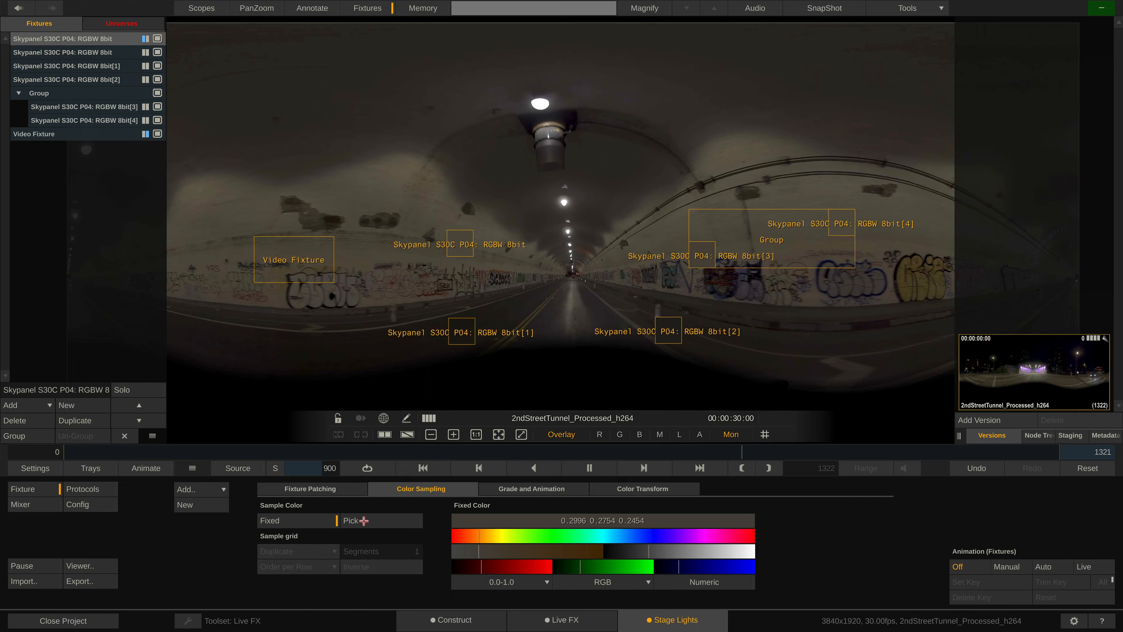
{"action": "left_click", "coordinate": [533, 489]}
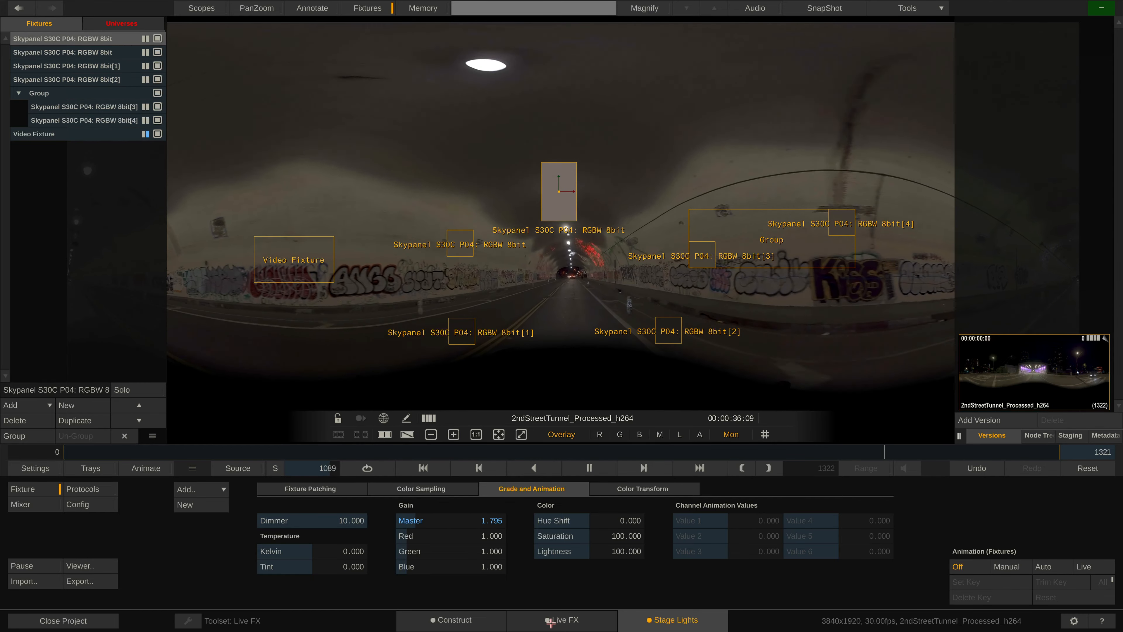
Step: Set Kelvin near 149, saturation 140, lightness 135, check patching, then show Color Transform settings
{"action": "left_click", "coordinate": [566, 619]}
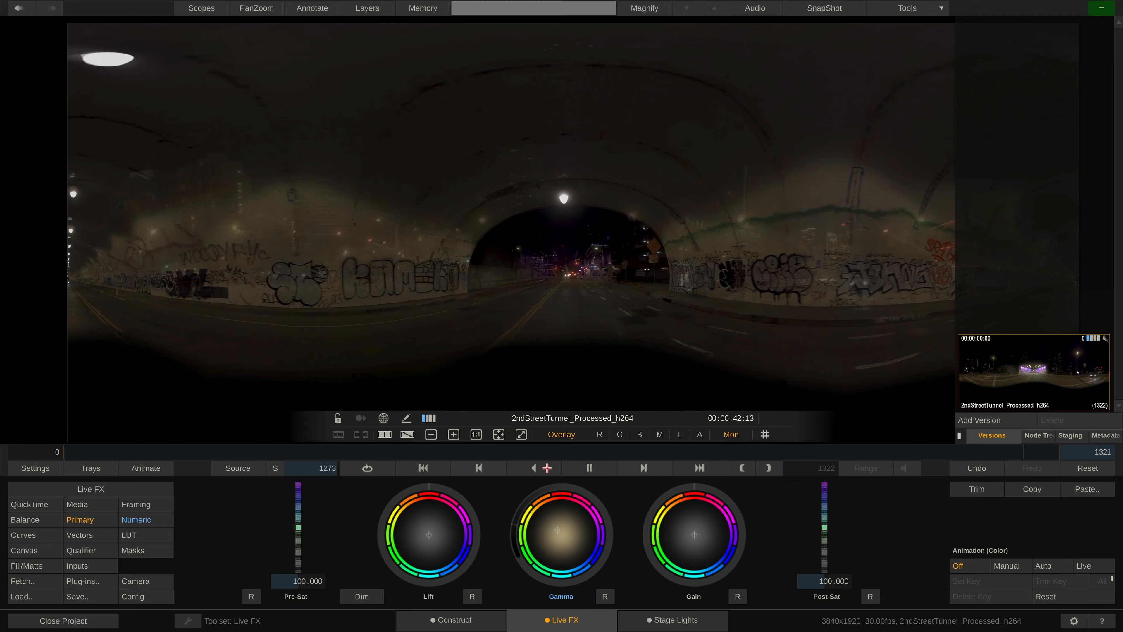
{"action": "left_click", "coordinate": [673, 620]}
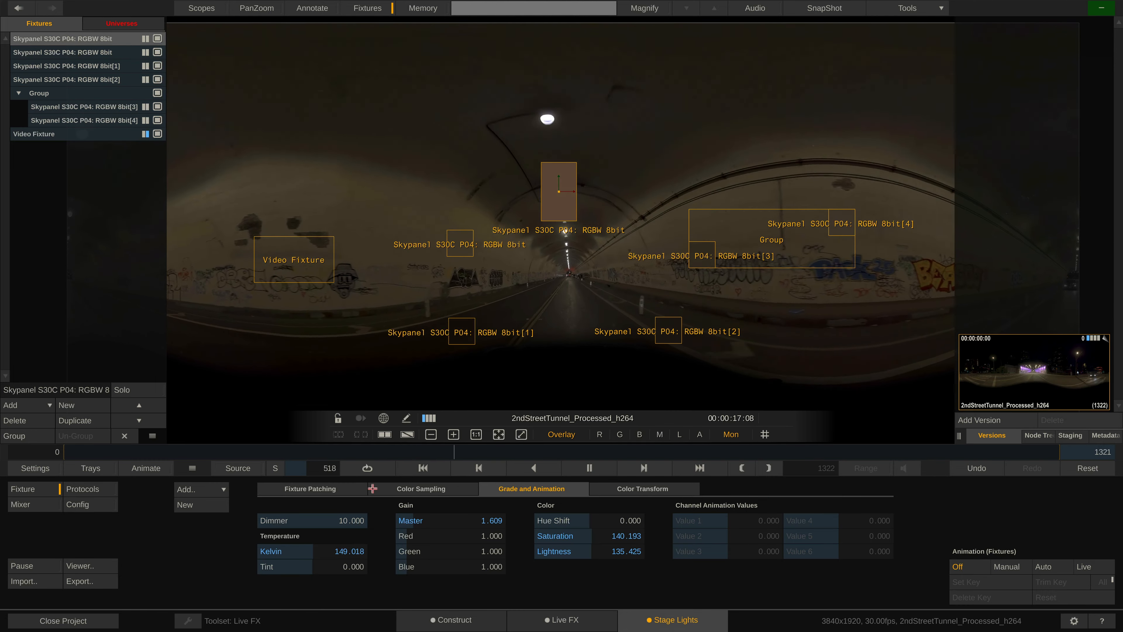
{"action": "left_click", "coordinate": [309, 488]}
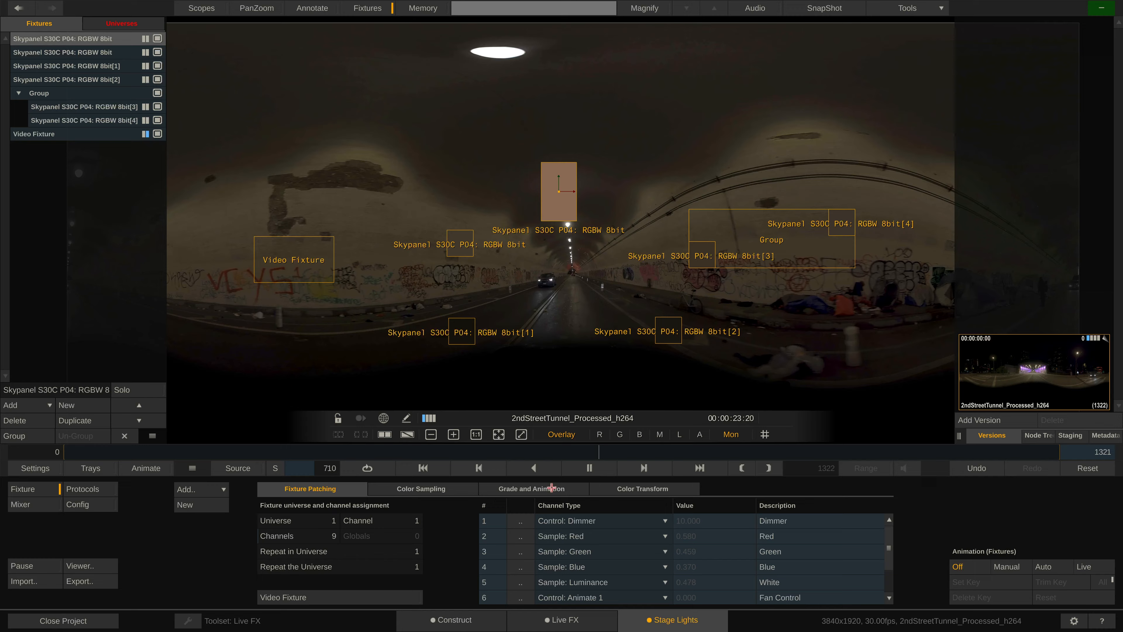
{"action": "left_click", "coordinate": [531, 488]}
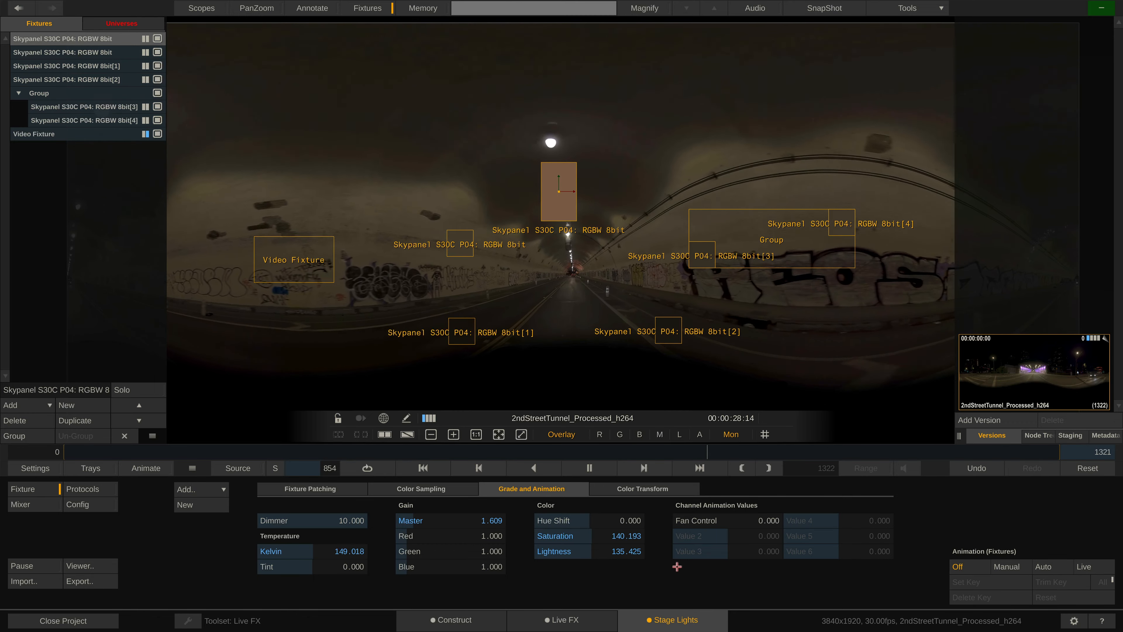
{"action": "left_click", "coordinate": [642, 488]}
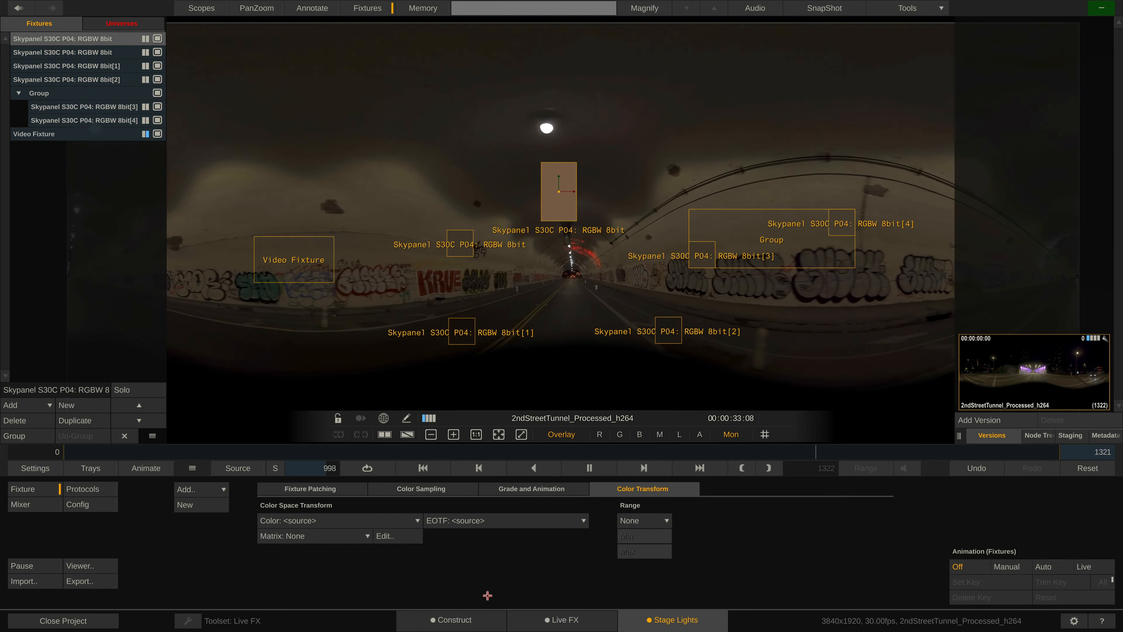
{"action": "left_click", "coordinate": [338, 520]}
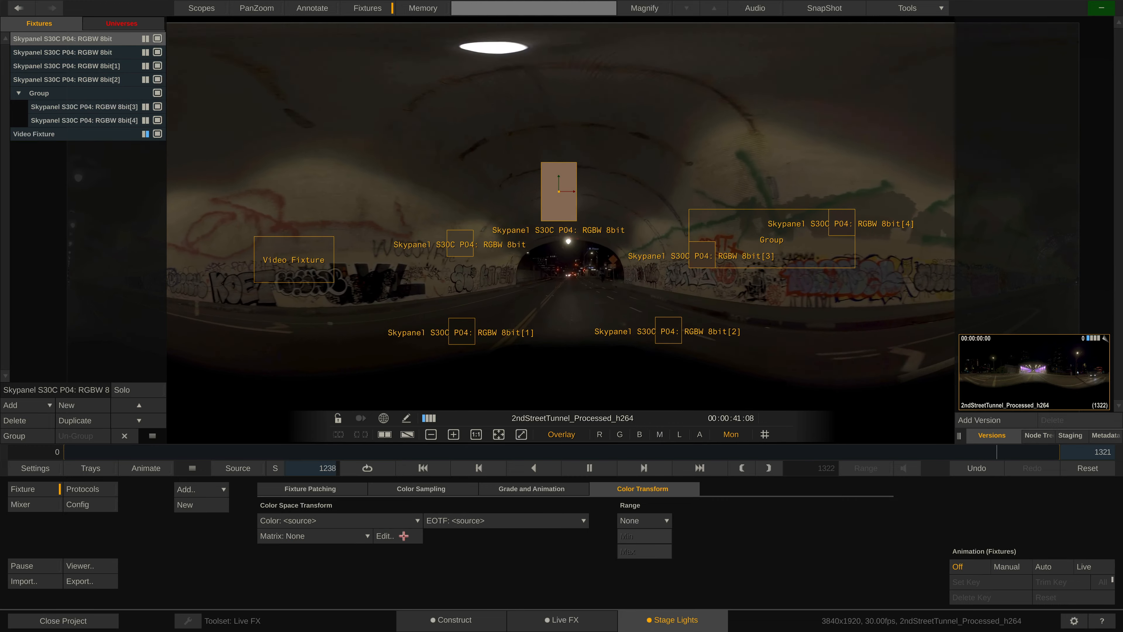
{"action": "left_click", "coordinate": [385, 535]}
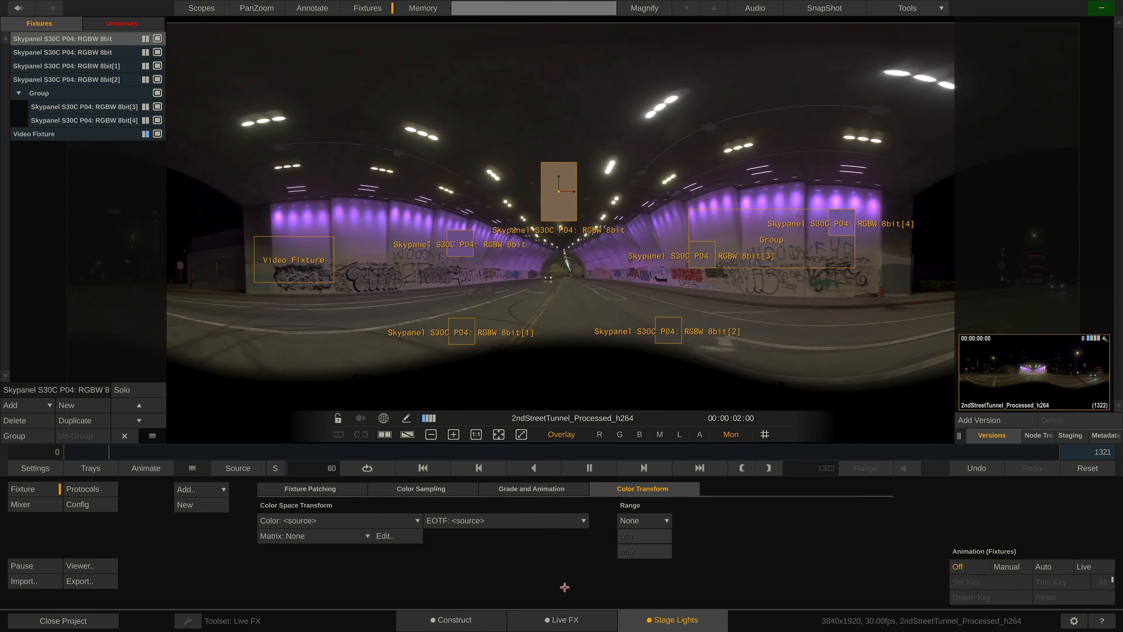
{"action": "left_click", "coordinate": [641, 519]}
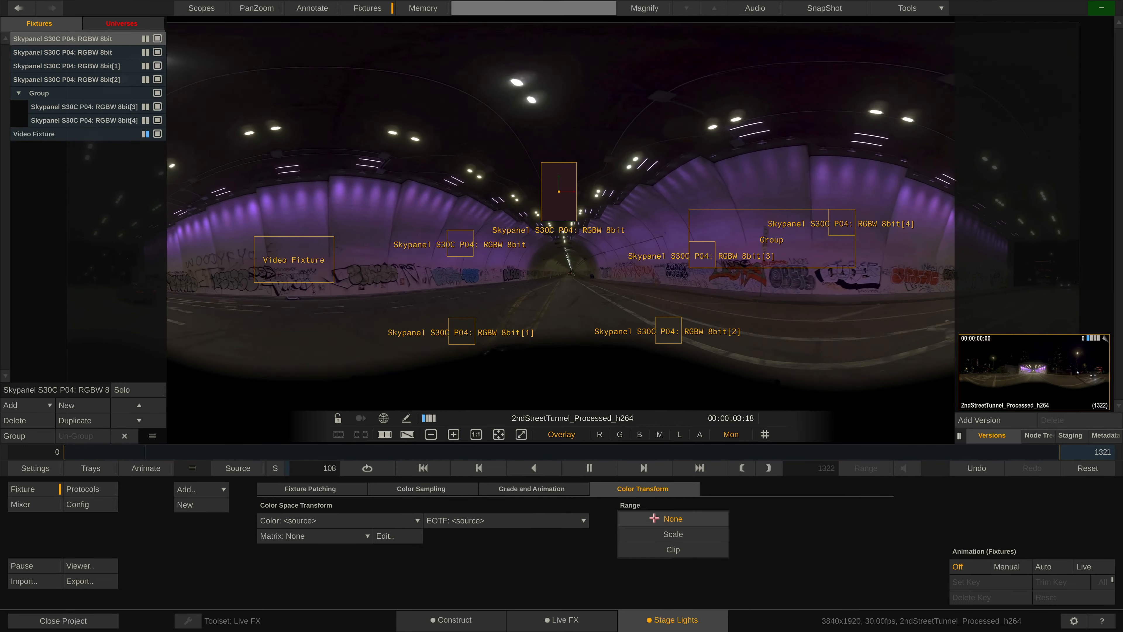
{"action": "left_click", "coordinate": [672, 549]}
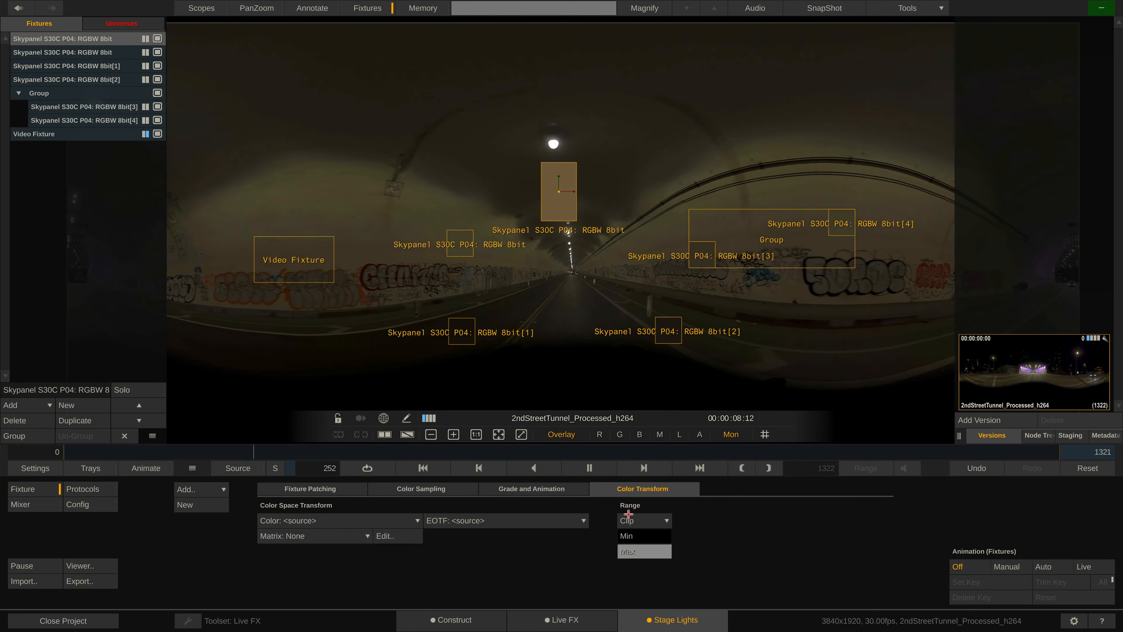
{"action": "left_click", "coordinate": [642, 520]}
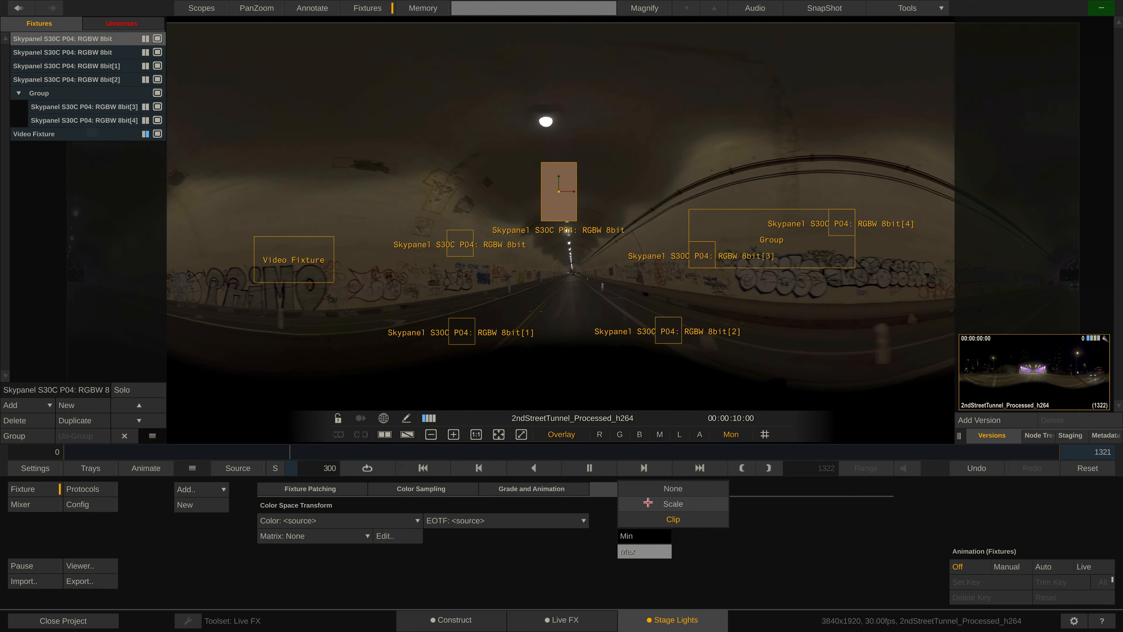
{"action": "left_click", "coordinate": [642, 489]}
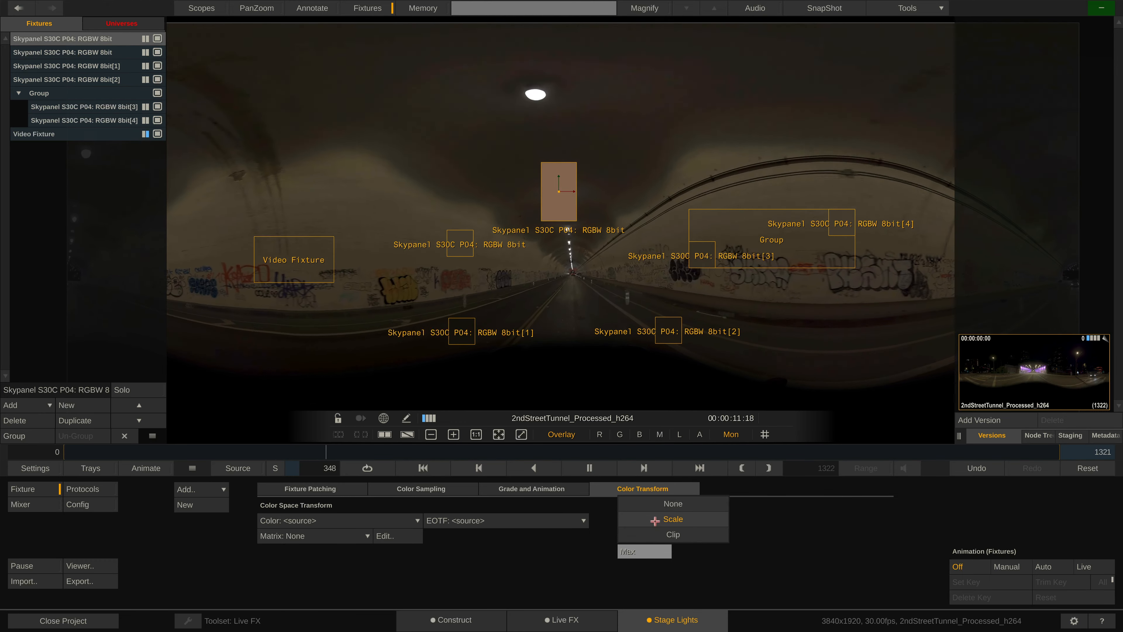
{"action": "left_click", "coordinate": [672, 503]}
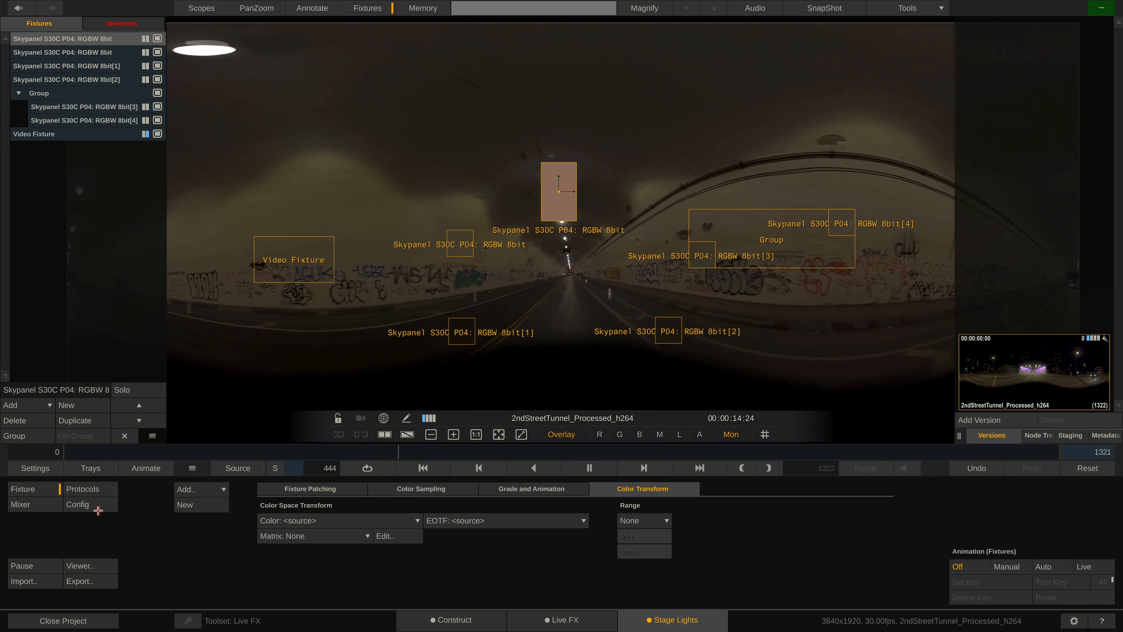
Step: Show the Stage Lights Config with fixture settings stored per shot and all overlays on
{"action": "left_click", "coordinate": [77, 504]}
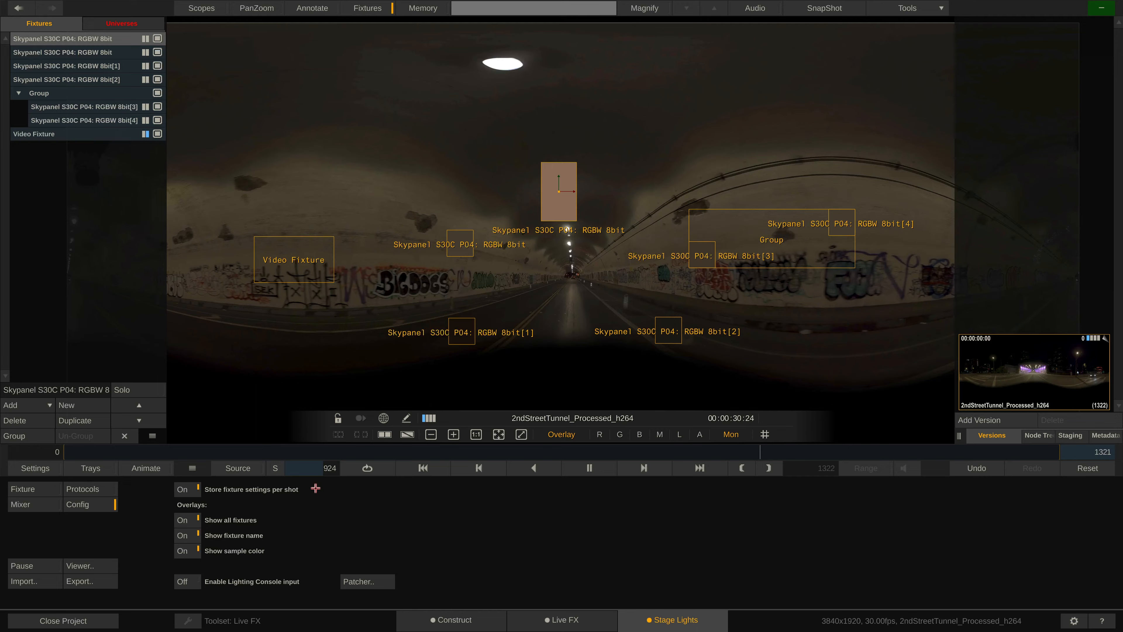
{"action": "left_click", "coordinate": [589, 468]}
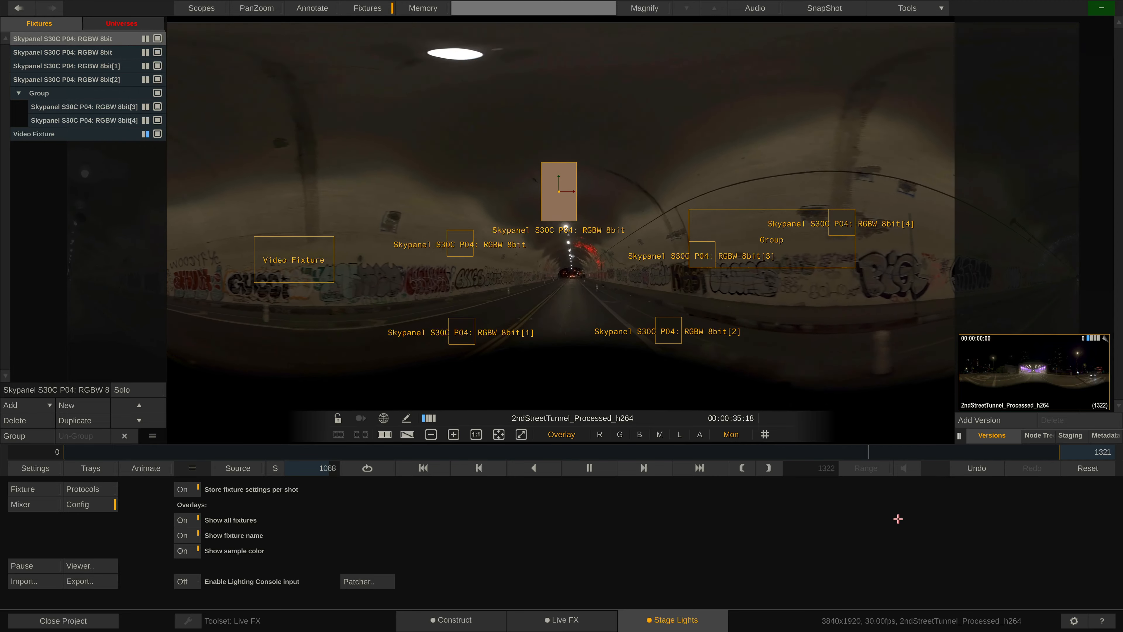
{"action": "left_click", "coordinate": [979, 419]}
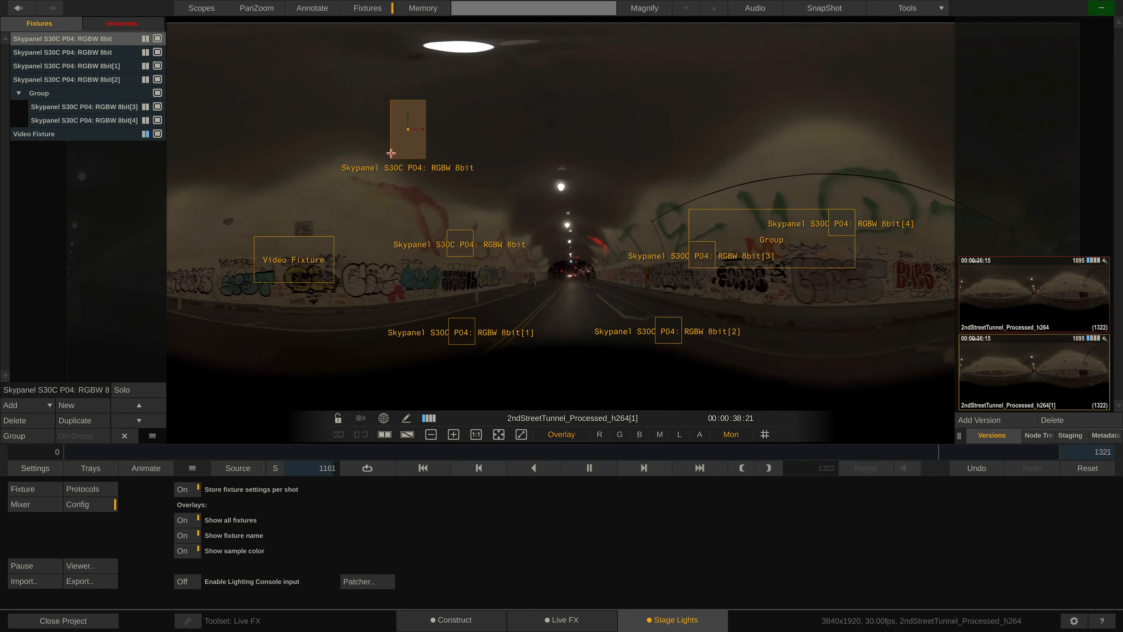
{"action": "left_click", "coordinate": [22, 489]}
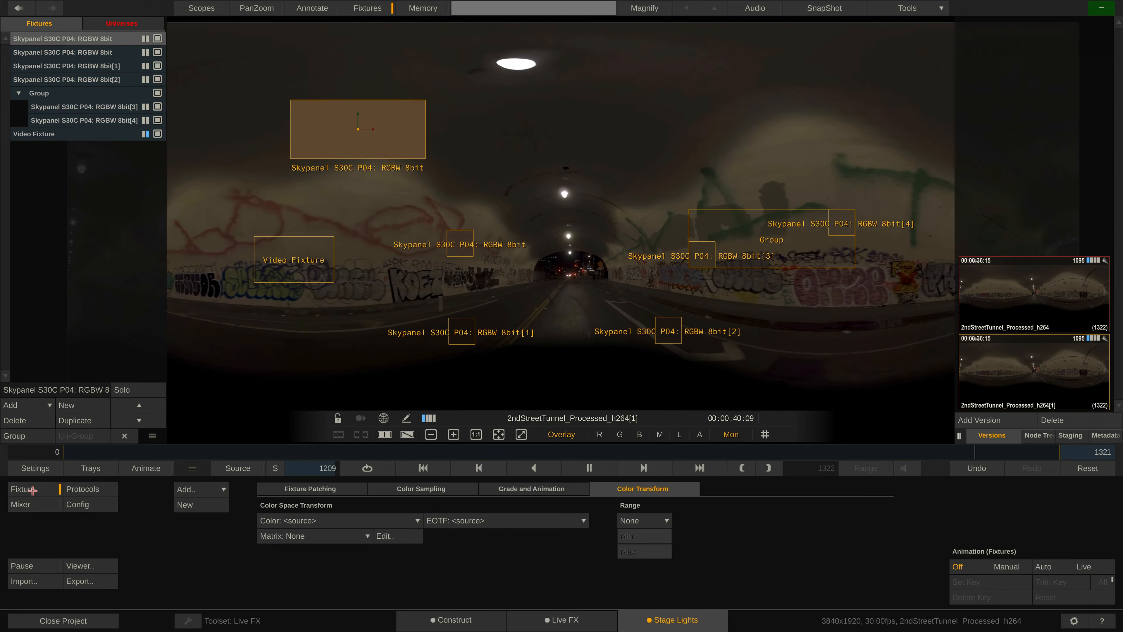
{"action": "left_click", "coordinate": [533, 489]}
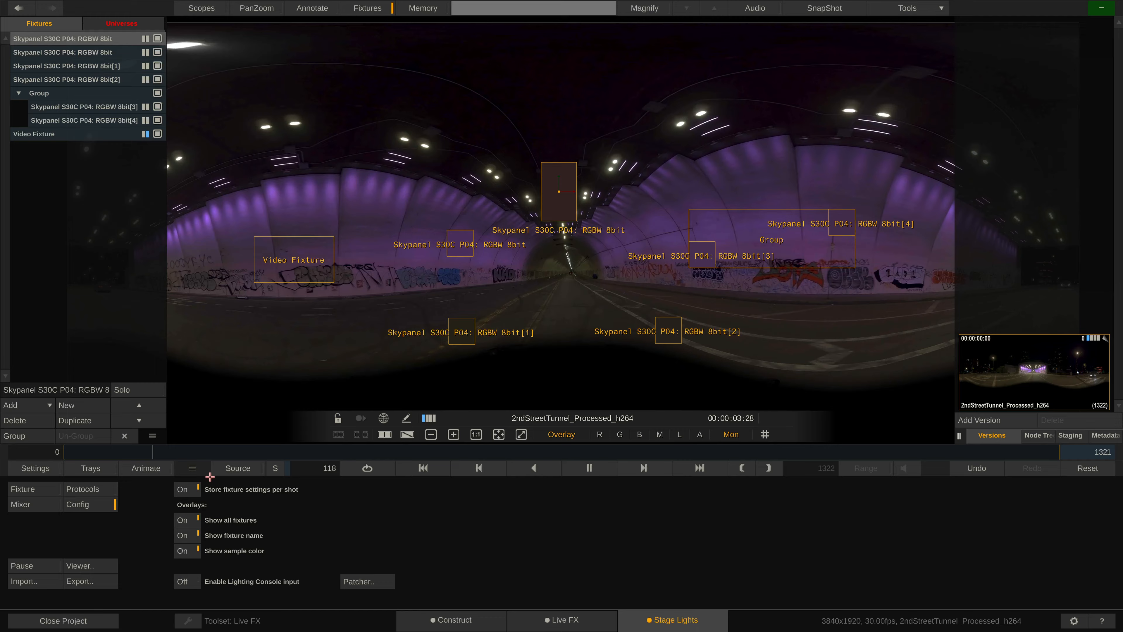
{"action": "left_click", "coordinate": [182, 519]}
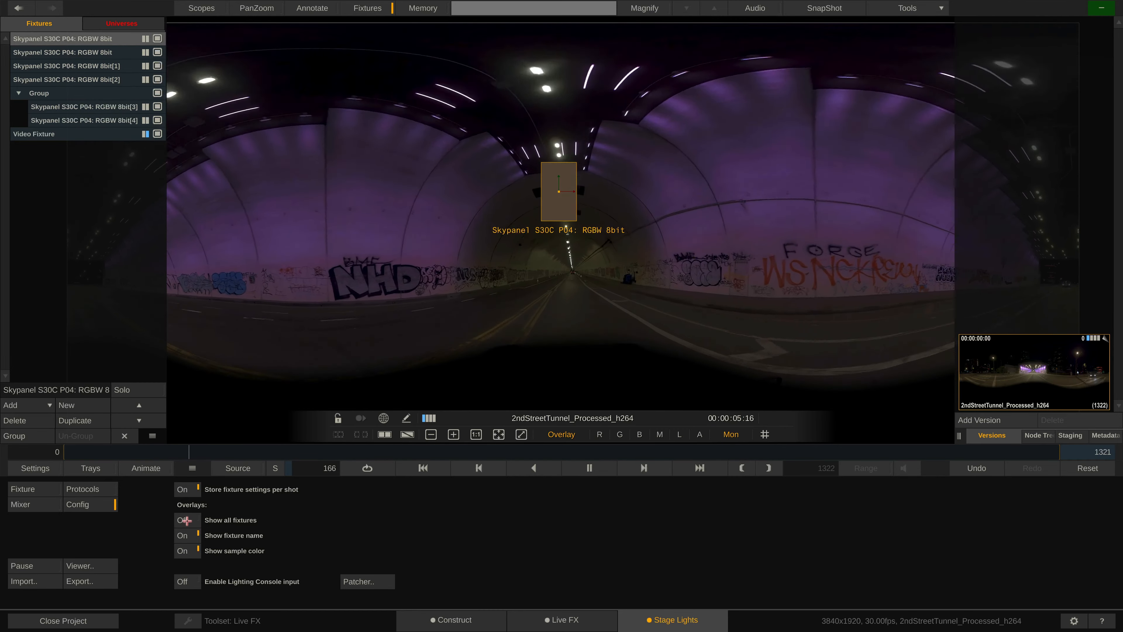
{"action": "left_click", "coordinate": [183, 519]}
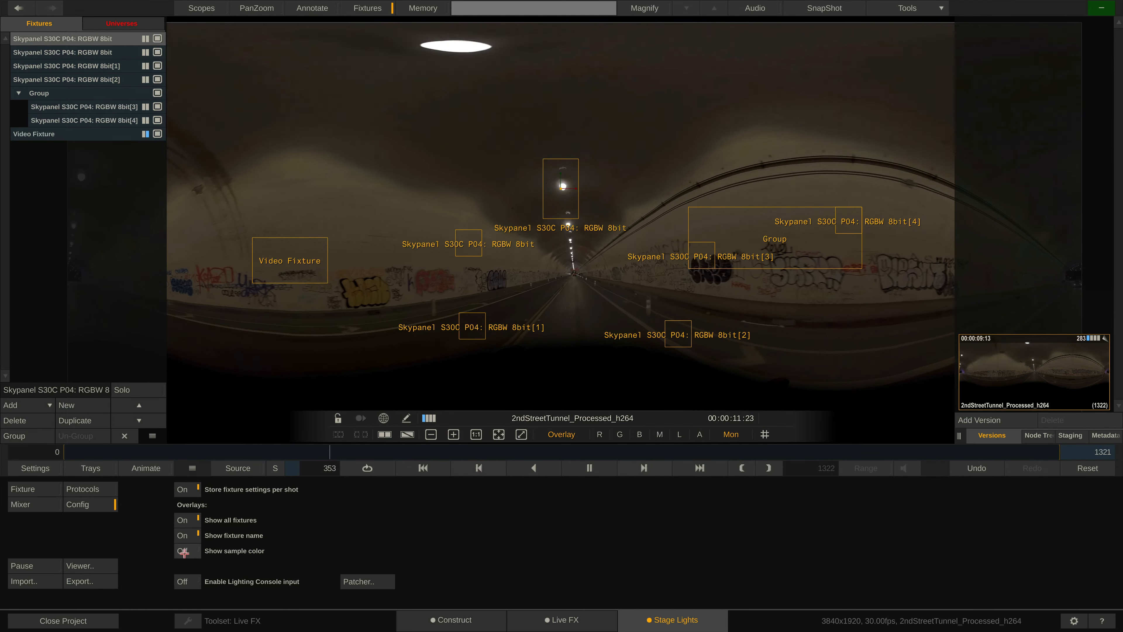
{"action": "left_click", "coordinate": [183, 549]}
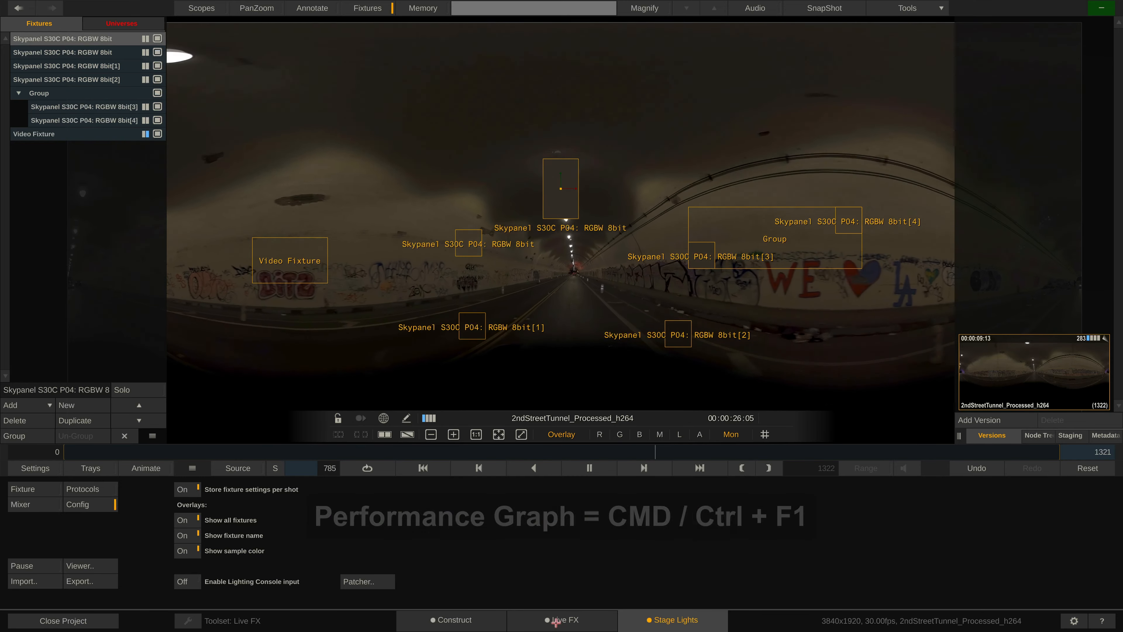
Step: Switch to the Live FX workspace with the performance graph and show General settings
{"action": "left_click", "coordinate": [564, 619]}
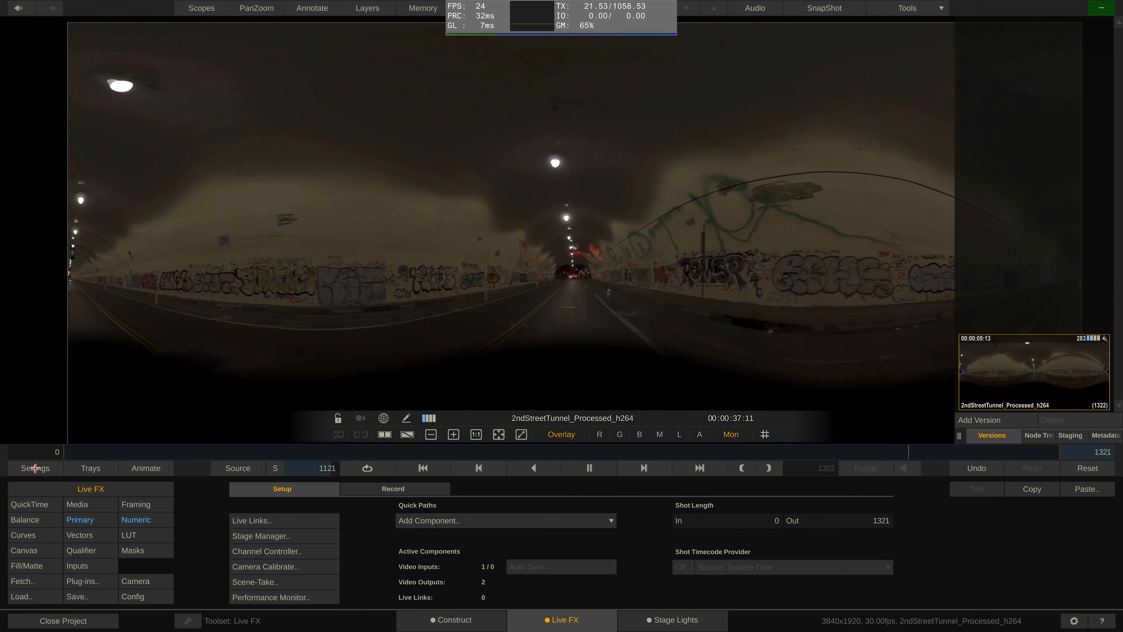
{"action": "left_click", "coordinate": [35, 468]}
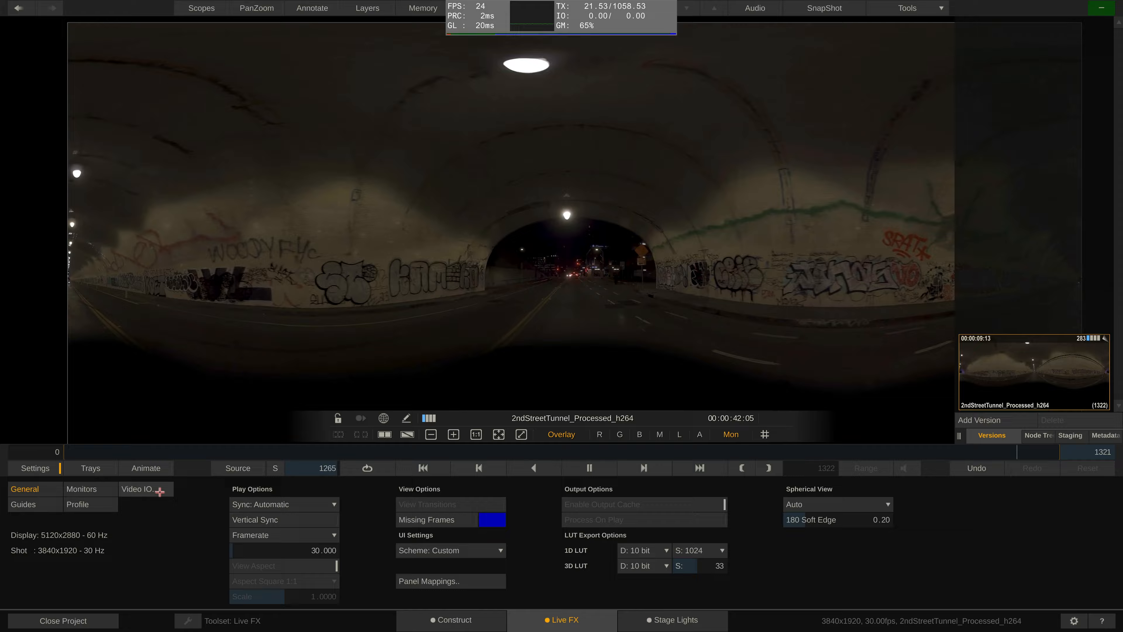
{"action": "left_click", "coordinate": [135, 489]}
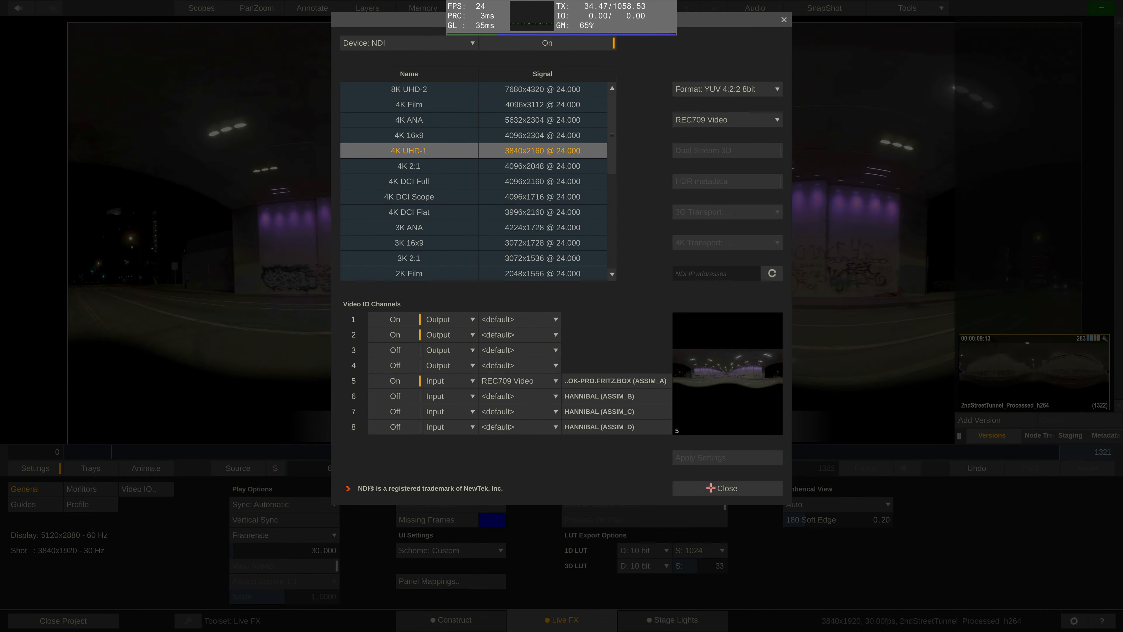
{"action": "left_click", "coordinate": [726, 488]}
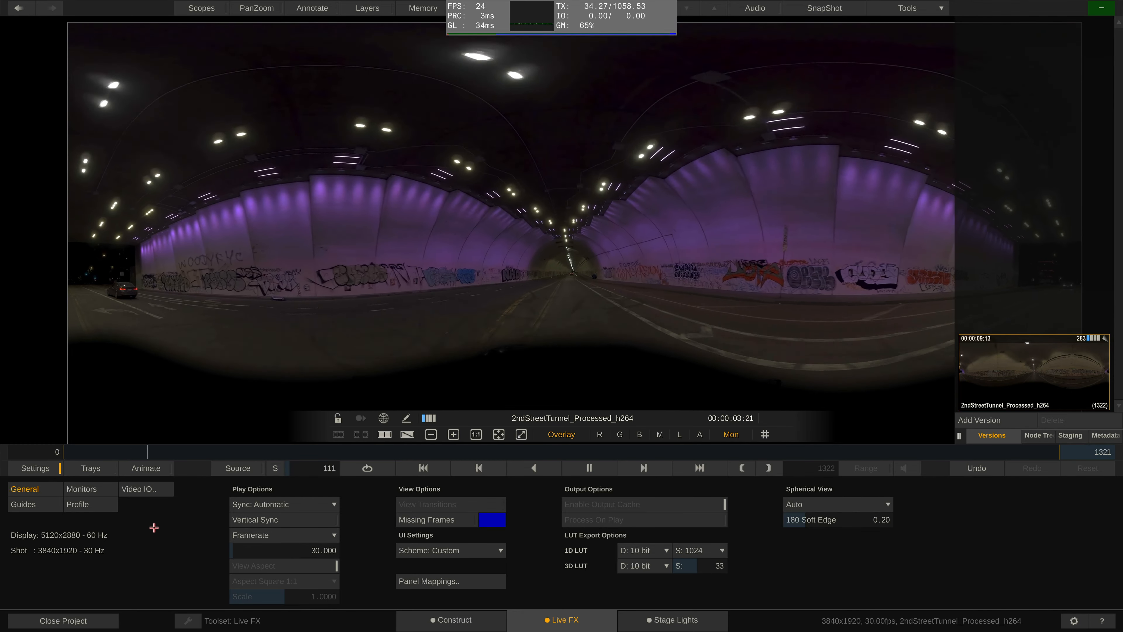
{"action": "left_click", "coordinate": [81, 489]}
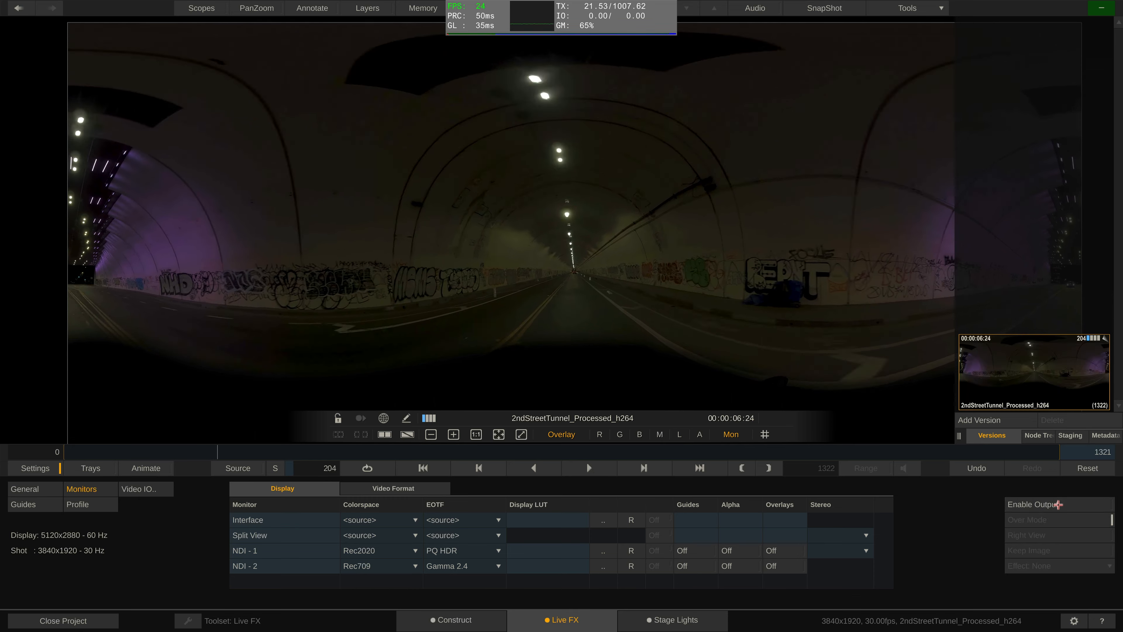
{"action": "left_click", "coordinate": [589, 468]}
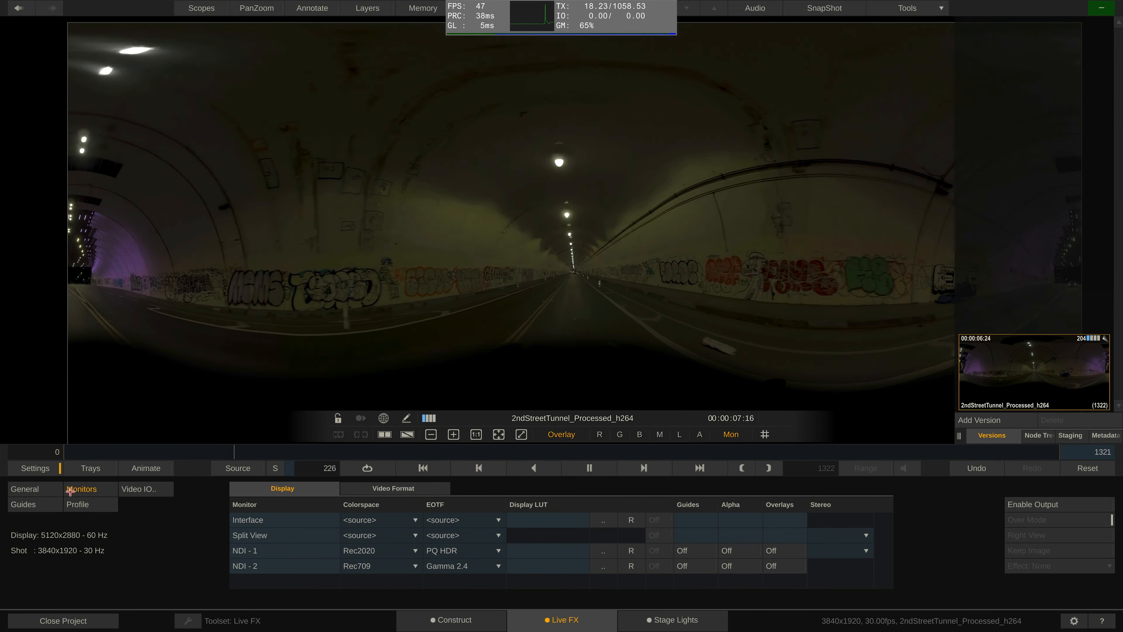
{"action": "left_click", "coordinate": [24, 488]}
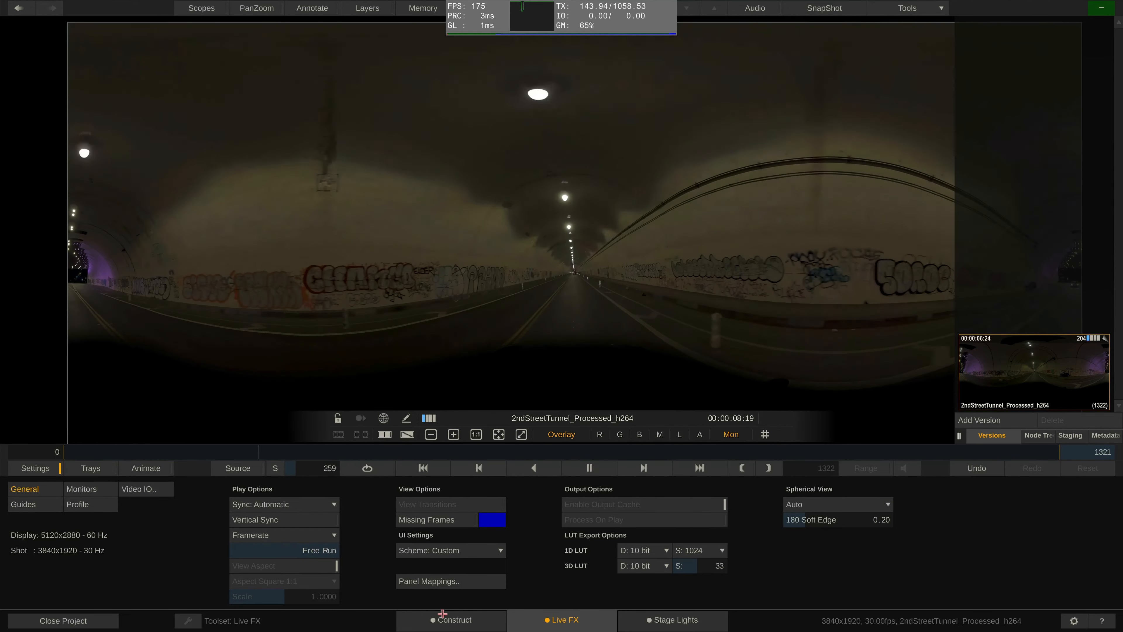
Step: Return via Construct to Stage Lights Config with all fixtures outlined and named over the tunnel shot
{"action": "left_click", "coordinate": [451, 620]}
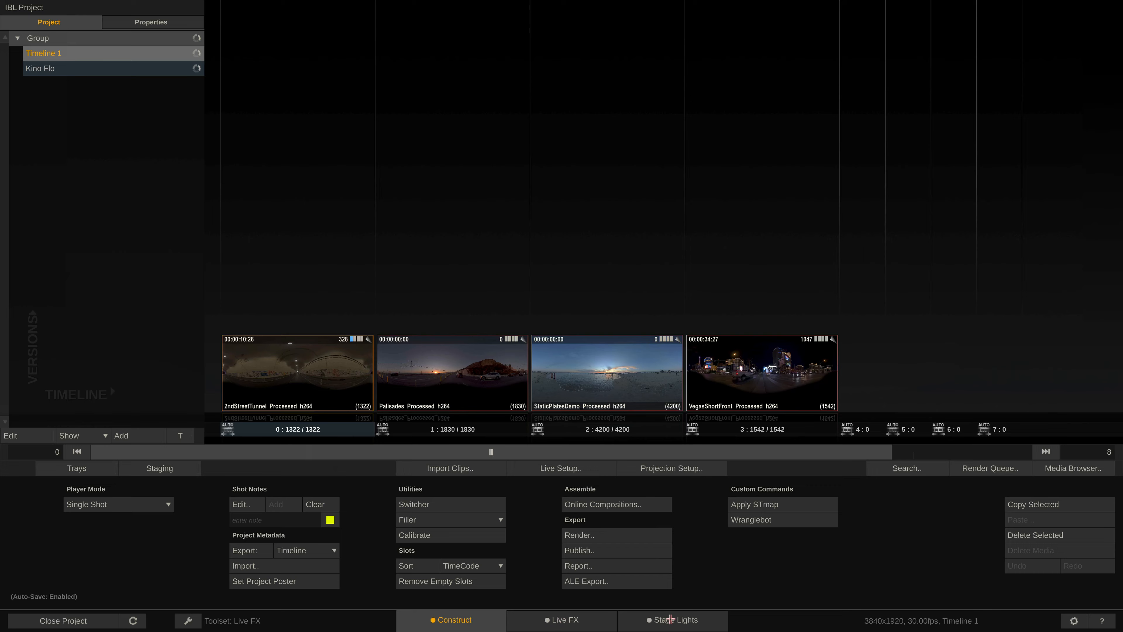
{"action": "left_click", "coordinate": [677, 620]}
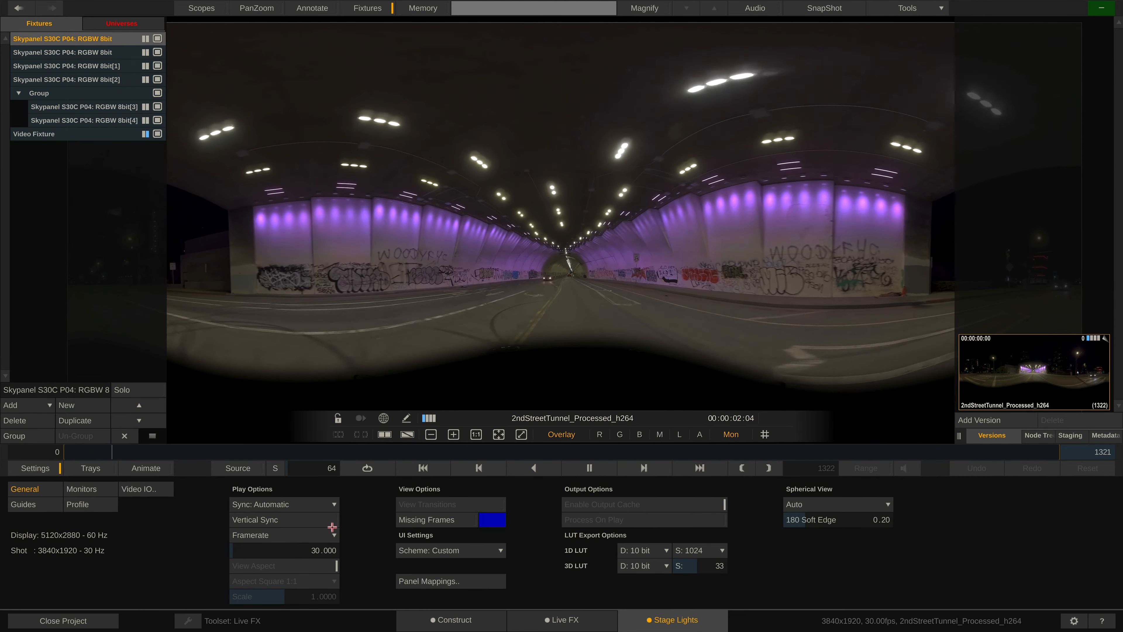
{"action": "left_click", "coordinate": [588, 467]}
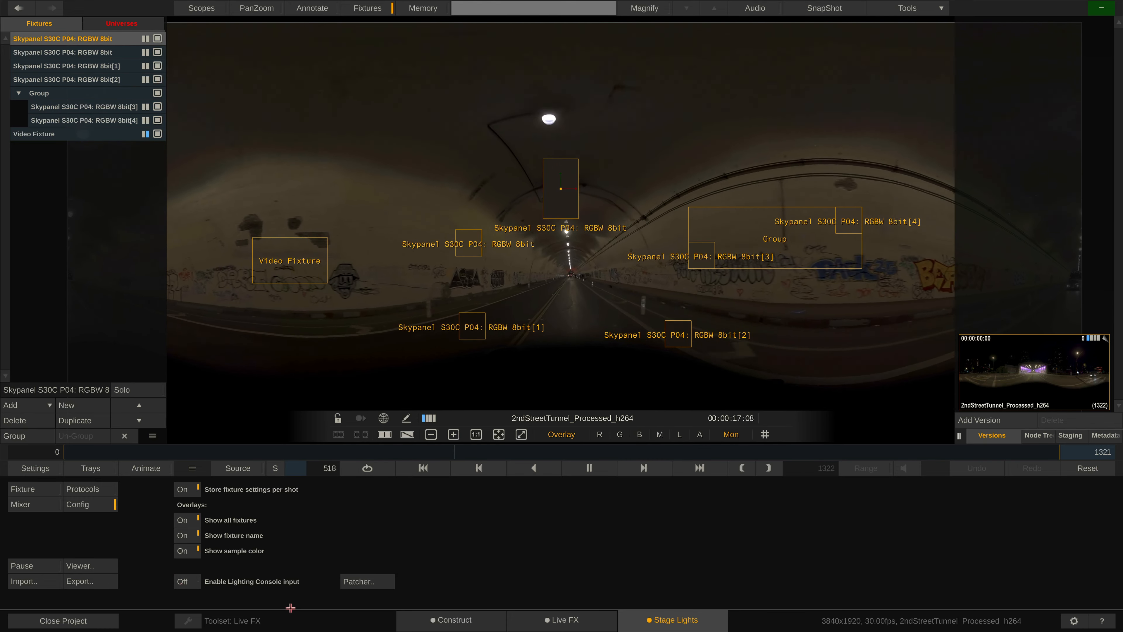
{"action": "left_click", "coordinate": [366, 581]}
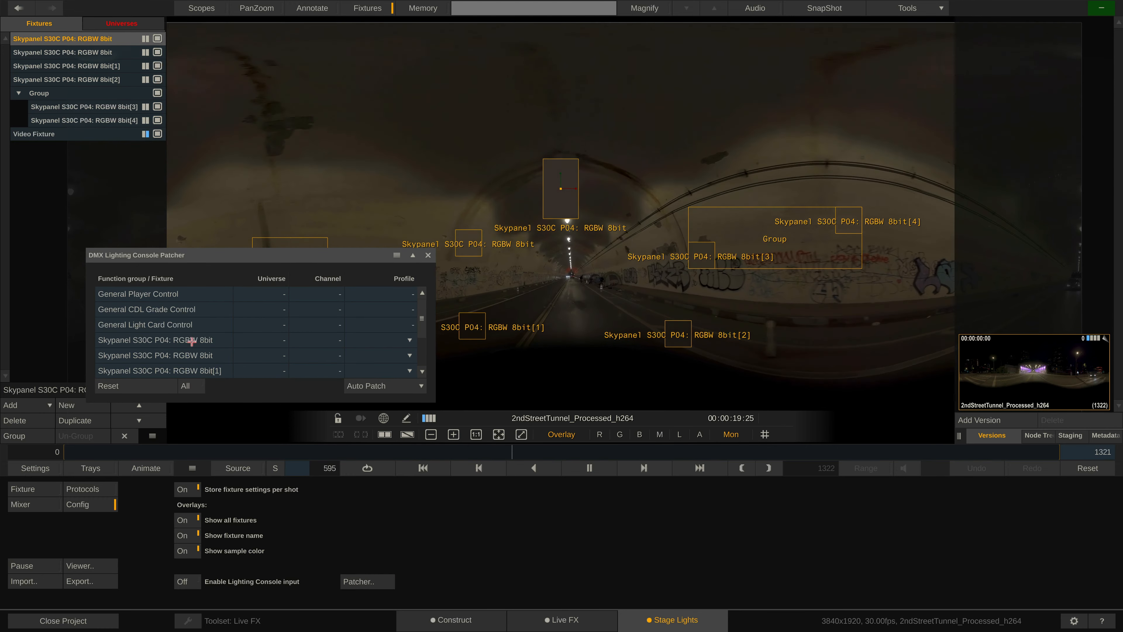
{"action": "left_click", "coordinate": [156, 355]}
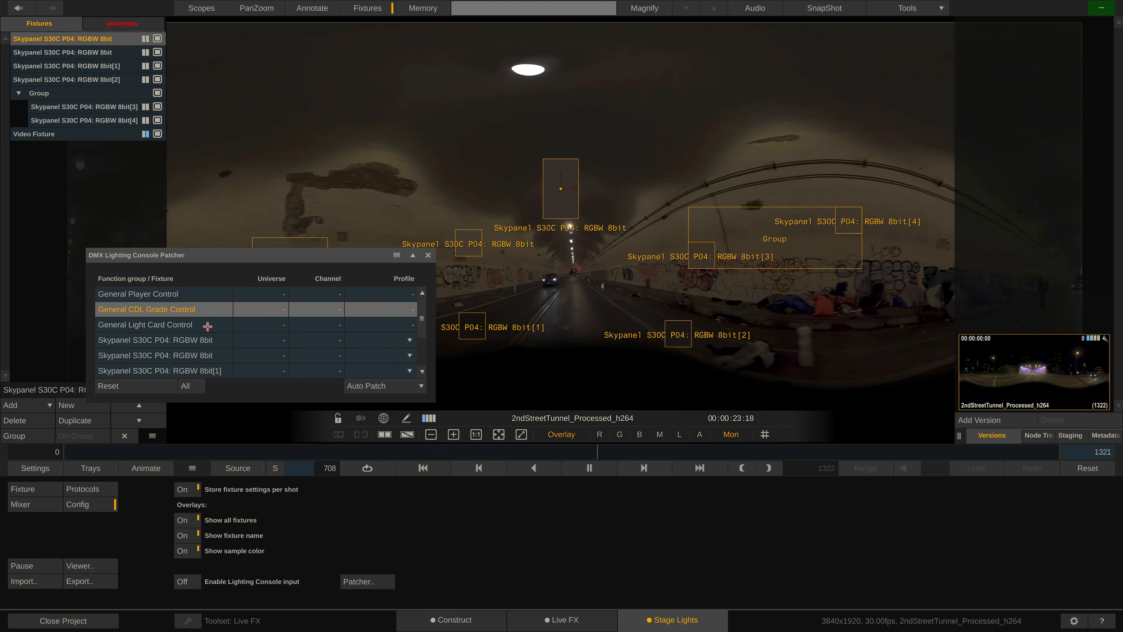
{"action": "left_click", "coordinate": [147, 325]}
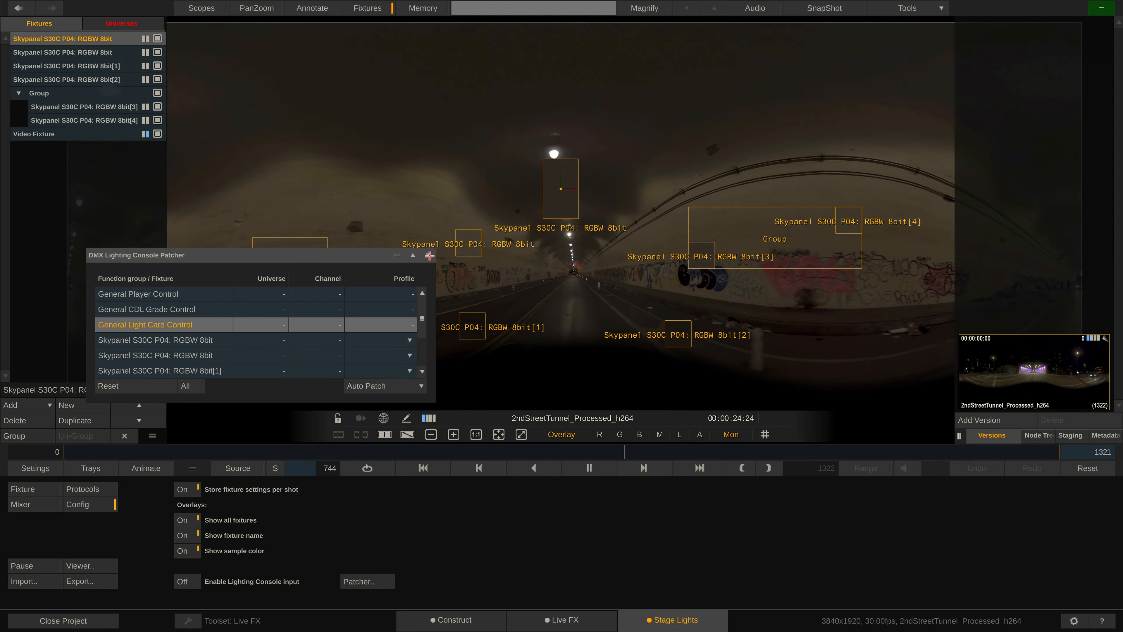
{"action": "left_click", "coordinate": [427, 255]}
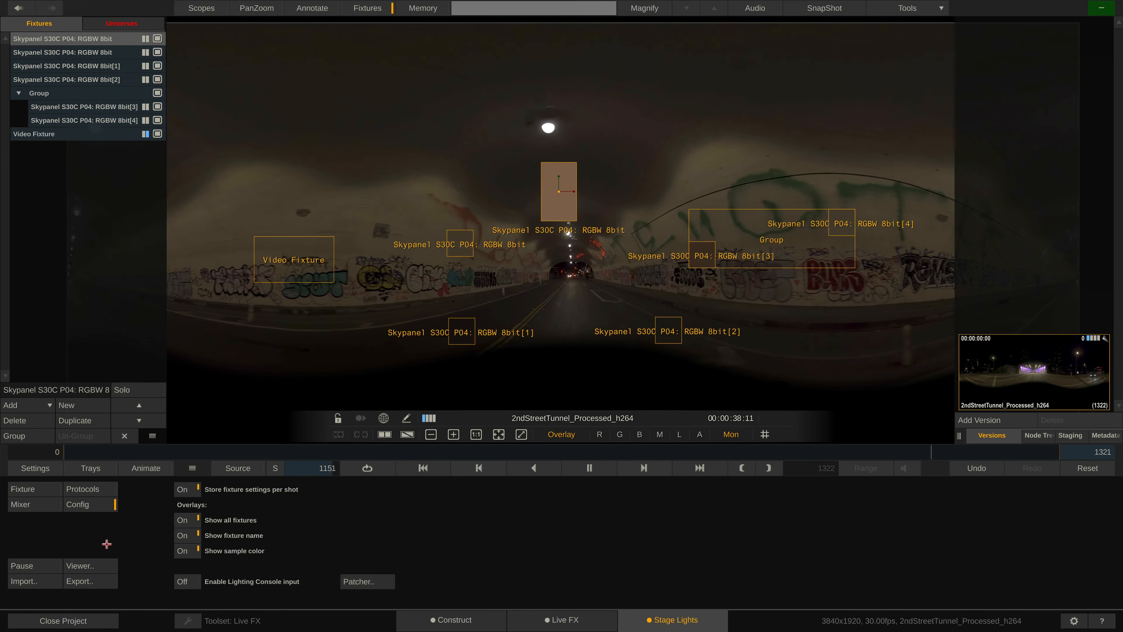
Step: Show the lighting Mixer with fixture faders at 10 and master level near 1.32
{"action": "left_click", "coordinate": [22, 504]}
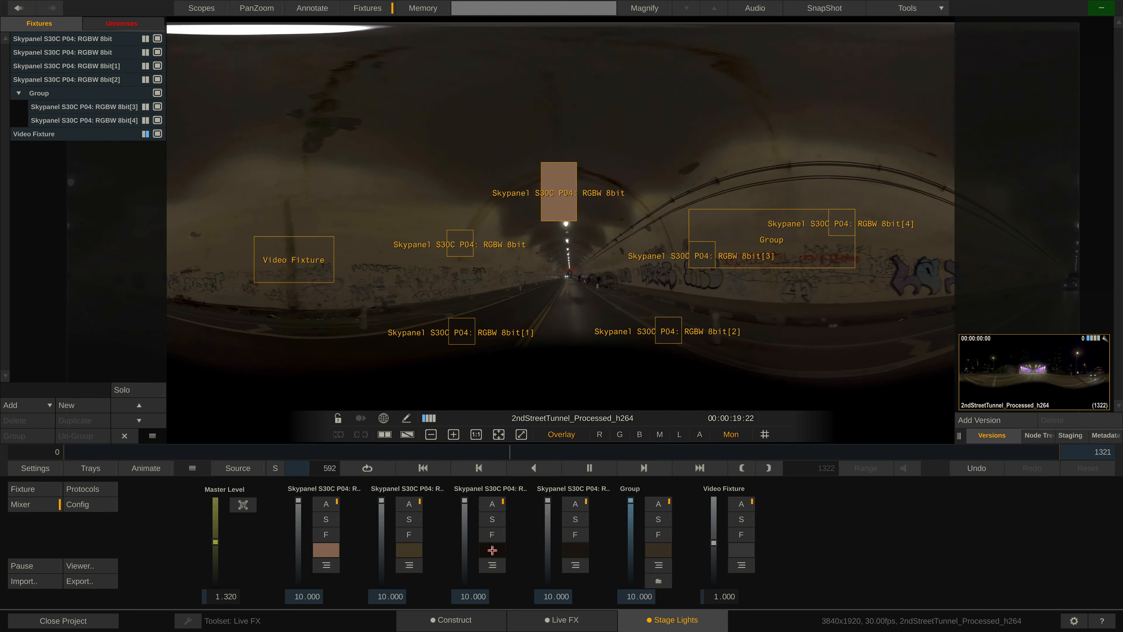
Step: Reveal Skypanel 8bit[1]'s fan, presets and strobe controls, then bring Firefox to the front
{"action": "left_click", "coordinate": [491, 550]}
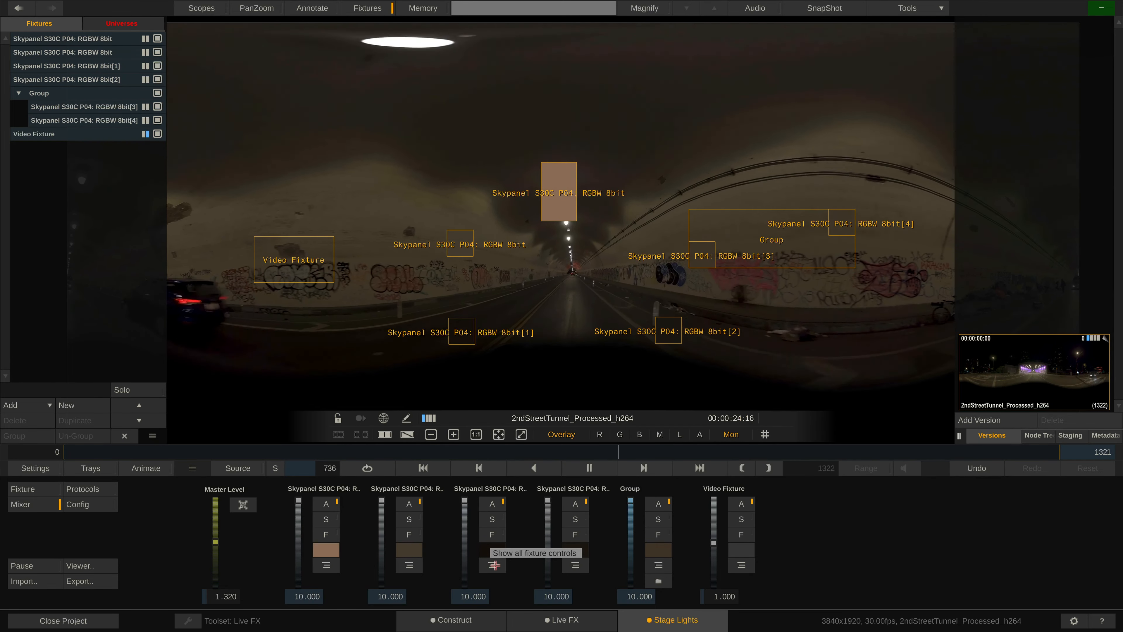
{"action": "left_click", "coordinate": [491, 565]}
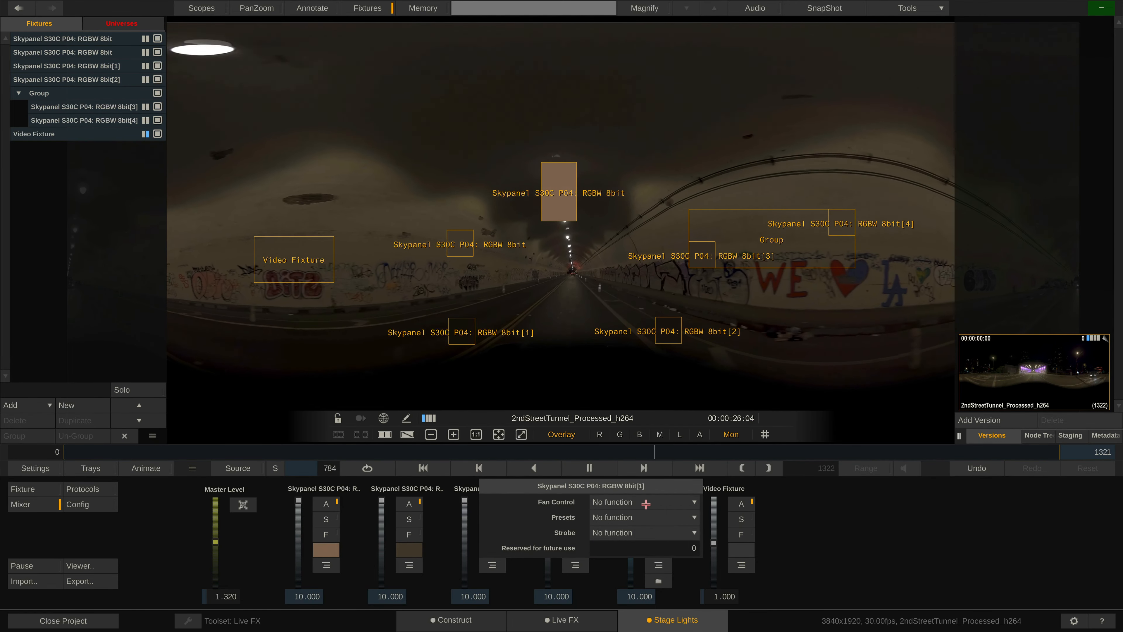
{"action": "left_click", "coordinate": [692, 501]}
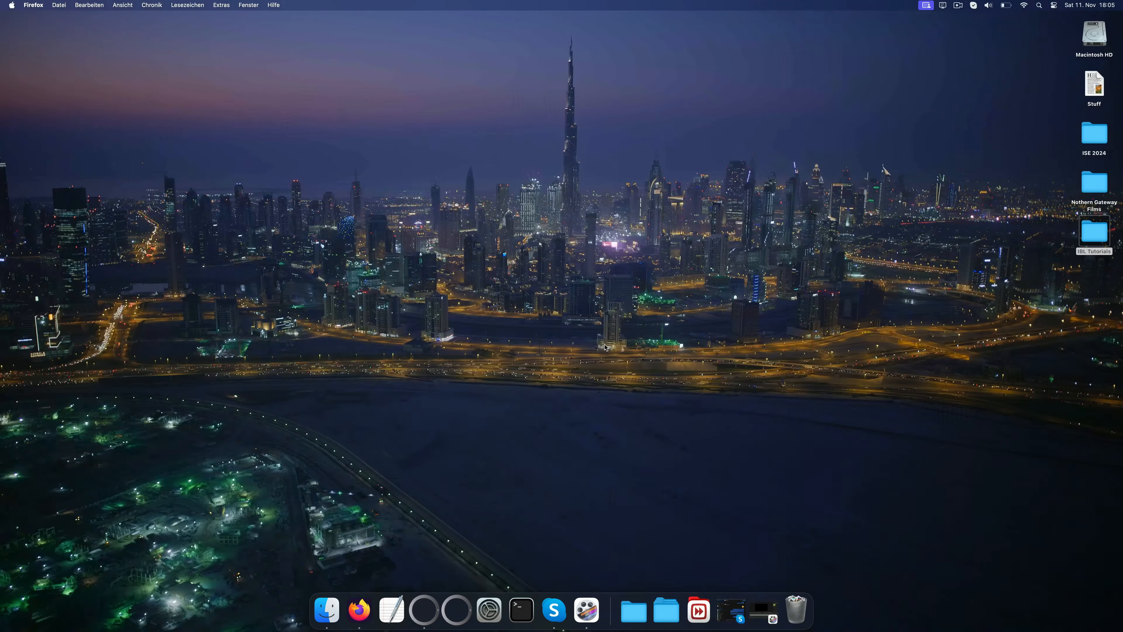
Step: Nudge the Master Level fader in the Firefox web remote and enter the first Skypanel's colour page
{"action": "left_click", "coordinate": [358, 610]}
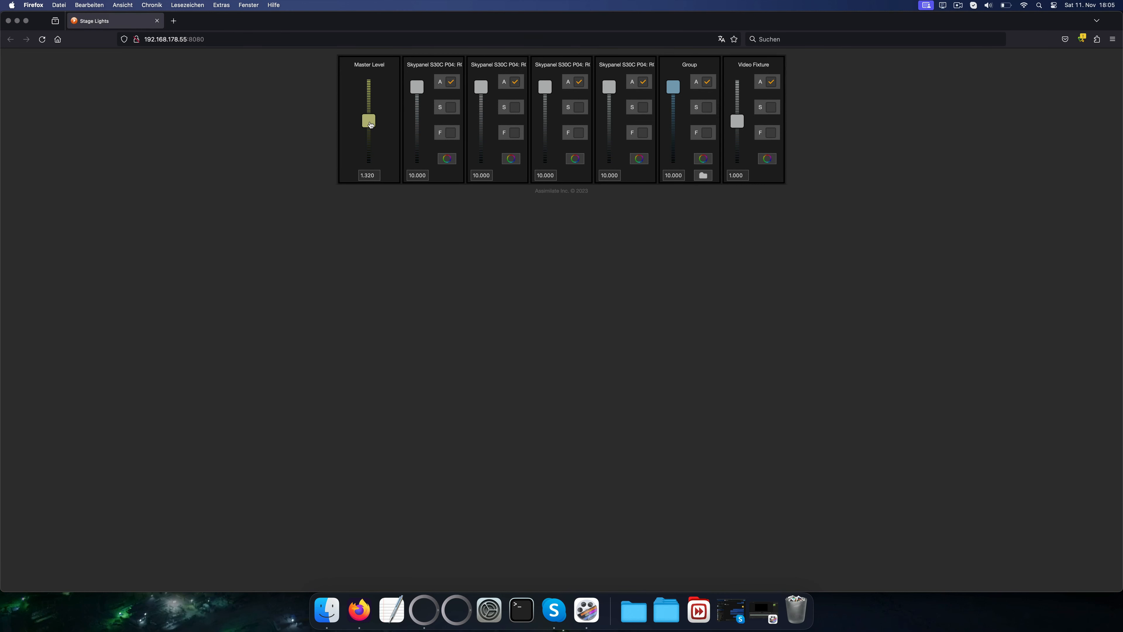
{"action": "left_click_drag", "start_coordinate": [368, 121], "coordinate": [367, 112]}
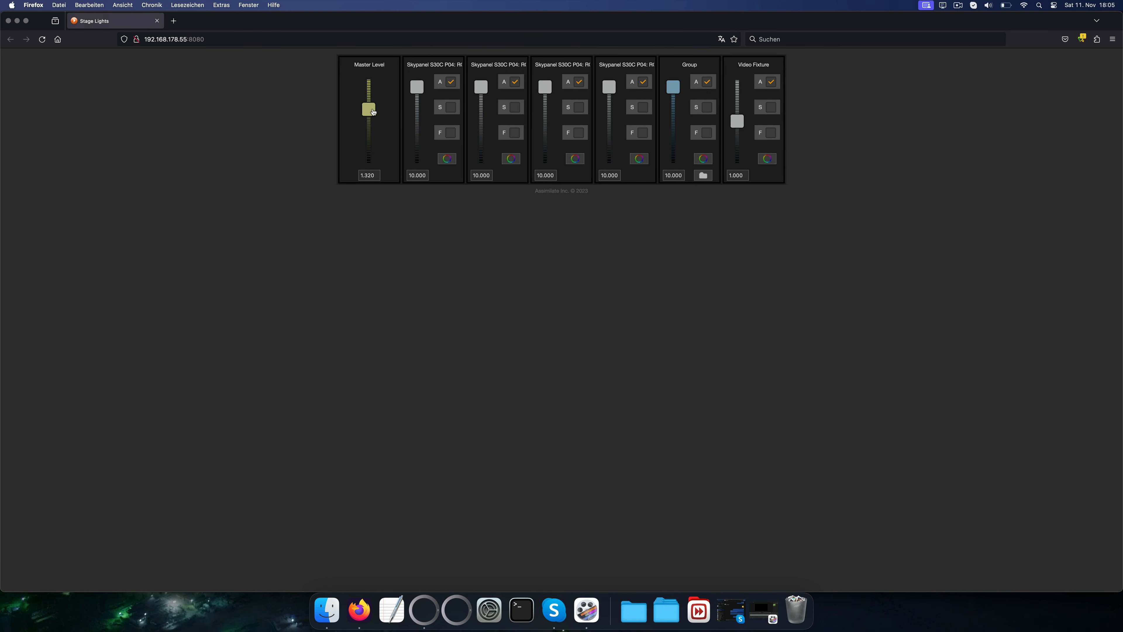
{"action": "left_click_drag", "start_coordinate": [369, 111], "coordinate": [369, 124]}
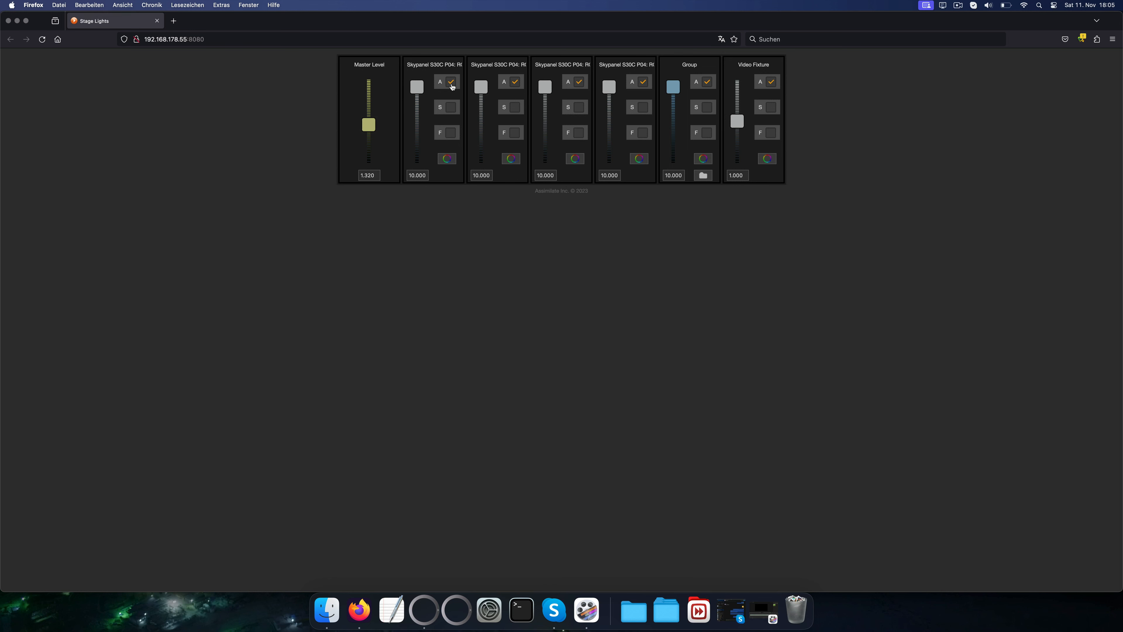
{"action": "mouse_move", "coordinate": [447, 160]}
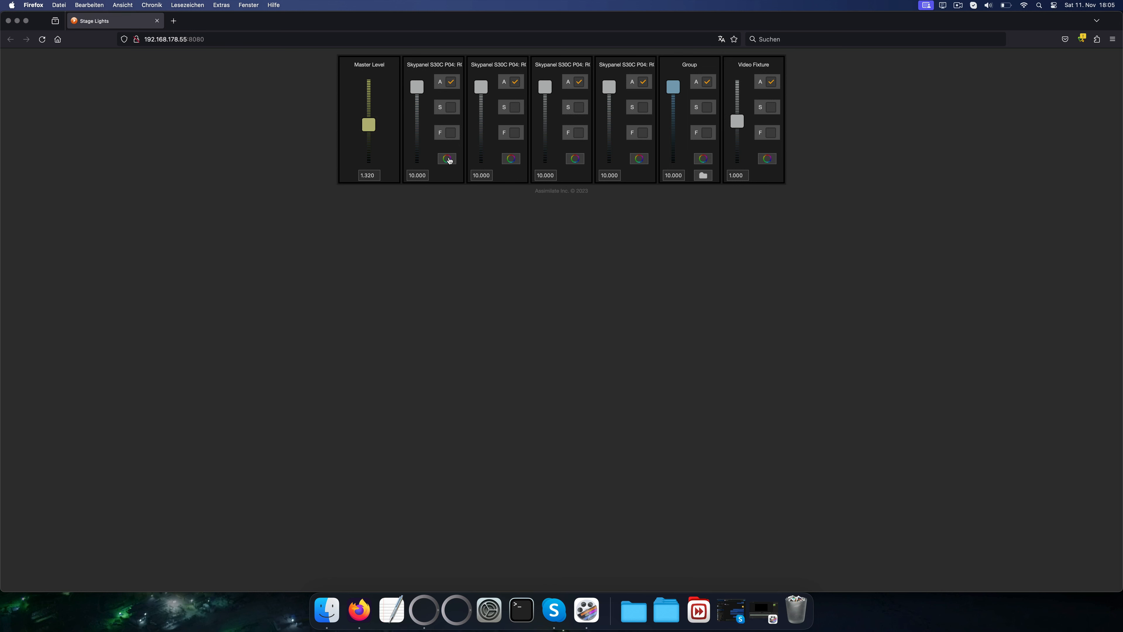
{"action": "left_click", "coordinate": [446, 158]}
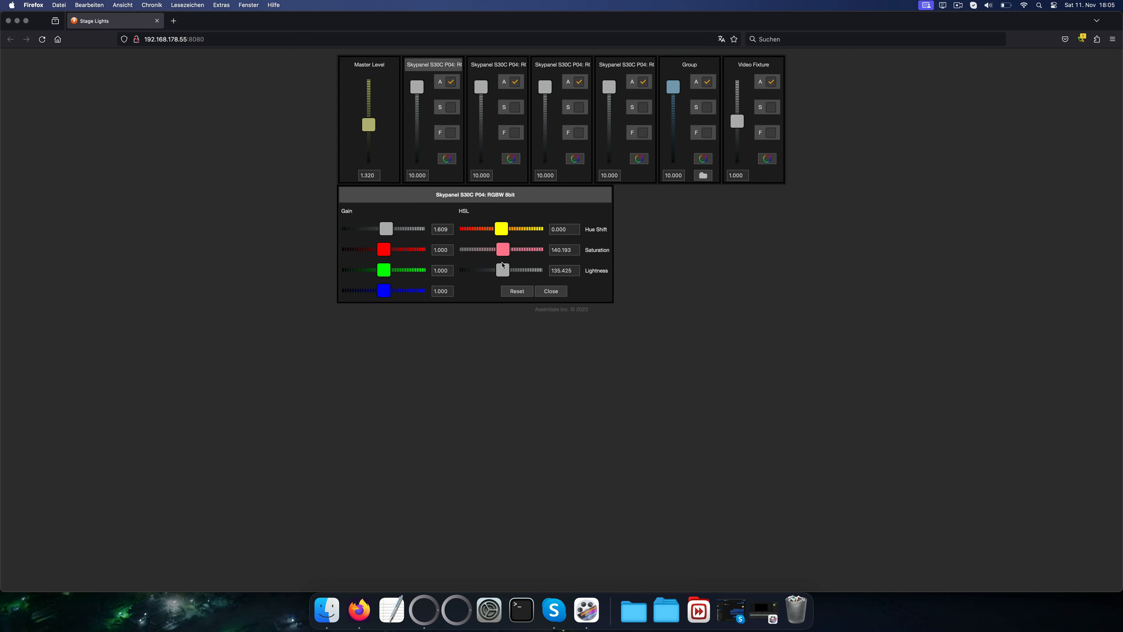
Step: Lower the Group level to 6.060 from the remote, return up, and close the Remote Control window
{"action": "left_click", "coordinate": [551, 291]}
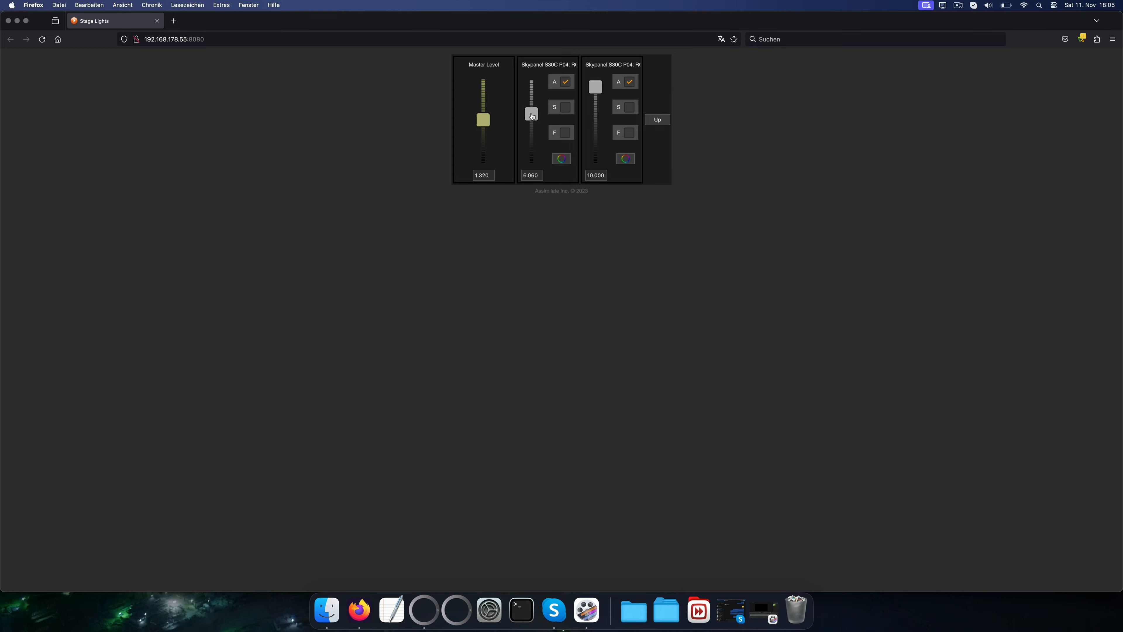
{"action": "left_click", "coordinate": [657, 120]}
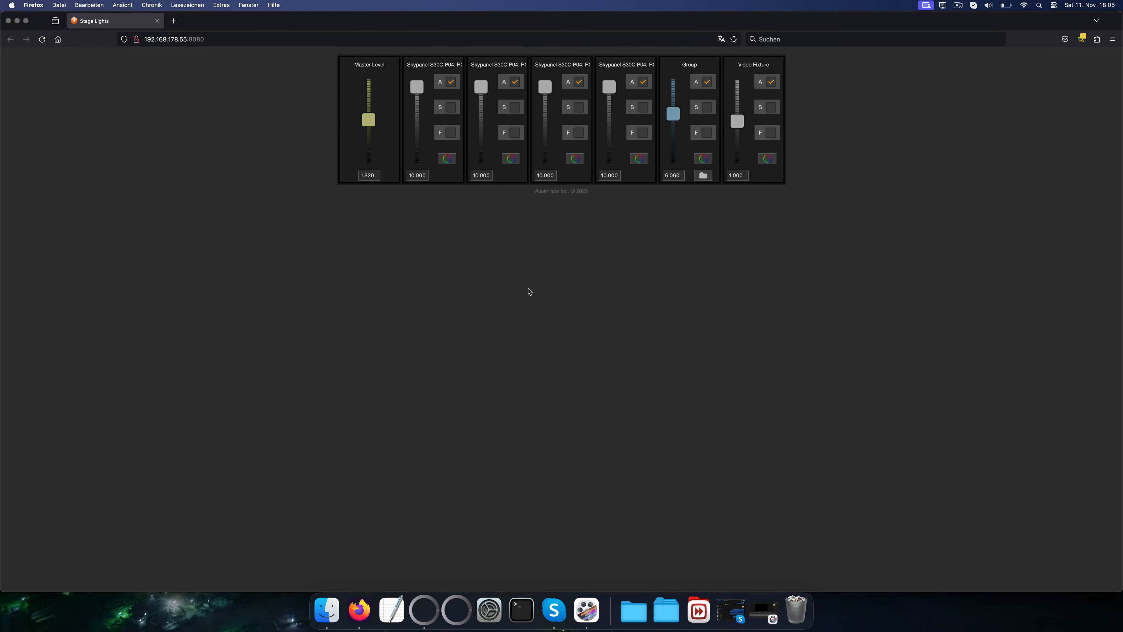
{"action": "mouse_move", "coordinate": [422, 609]}
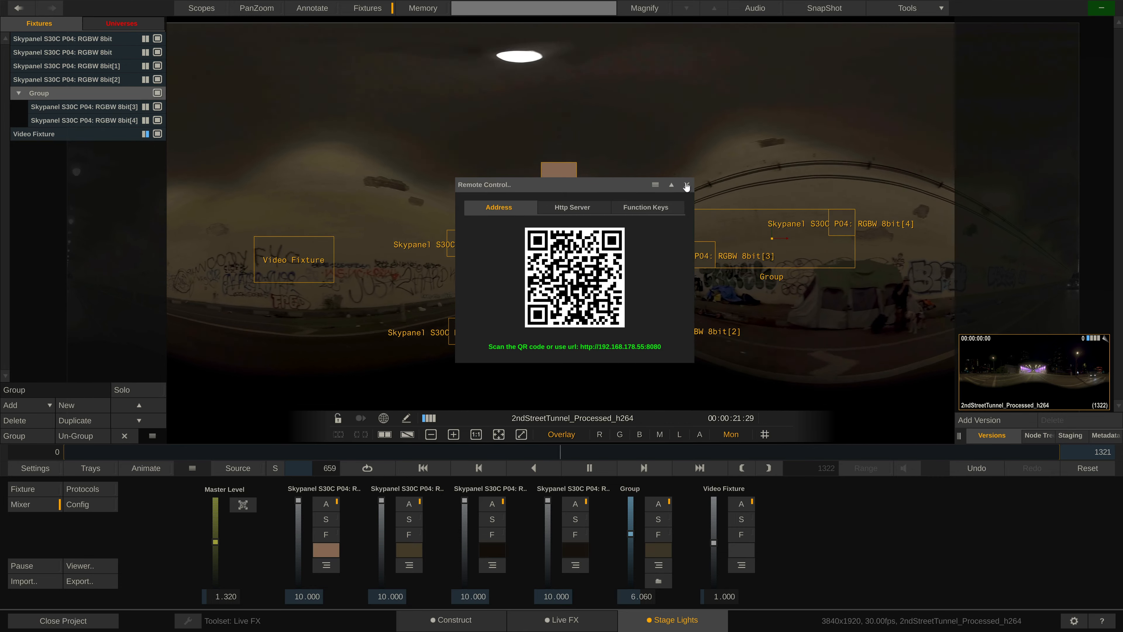
{"action": "left_click", "coordinate": [686, 185]}
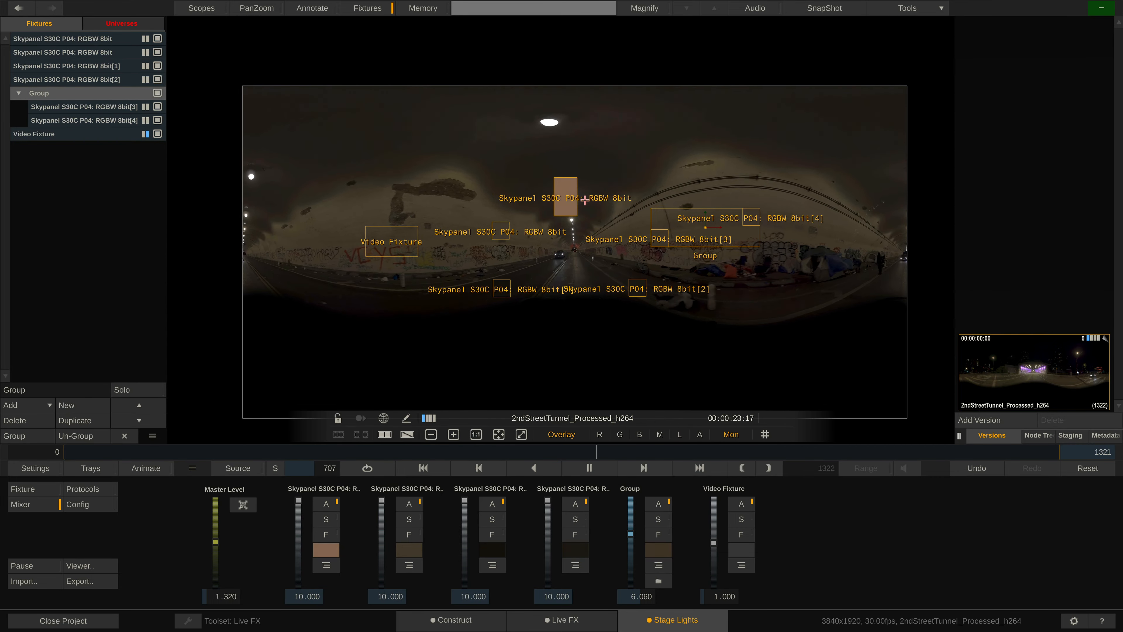